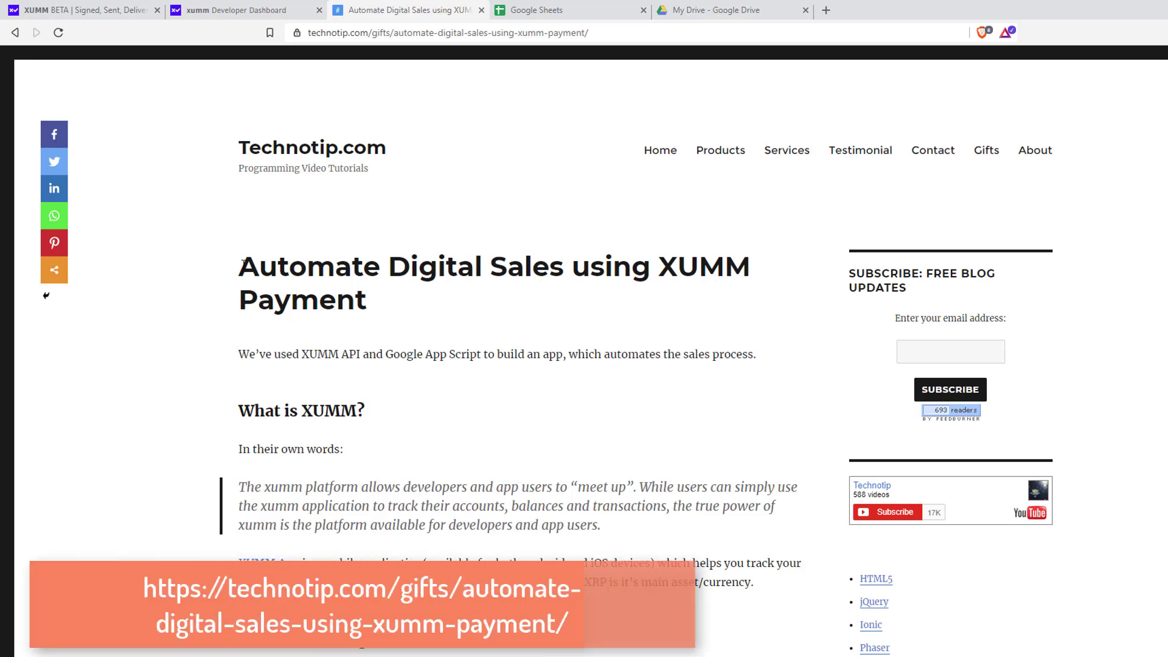
Highlight the XUMM payments article title, scroll to 'What is XUMM?' and follow the XUMM App link
{"action": "left_click_drag", "start_coordinate": [238, 266], "coordinate": [365, 300]}
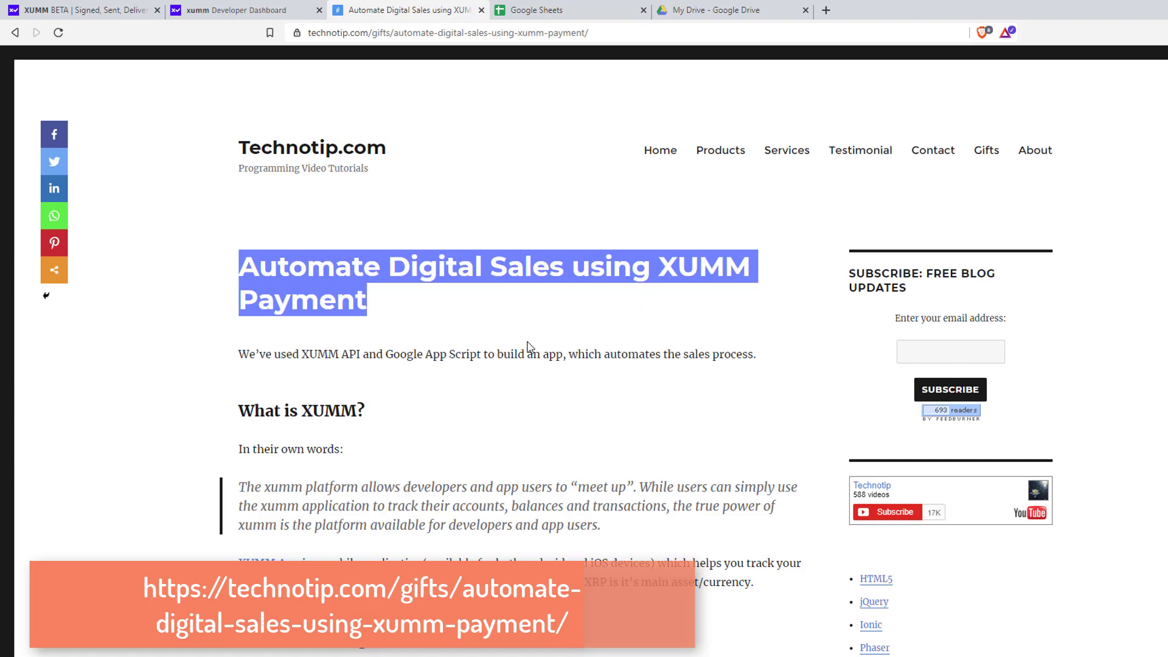
{"action": "left_click", "coordinate": [517, 351]}
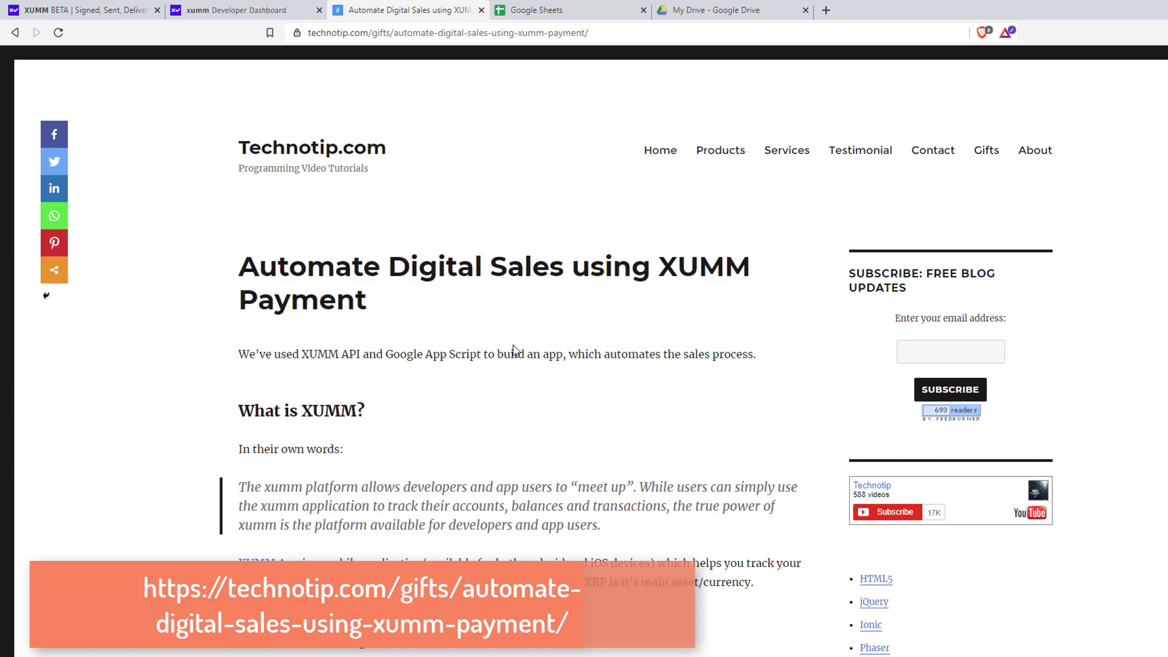
{"action": "scroll", "scroll_direction": "down", "scroll_amount": 3}
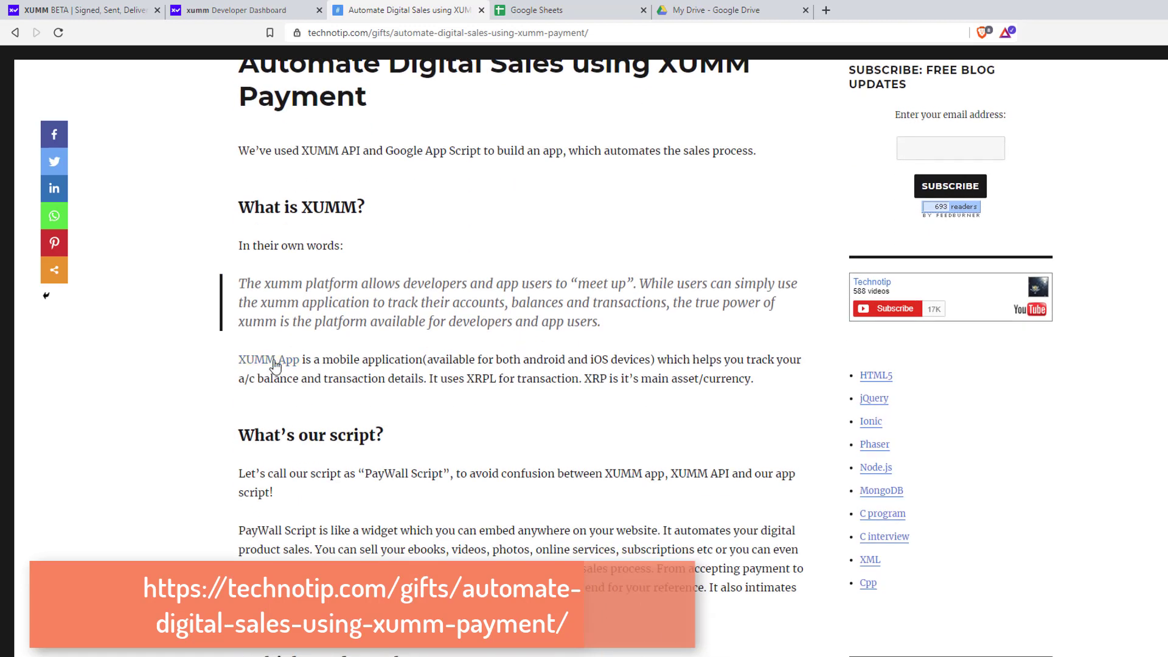
{"action": "mouse_move", "coordinate": [275, 356]}
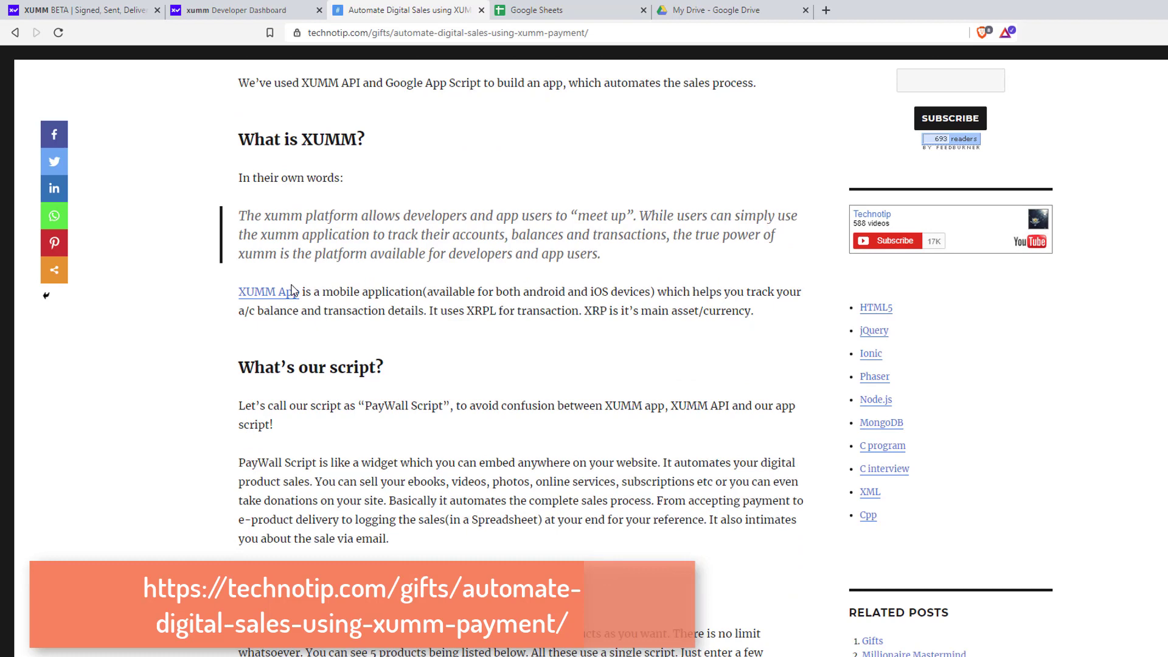
{"action": "left_click", "coordinate": [83, 10]}
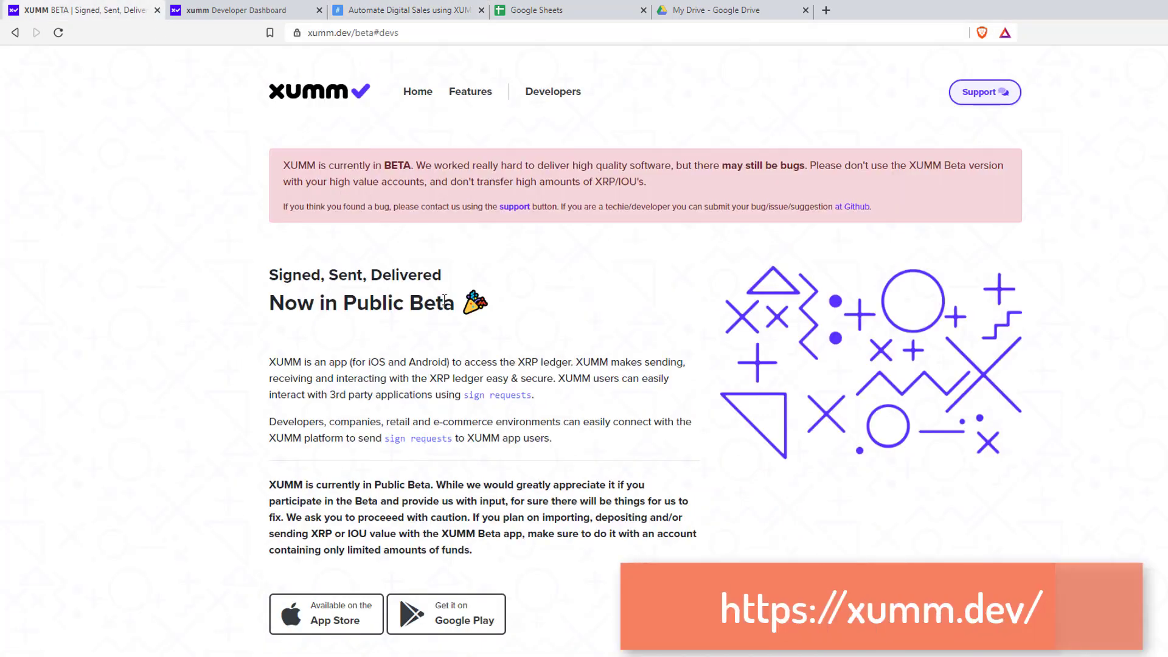
Scroll through xumm.dev, highlight its description paragraph, then go back to the Technotip article
{"action": "scroll", "scroll_direction": "down", "scroll_amount": 3}
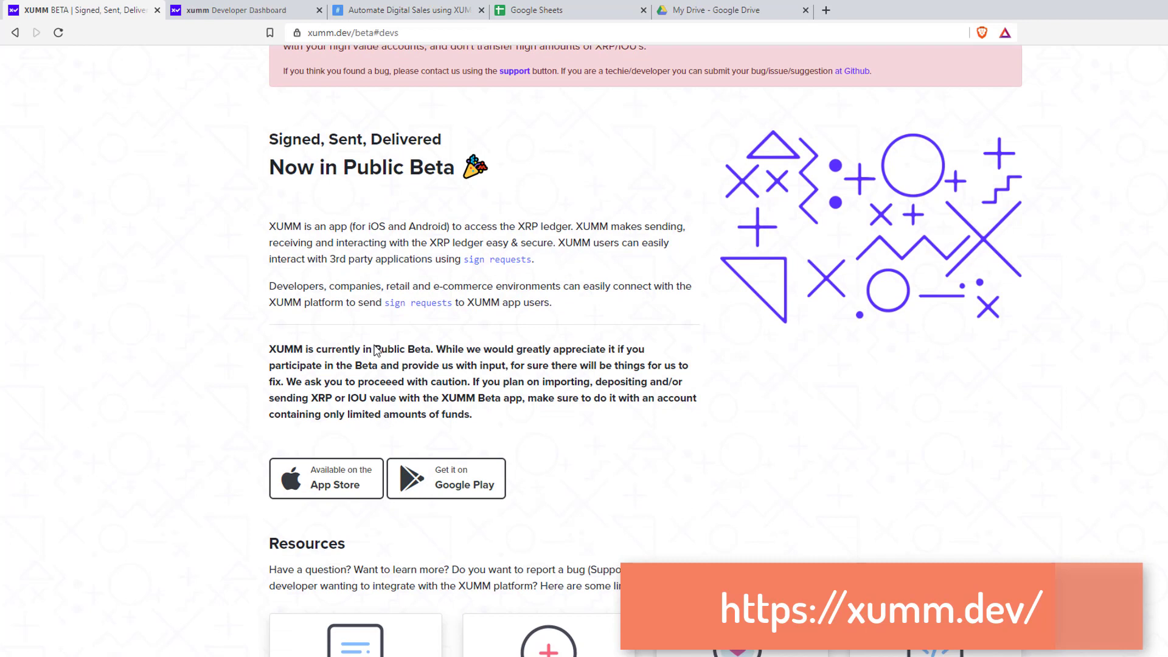
{"action": "left_click_drag", "start_coordinate": [270, 226], "coordinate": [553, 243]}
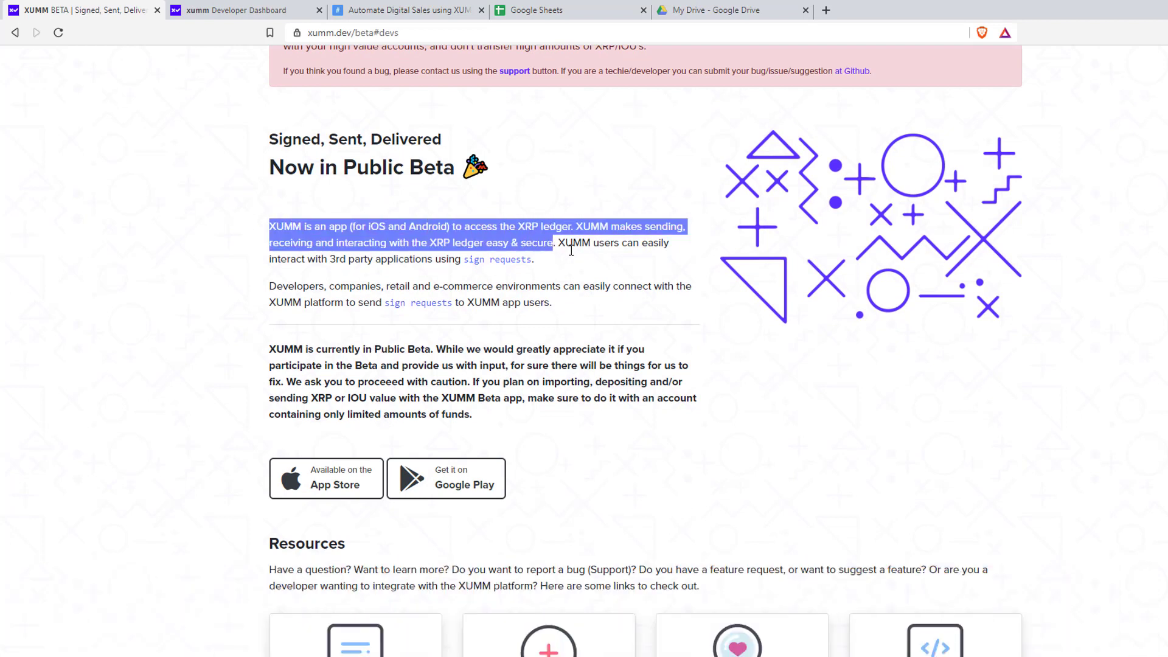
{"action": "left_click_drag", "start_coordinate": [562, 243], "coordinate": [533, 259]}
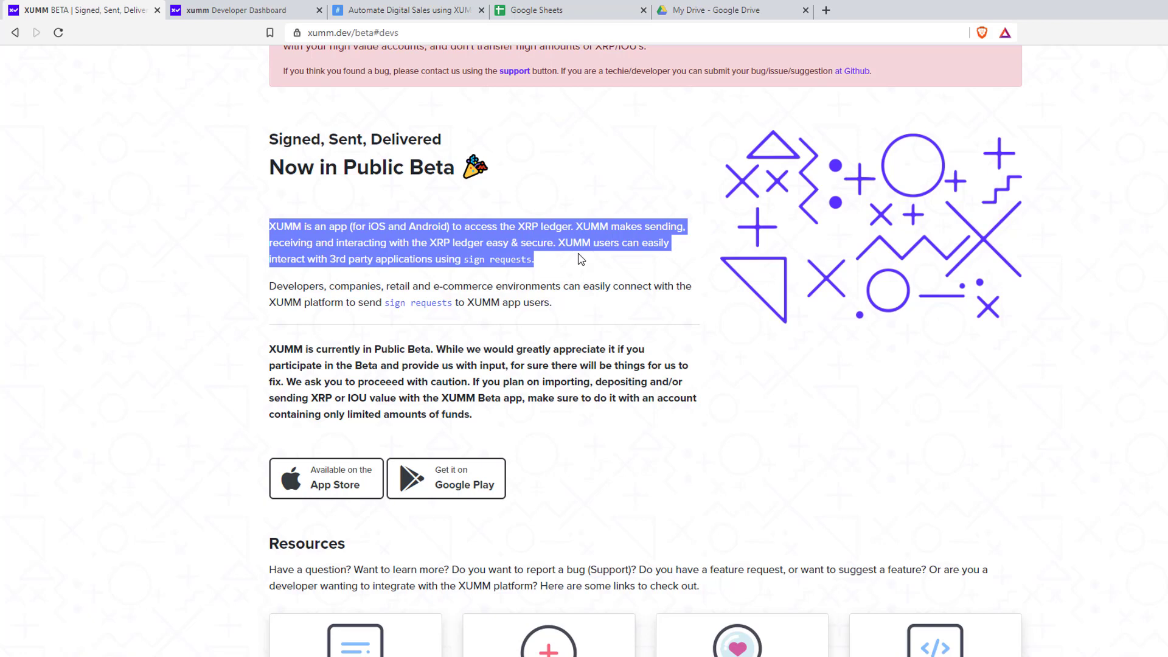
{"action": "mouse_move", "coordinate": [577, 268]}
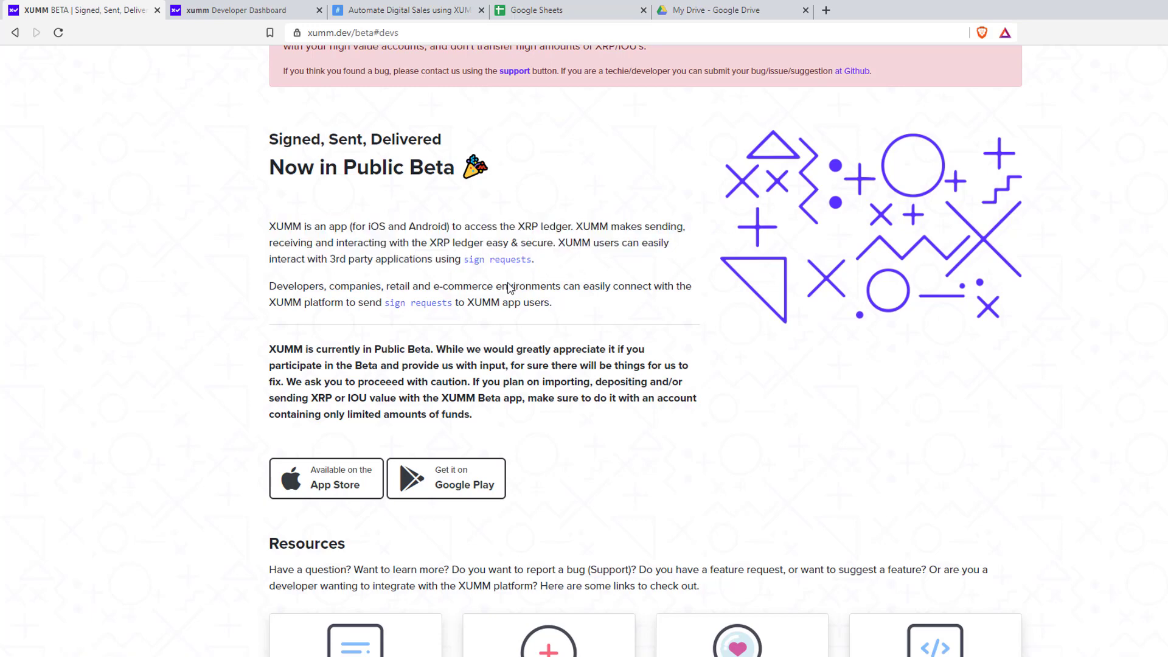
{"action": "scroll", "scroll_direction": "down", "scroll_amount": 3}
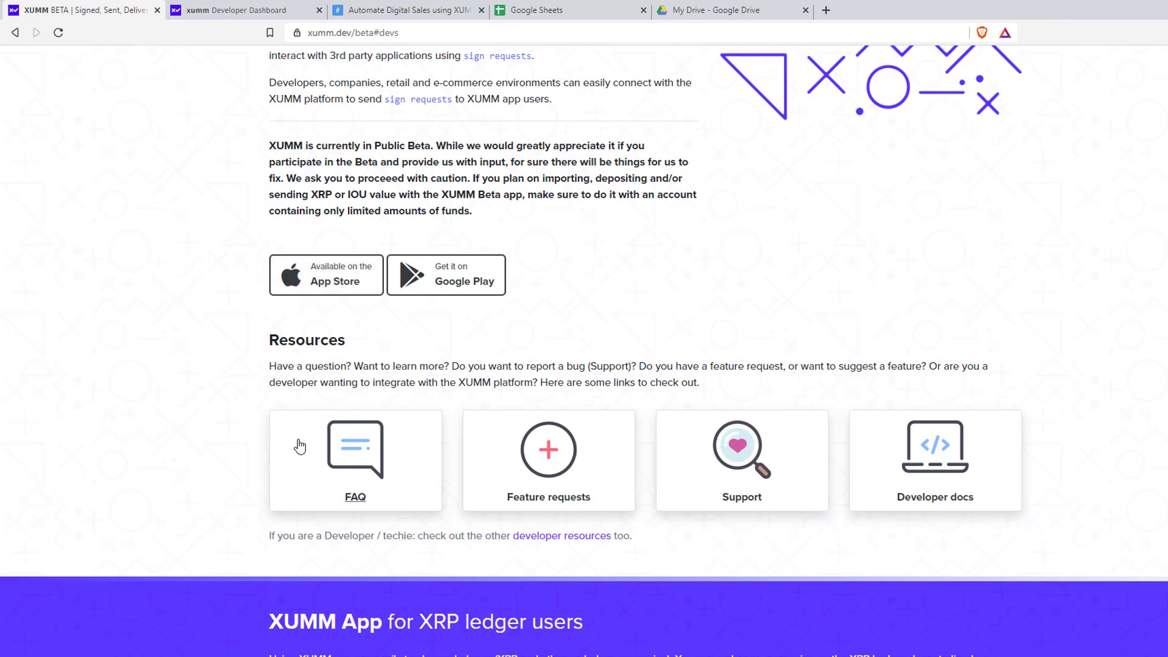
{"action": "scroll", "scroll_direction": "down", "scroll_amount": 3}
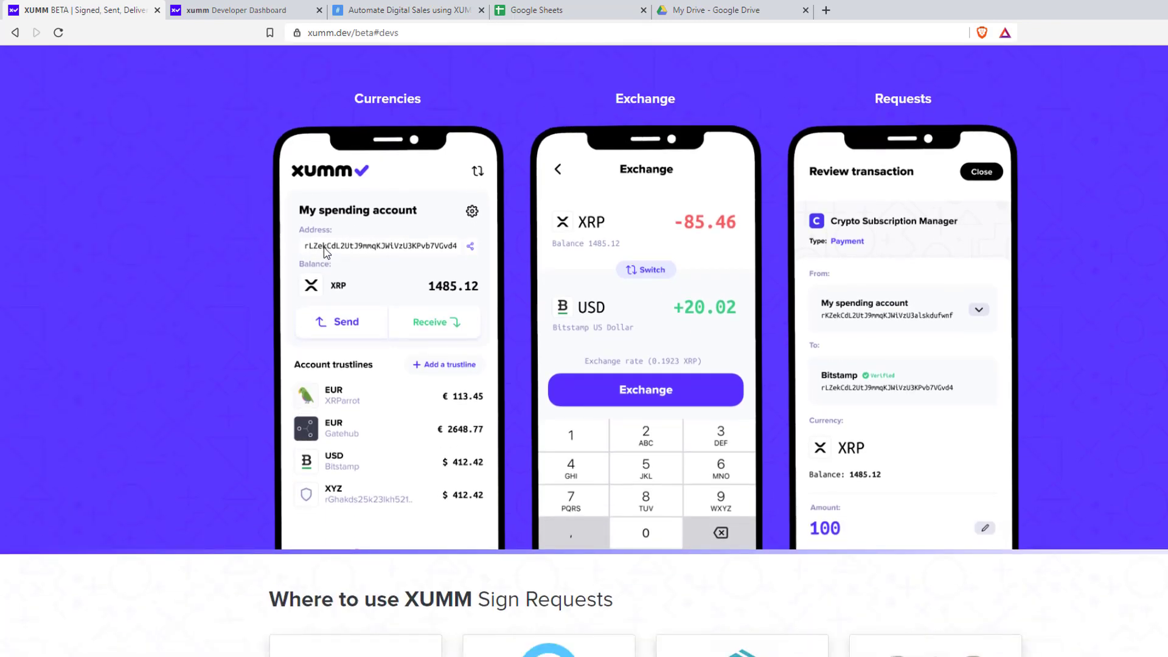
{"action": "mouse_move", "coordinate": [220, 366]}
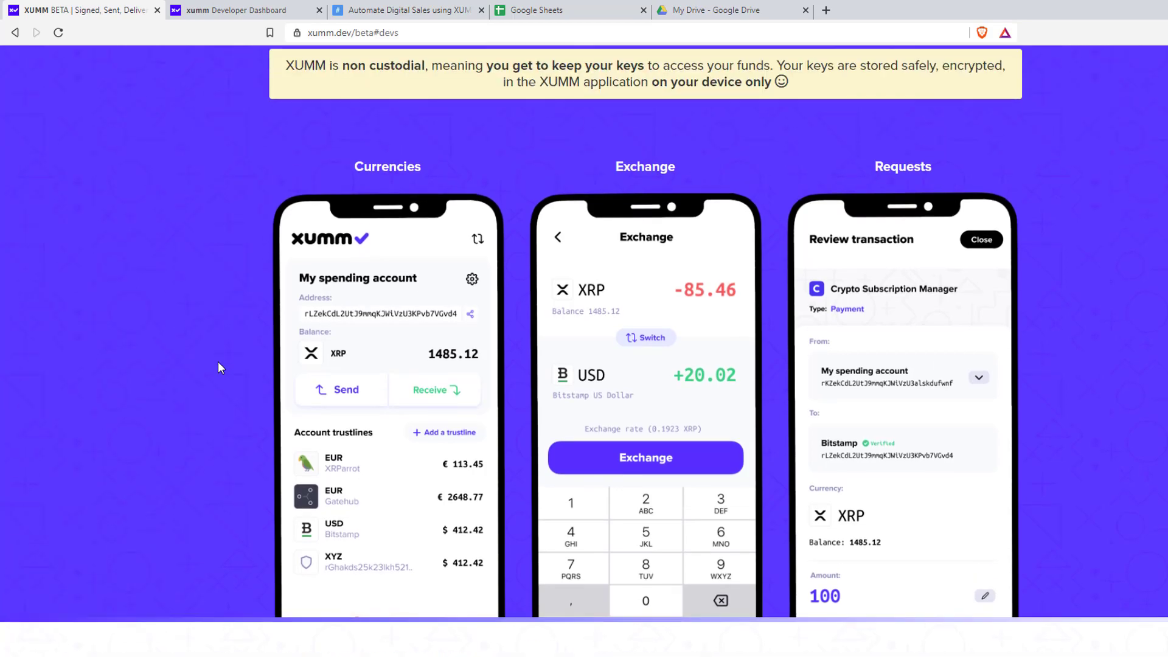
{"action": "mouse_move", "coordinate": [830, 446]}
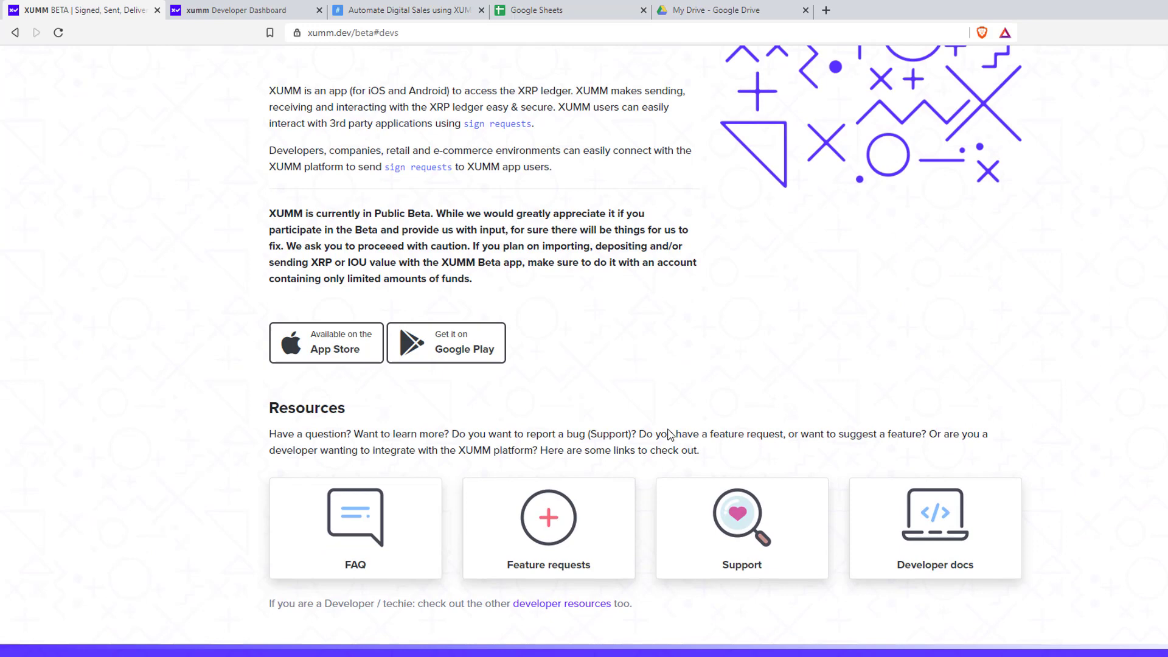
{"action": "scroll", "scroll_direction": "up", "scroll_amount": 3}
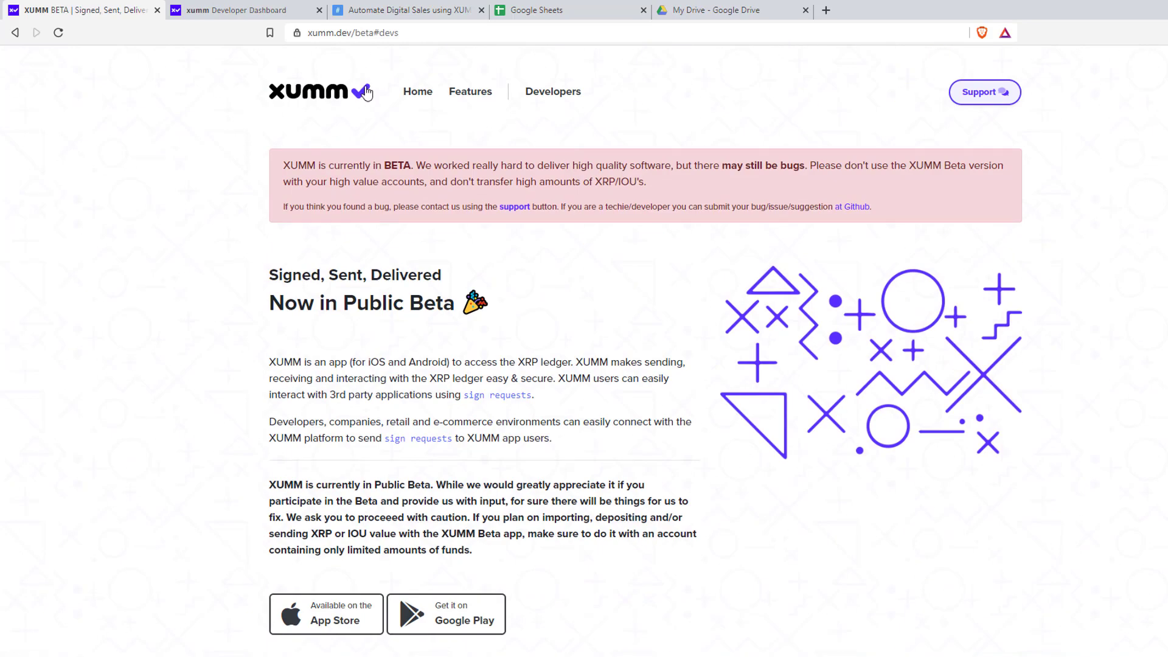
{"action": "left_click", "coordinate": [408, 10]}
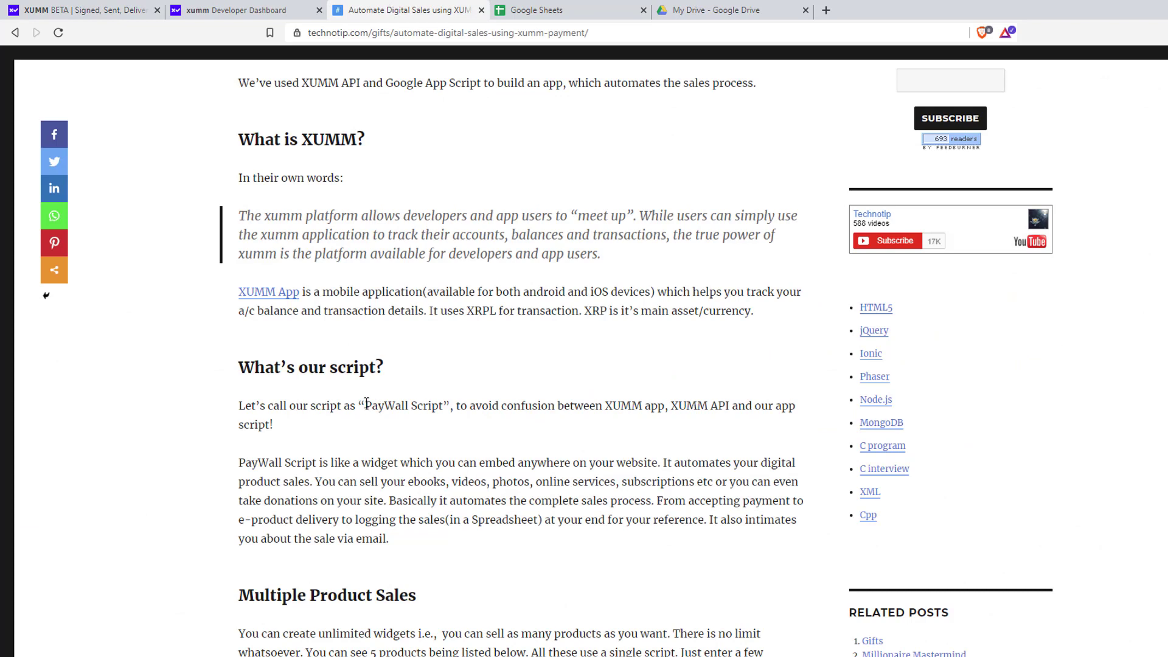
{"action": "double_click", "coordinate": [404, 405]}
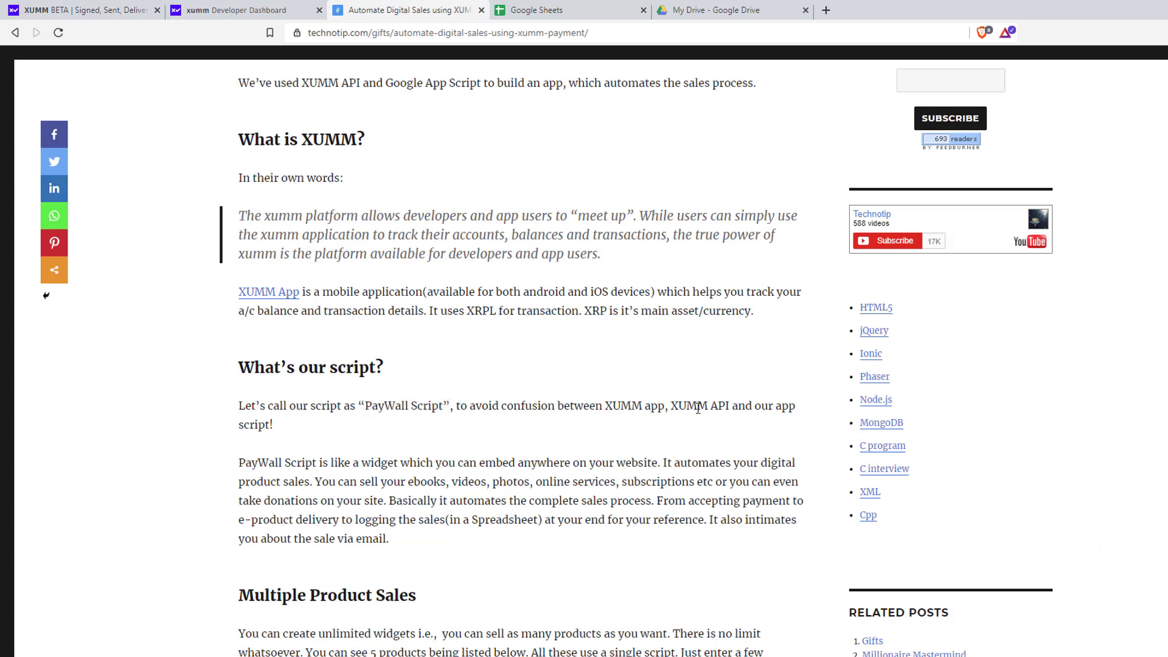
{"action": "mouse_move", "coordinate": [444, 503]}
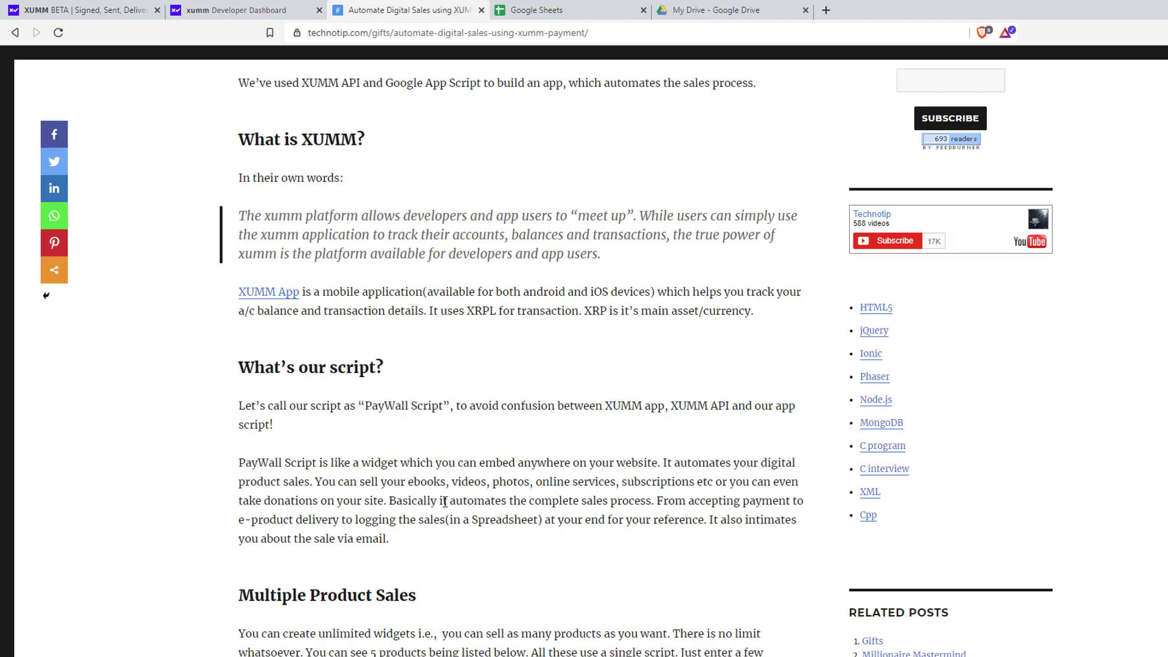
{"action": "scroll", "scroll_direction": "down", "scroll_amount": 3}
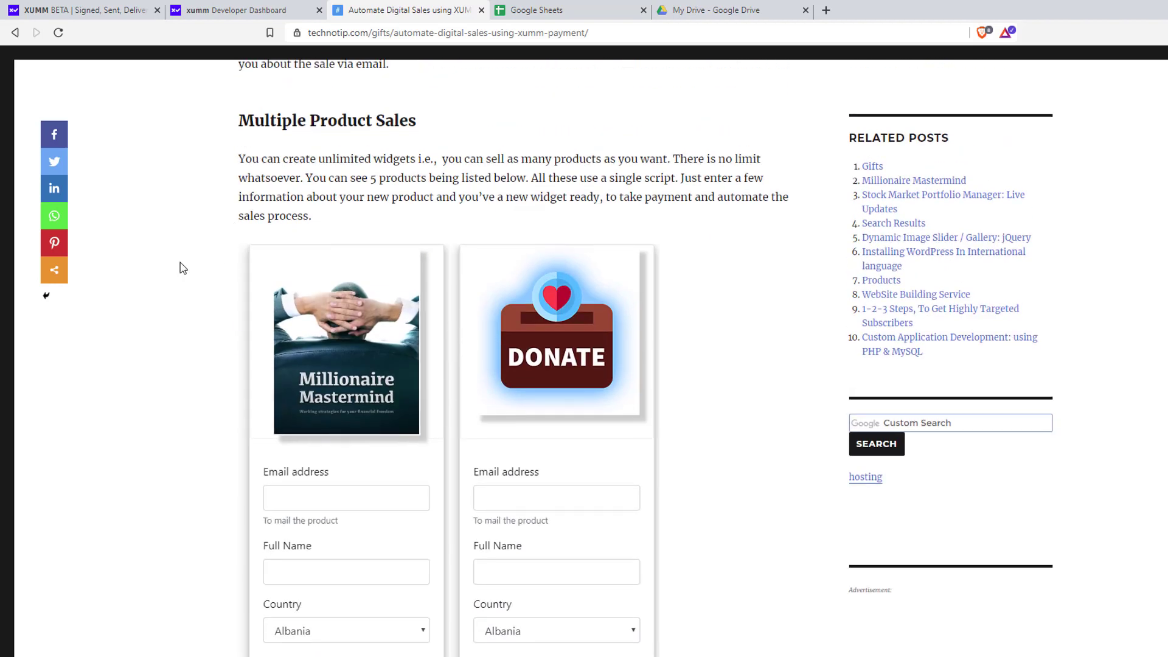
{"action": "scroll", "scroll_direction": "down", "scroll_amount": 3}
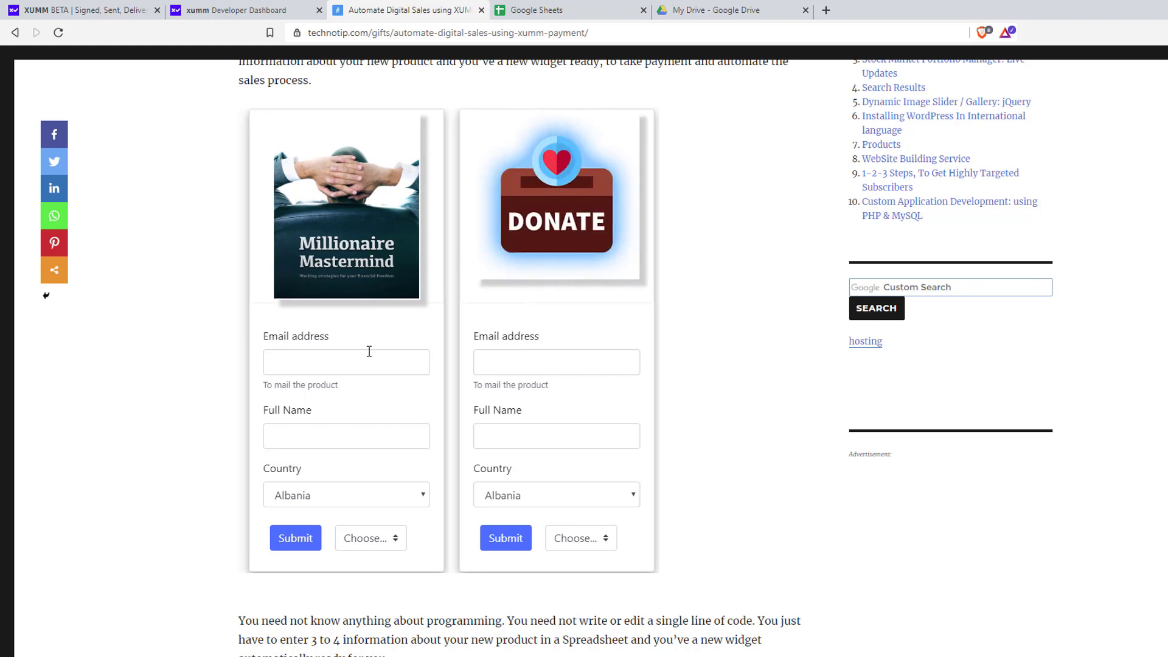
{"action": "left_click", "coordinate": [346, 494]}
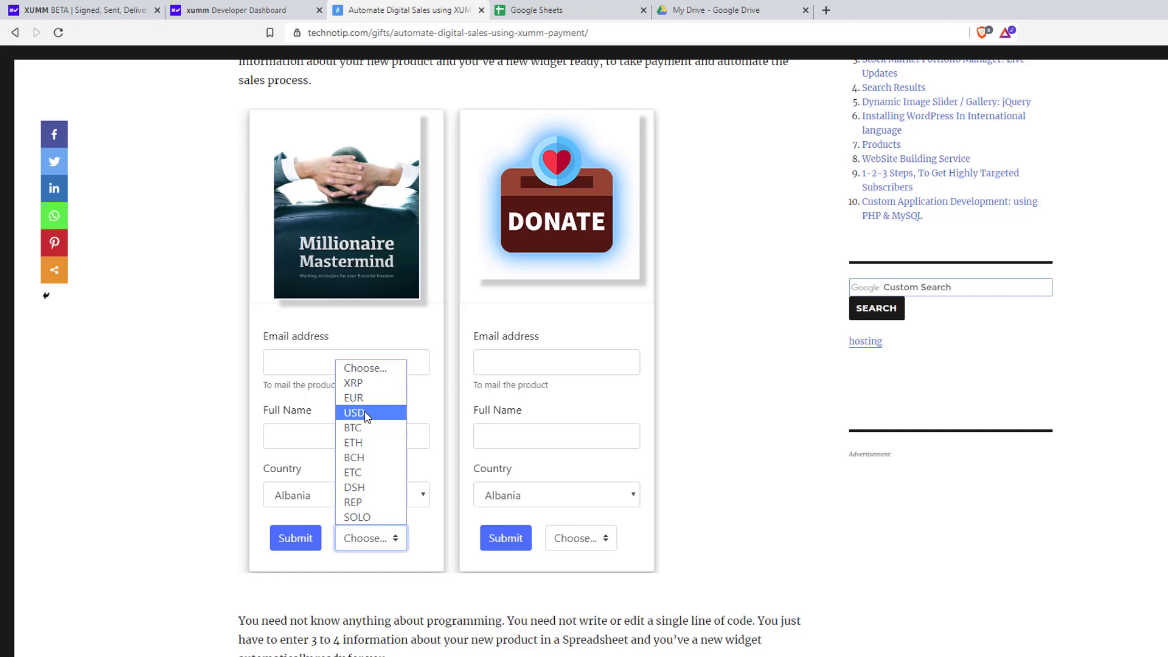
{"action": "left_click", "coordinate": [295, 538]}
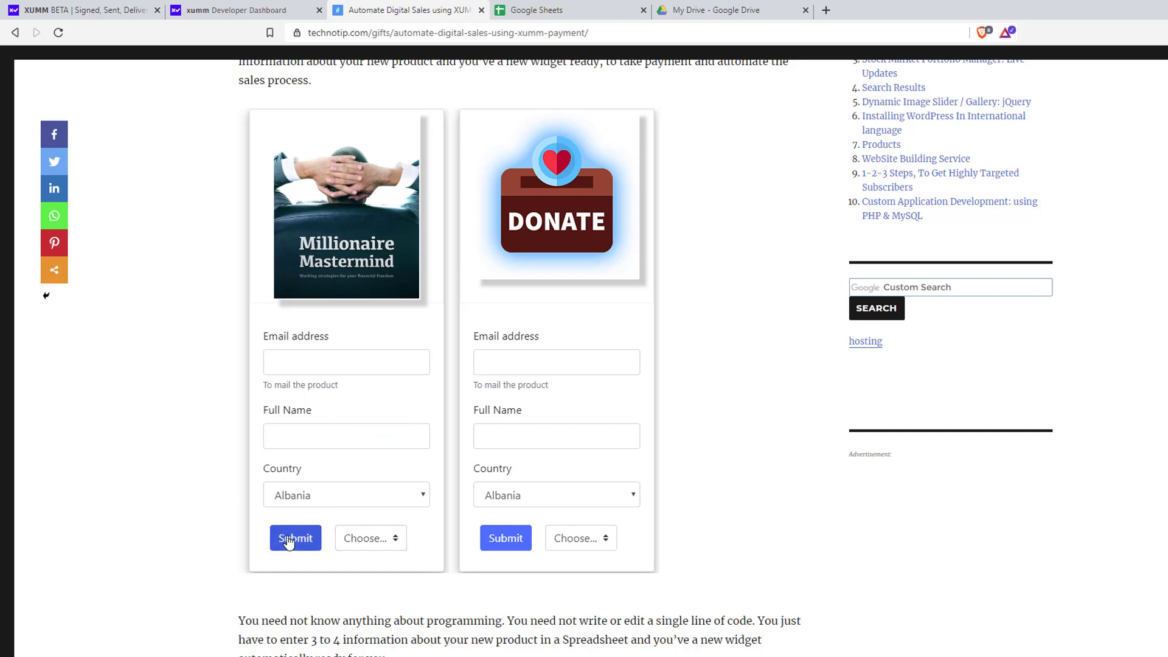
{"action": "left_click", "coordinate": [295, 538]}
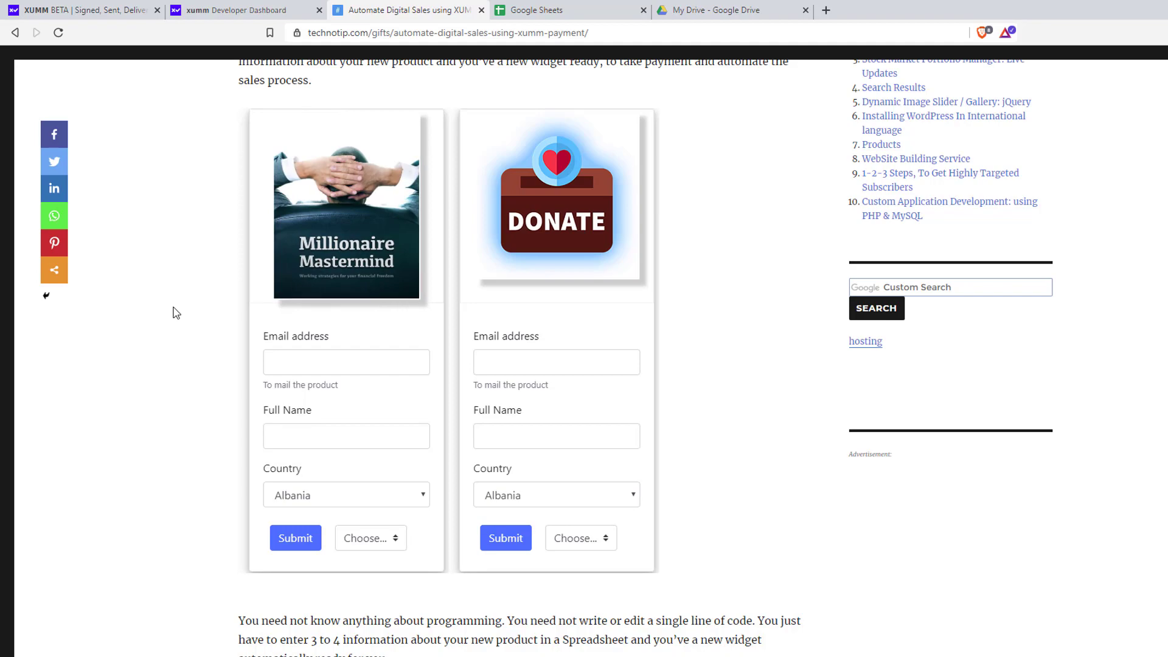
{"action": "mouse_move", "coordinate": [168, 292]}
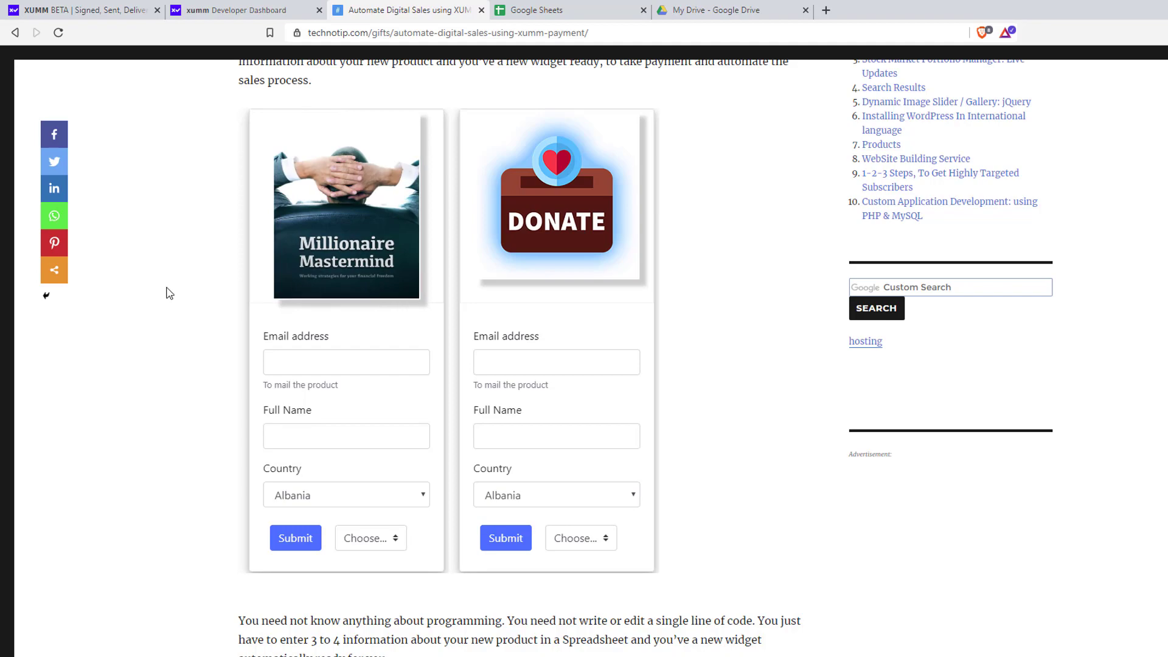
Revisit the XUMM site's phone previews, then return to the Technotip article
{"action": "left_click", "coordinate": [245, 10]}
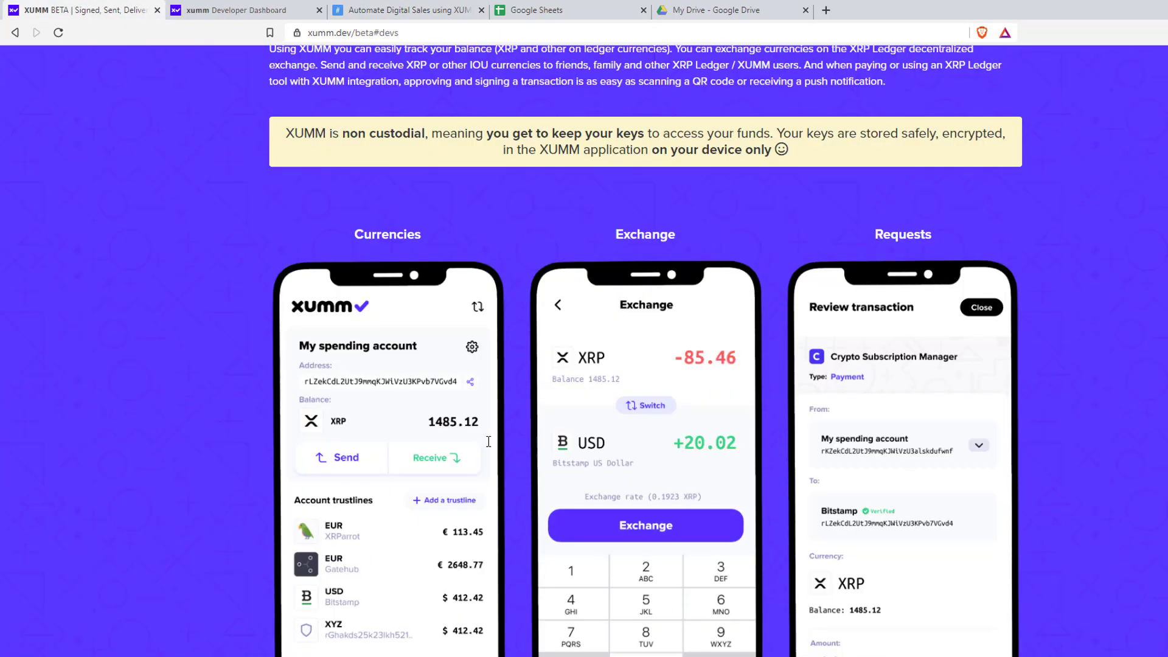
{"action": "scroll", "scroll_direction": "down", "scroll_amount": 3}
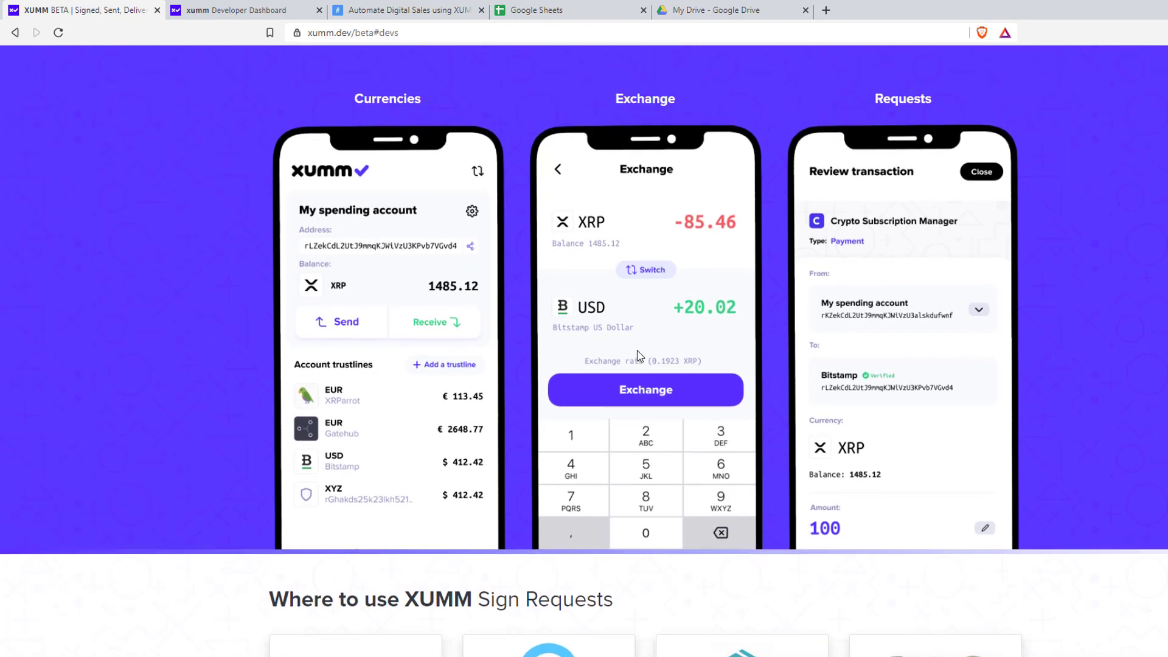
{"action": "left_click", "coordinate": [406, 9]}
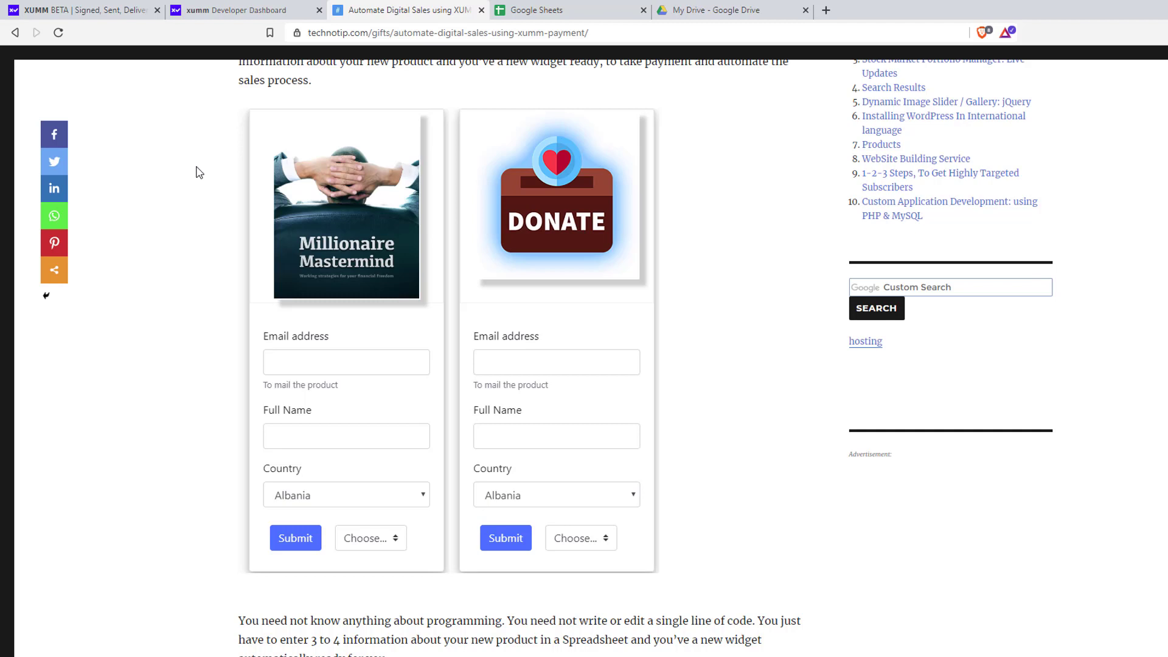
{"action": "mouse_move", "coordinate": [529, 10]}
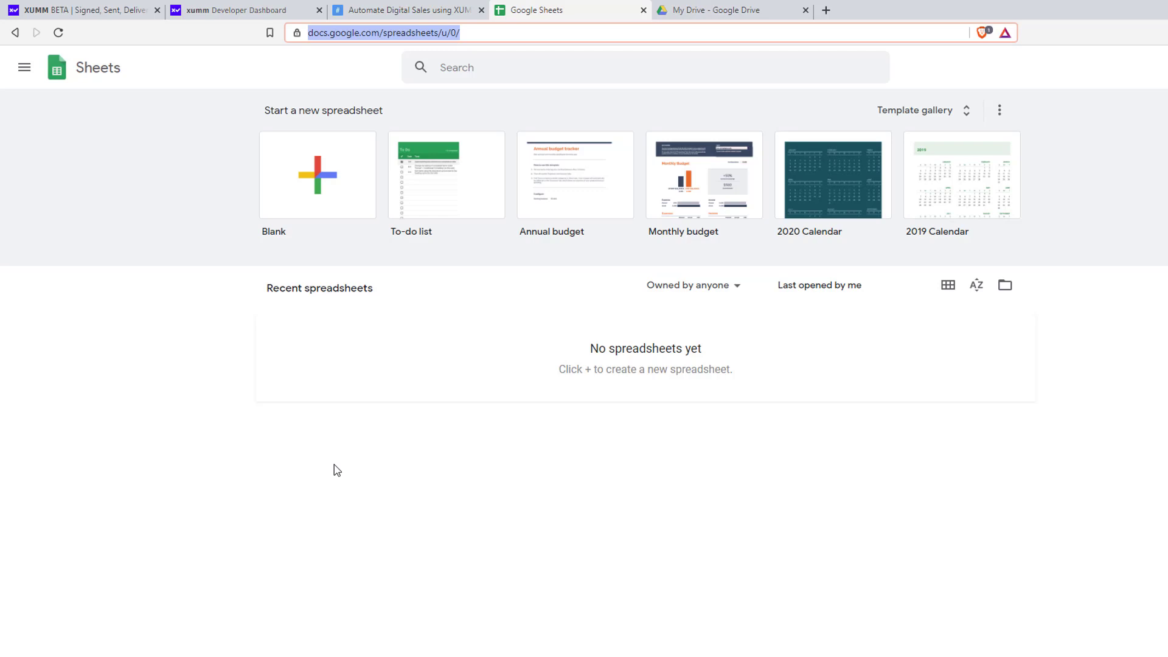
Scroll the article through pricing and installation to the Script URL / Slno widget form
{"action": "left_click", "coordinate": [404, 10]}
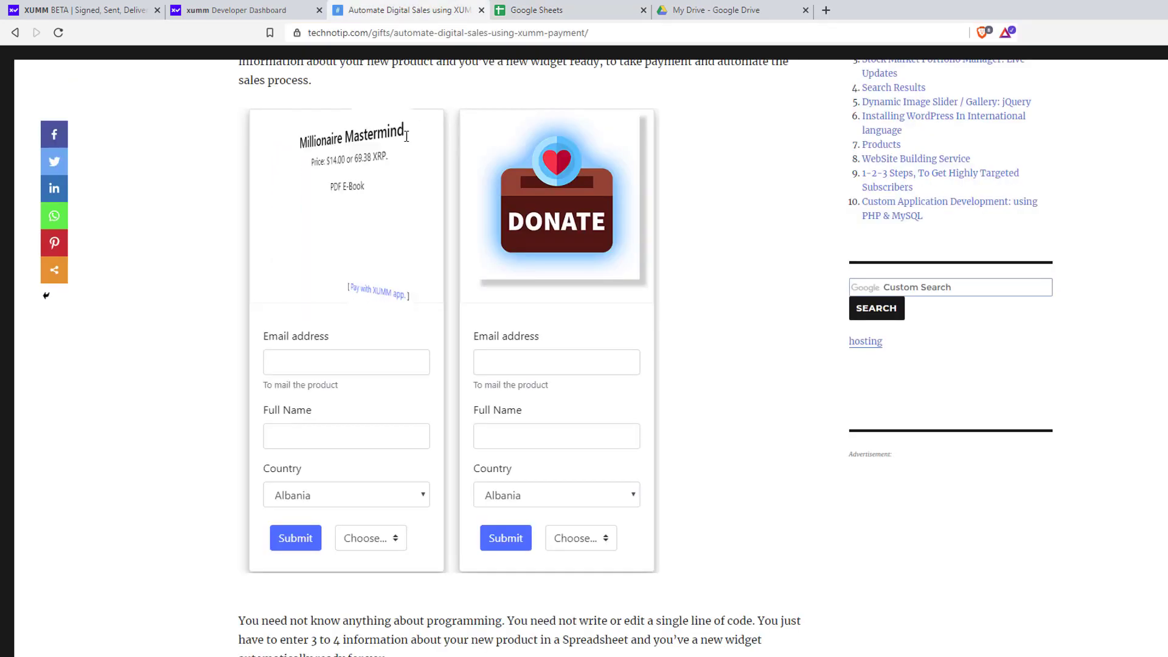
{"action": "scroll", "scroll_direction": "down", "scroll_amount": 3}
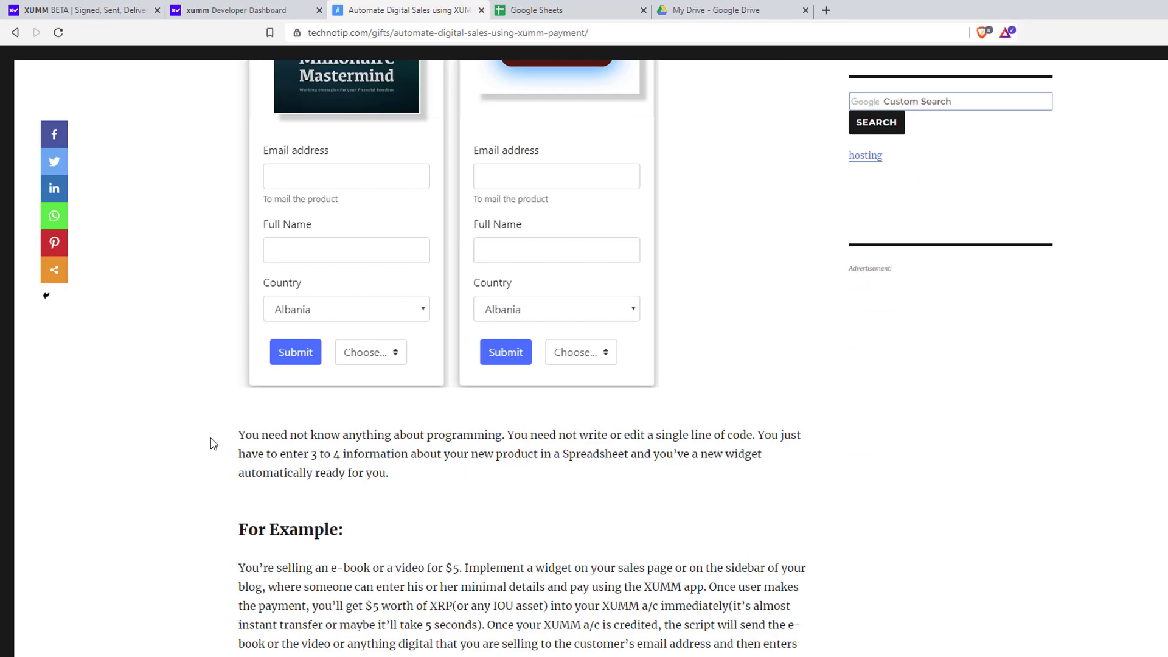
{"action": "scroll", "scroll_direction": "down", "scroll_amount": 3}
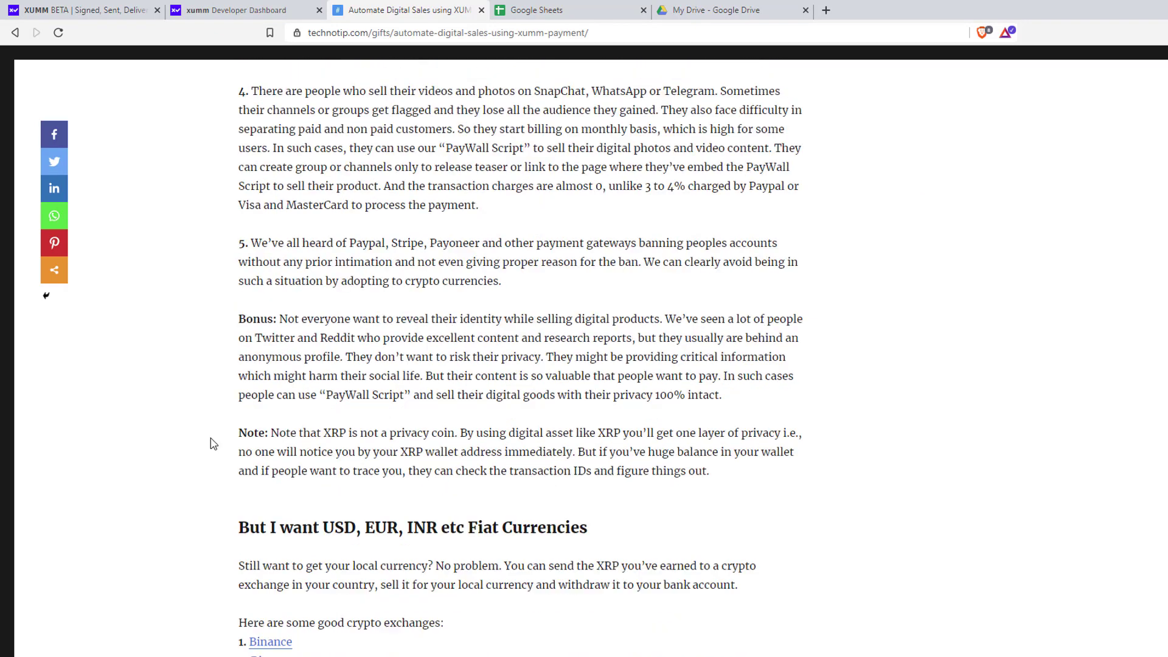
{"action": "scroll", "scroll_direction": "down", "scroll_amount": 3}
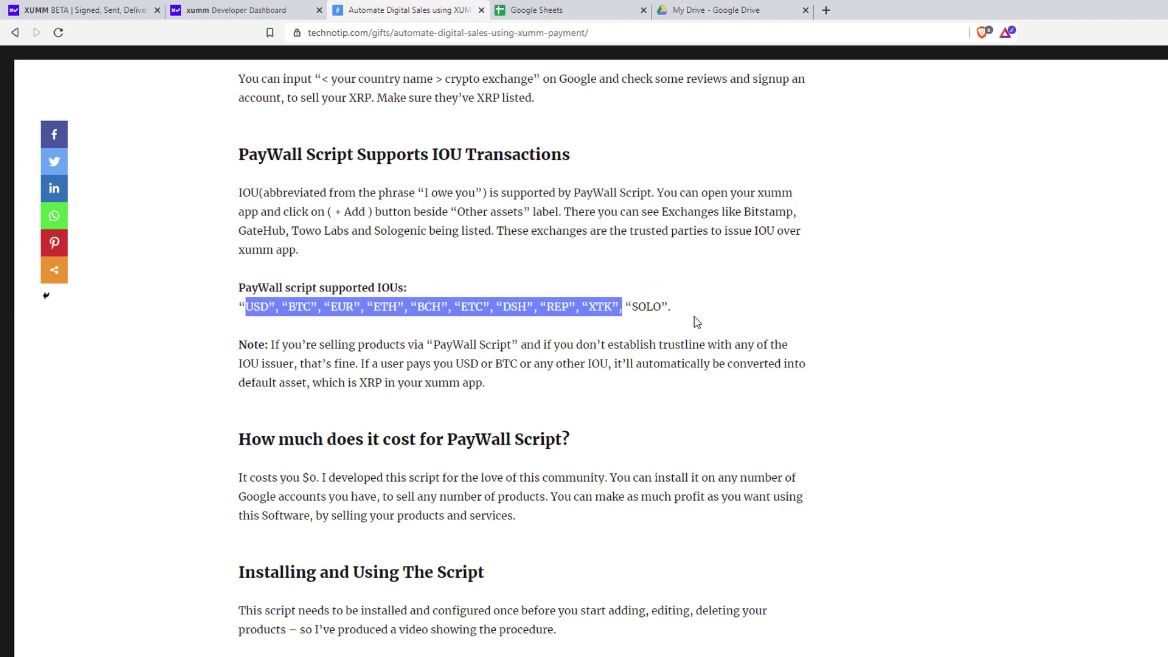
{"action": "scroll", "scroll_direction": "down", "scroll_amount": 3}
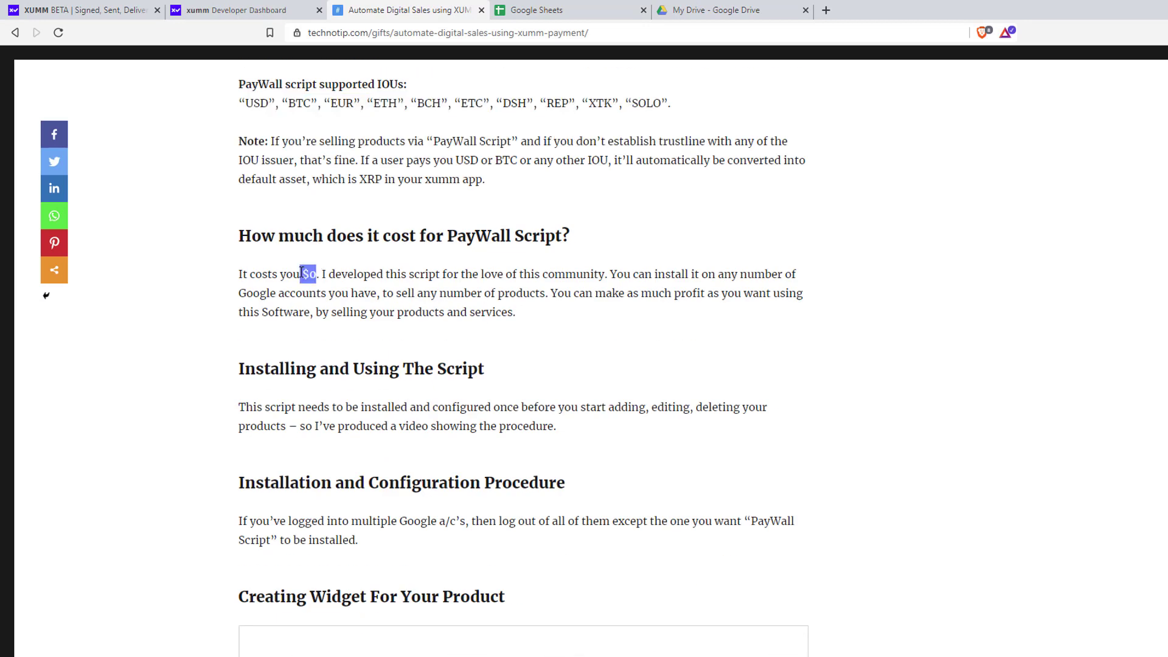
{"action": "scroll", "scroll_direction": "down", "scroll_amount": 3}
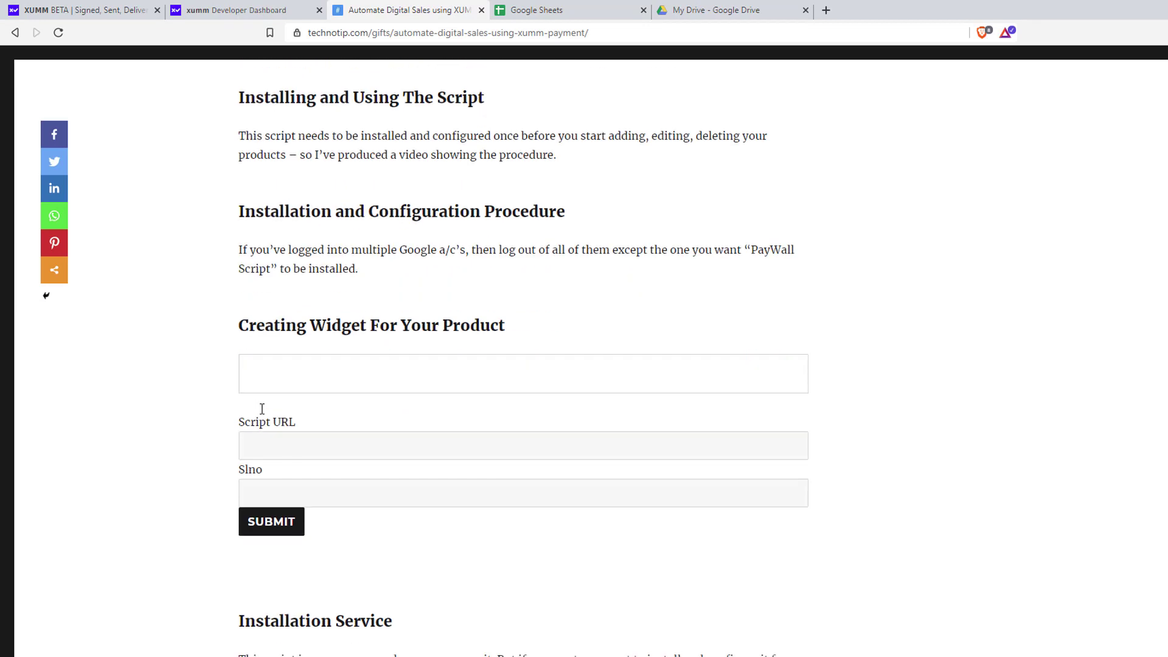
{"action": "scroll", "scroll_direction": "down", "scroll_amount": 3}
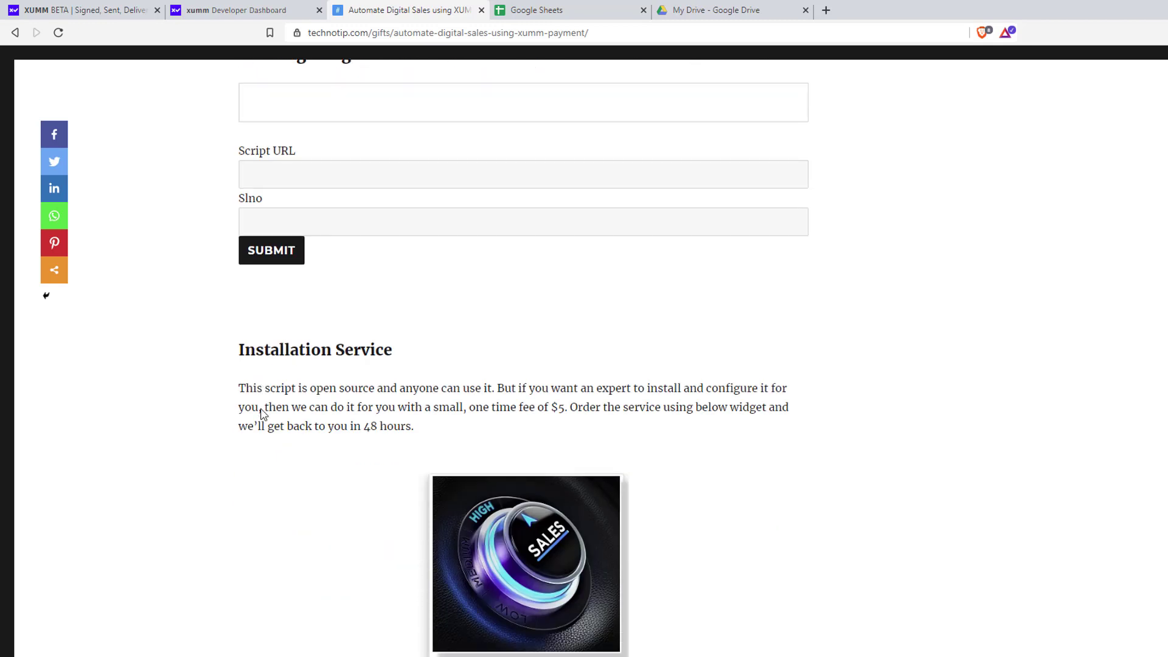
{"action": "scroll", "scroll_direction": "down", "scroll_amount": 3}
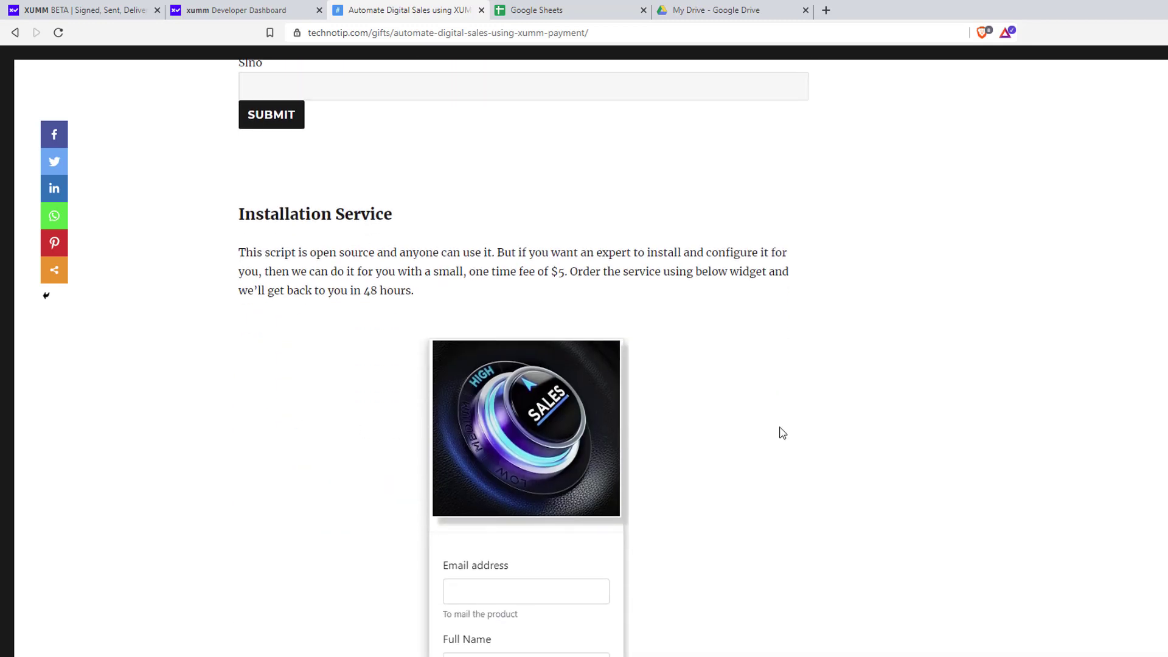
{"action": "left_click", "coordinate": [570, 10]}
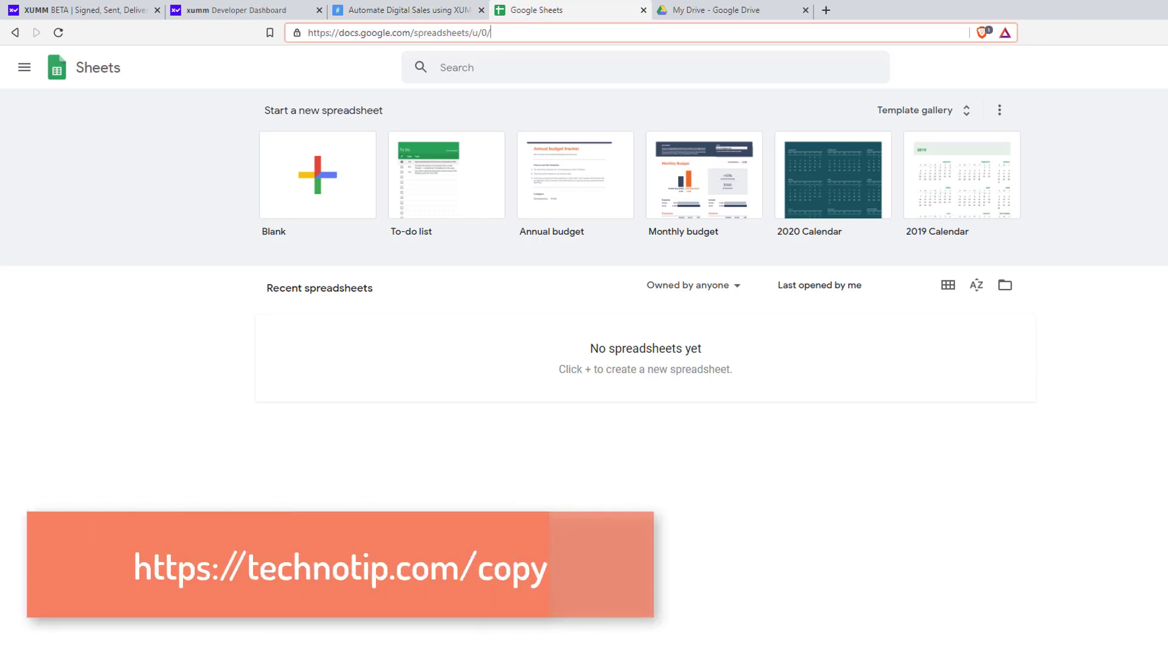
{"action": "left_click", "coordinate": [395, 32]}
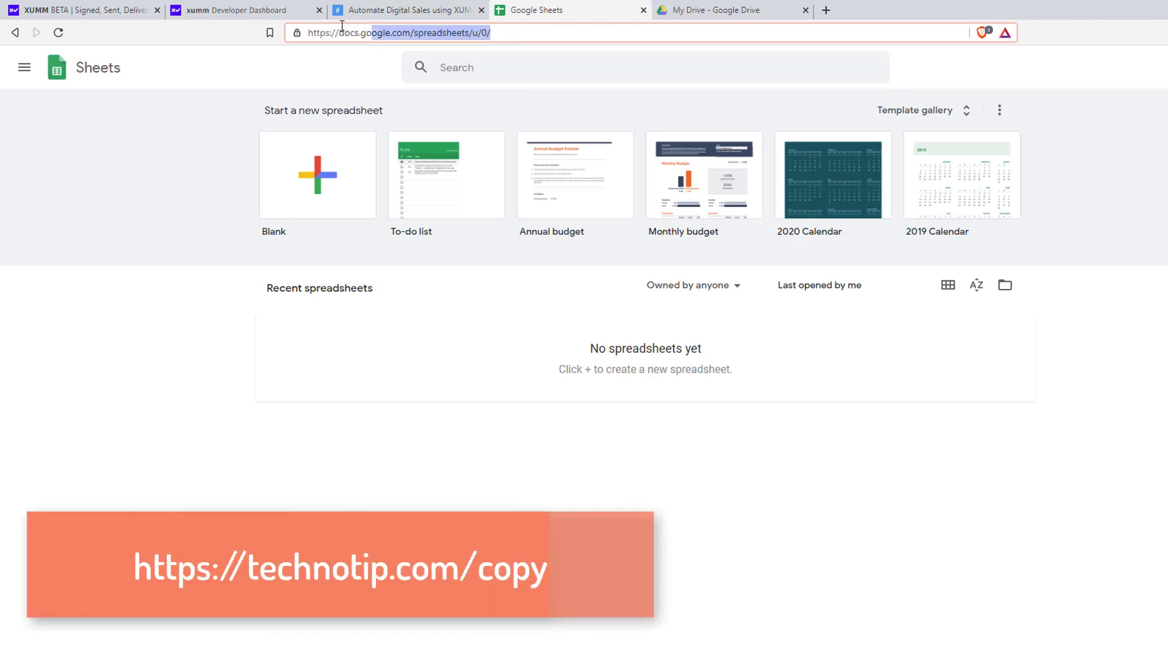
{"action": "type", "text": "https://technotip.com/copy"}
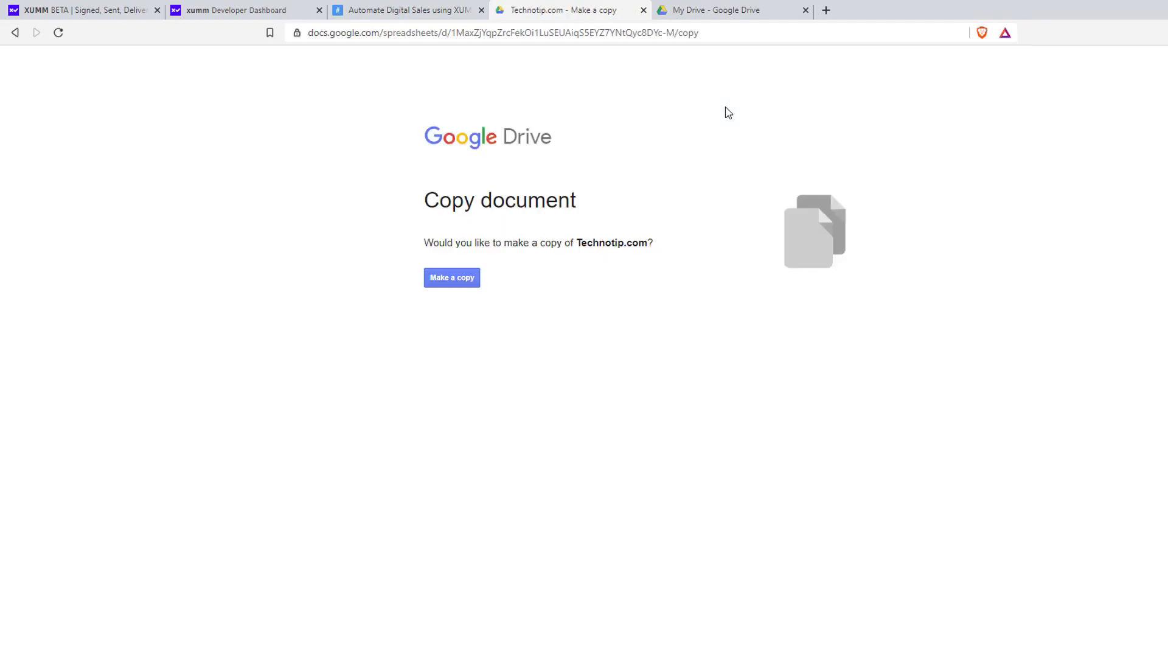
{"action": "mouse_move", "coordinate": [426, 239]}
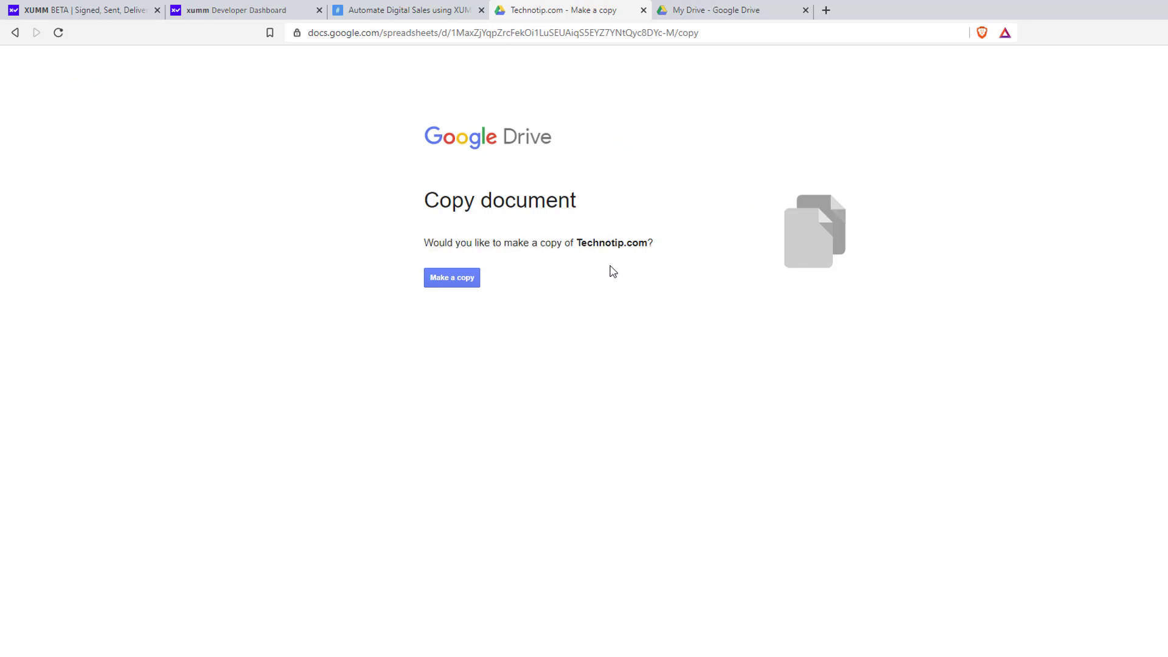
Confirm Make a copy to create 'Copy of Technotip.com' in Drive
{"action": "left_click", "coordinate": [451, 277]}
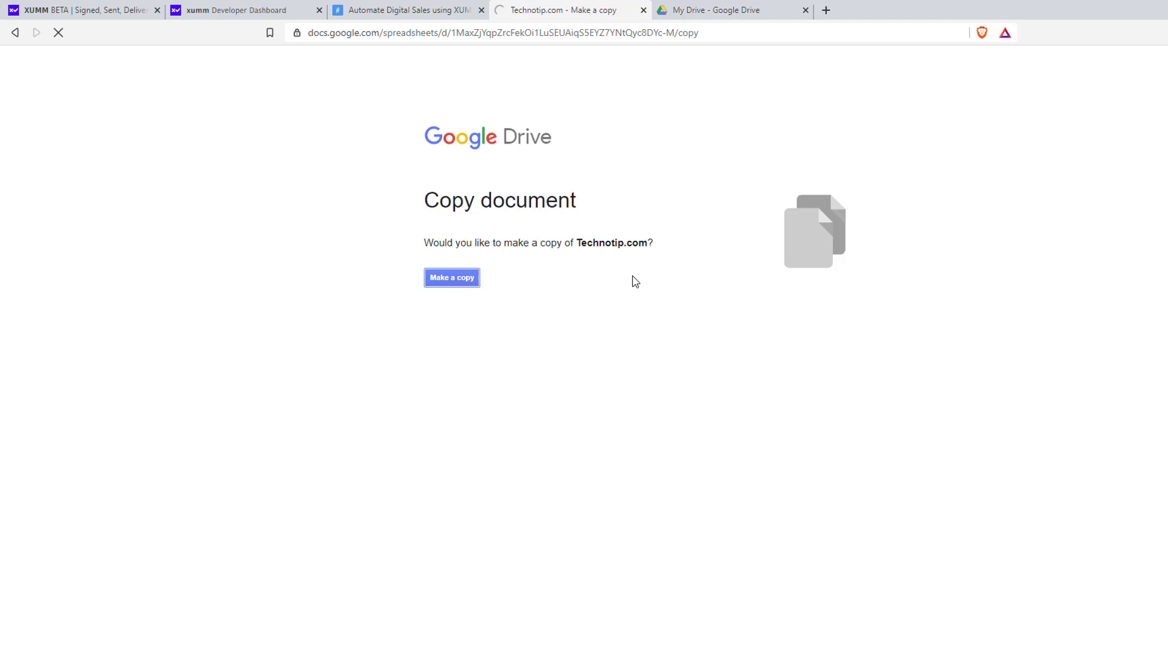
{"action": "left_click", "coordinate": [452, 277]}
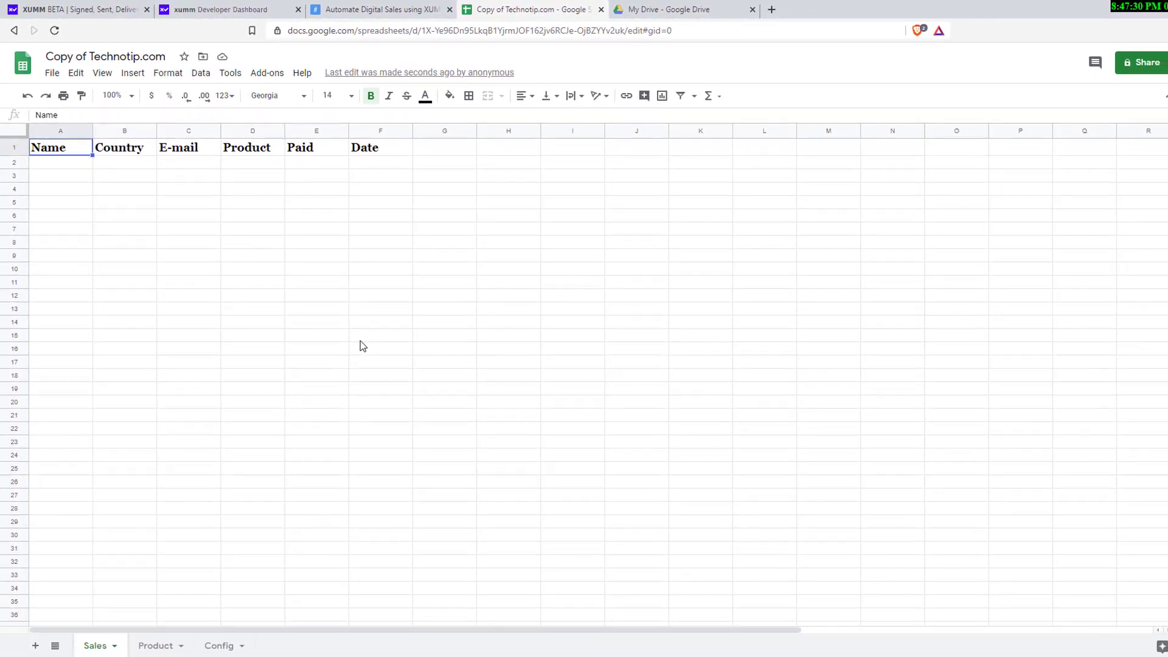
{"action": "mouse_move", "coordinate": [109, 261]}
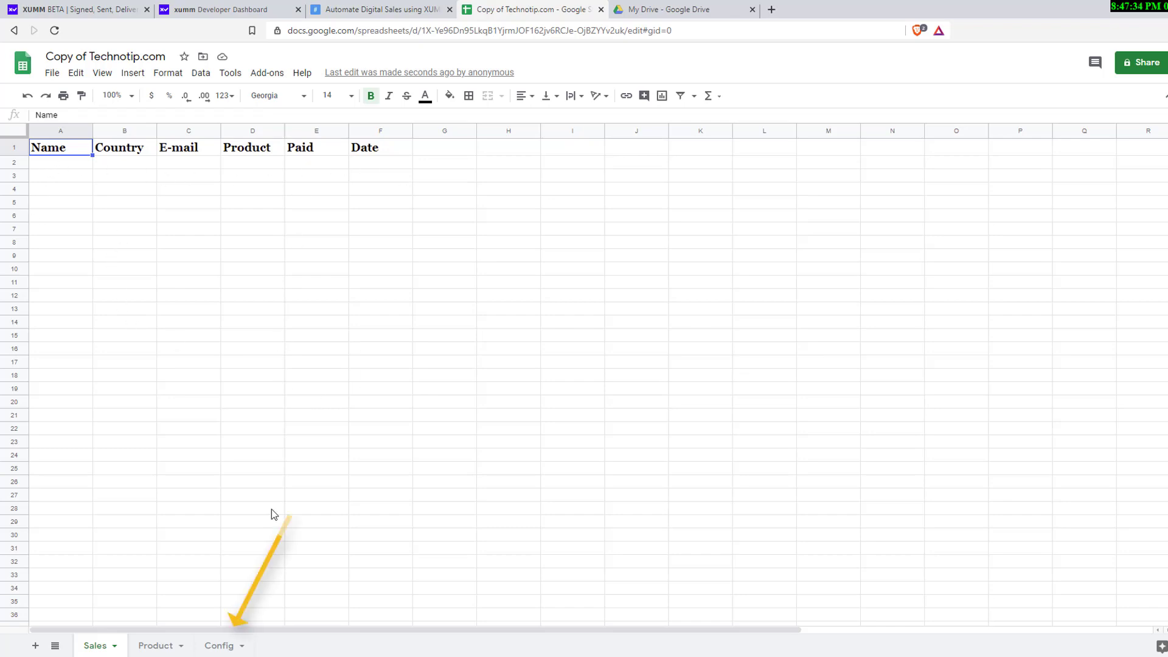
{"action": "mouse_move", "coordinate": [225, 645]}
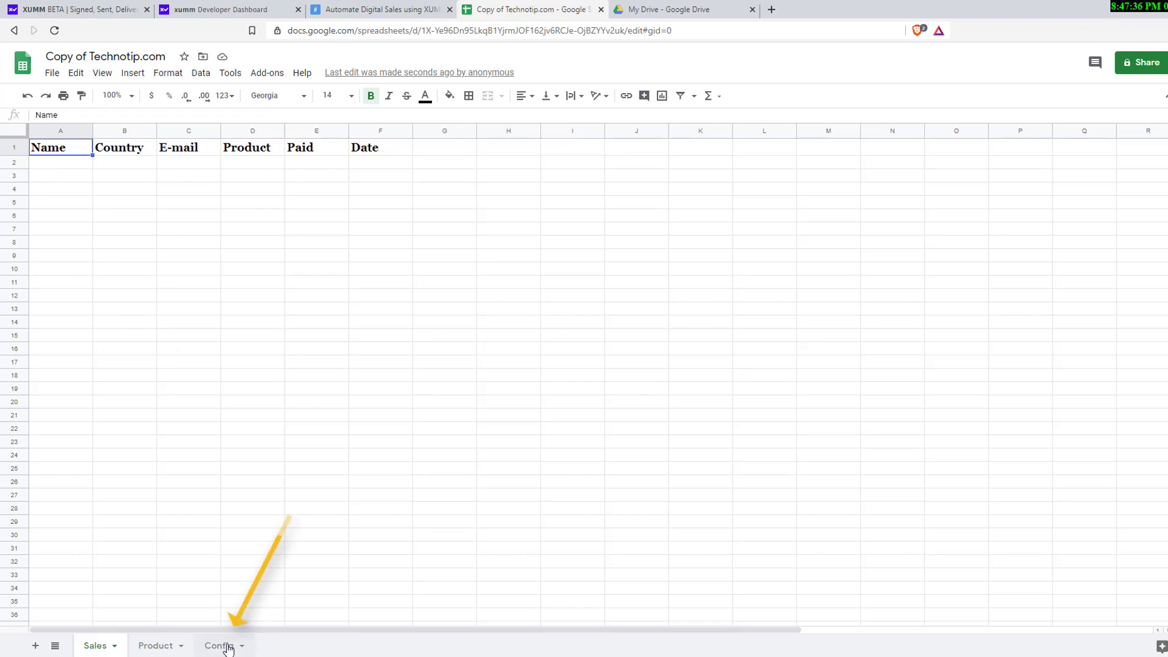
Inspect Config cells A2–D2 (name, email, logo link, XRP address), check XUMM, then open Product
{"action": "left_click", "coordinate": [219, 644]}
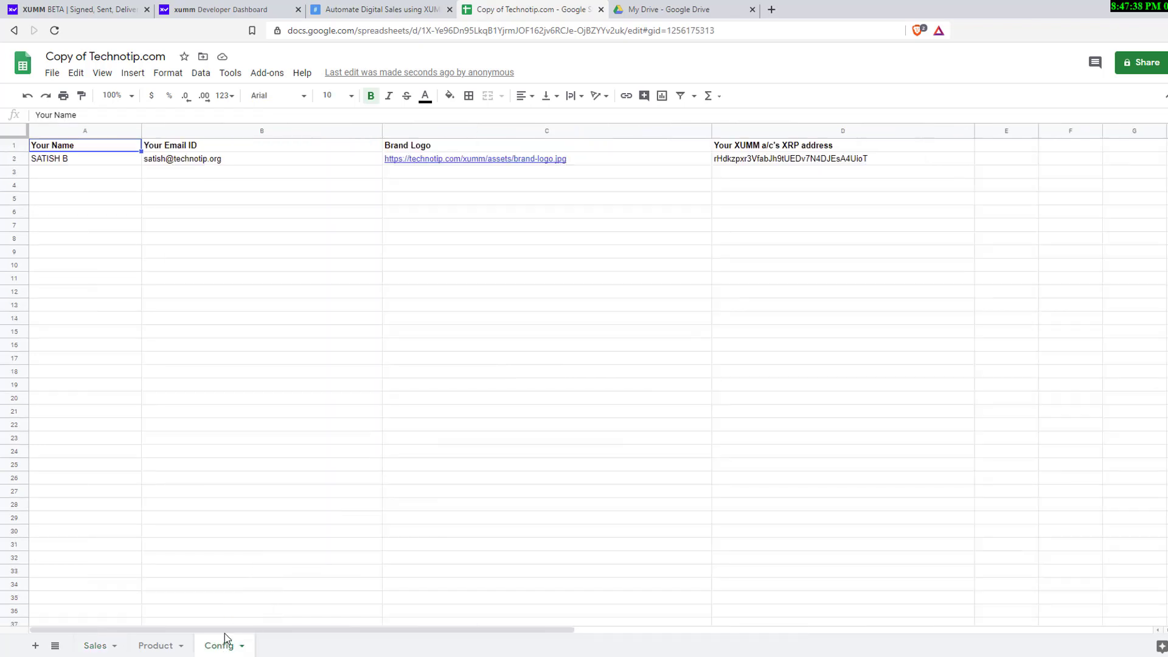
{"action": "left_click", "coordinate": [84, 159]}
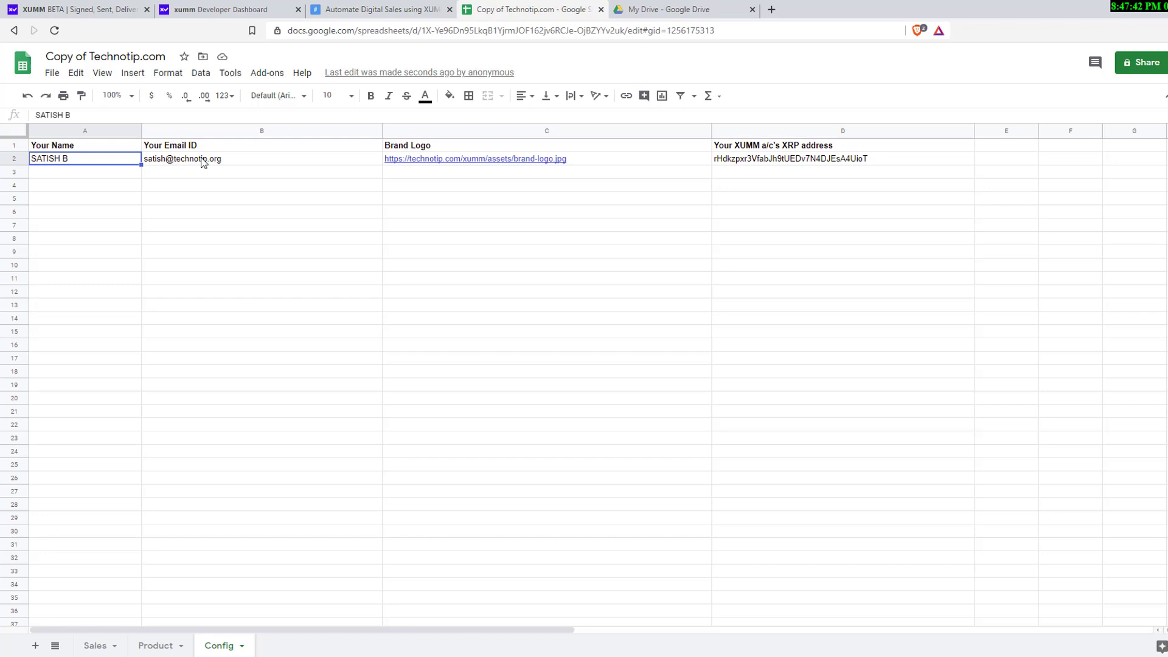
{"action": "mouse_move", "coordinate": [234, 166]}
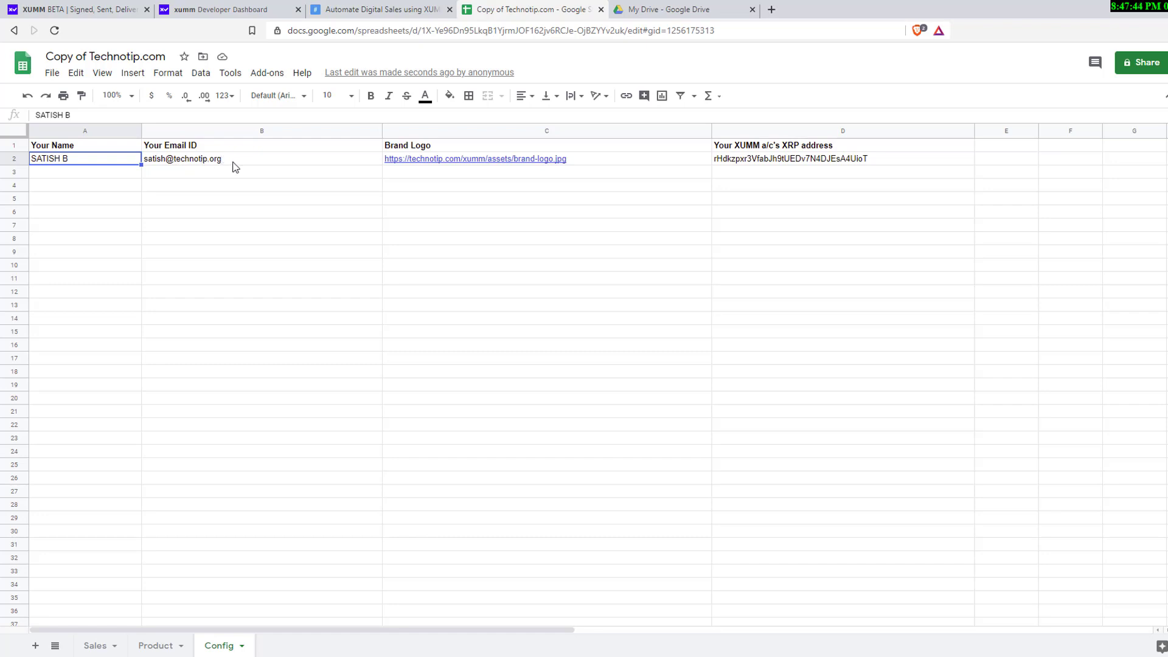
{"action": "left_click", "coordinate": [261, 159]}
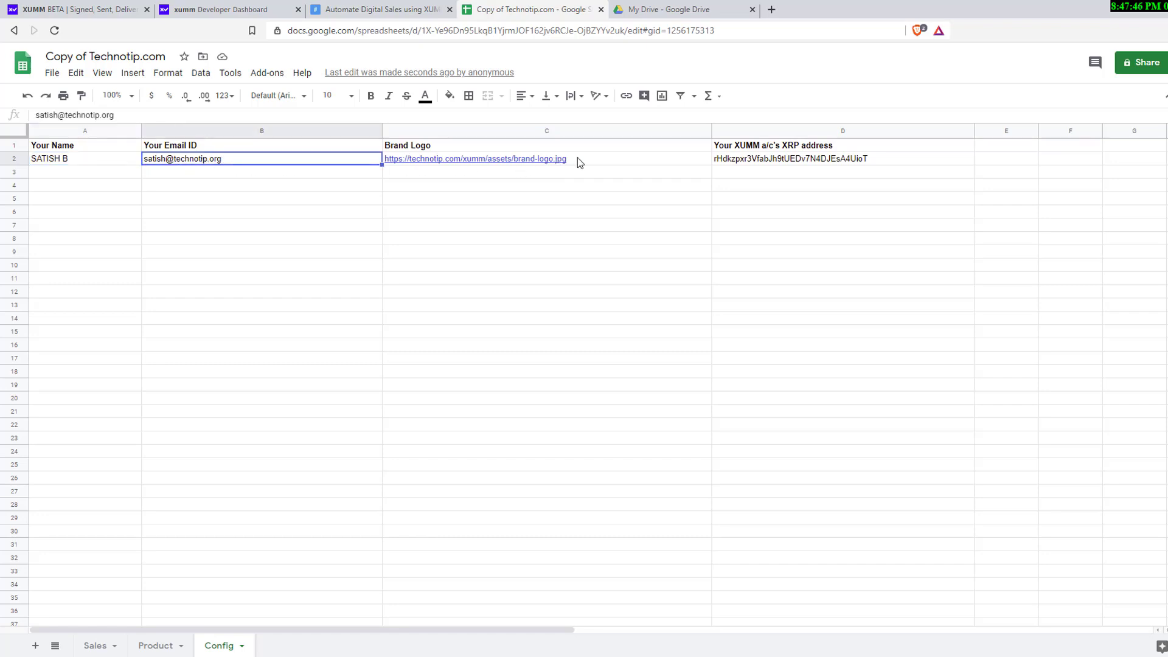
{"action": "left_click", "coordinate": [546, 158]}
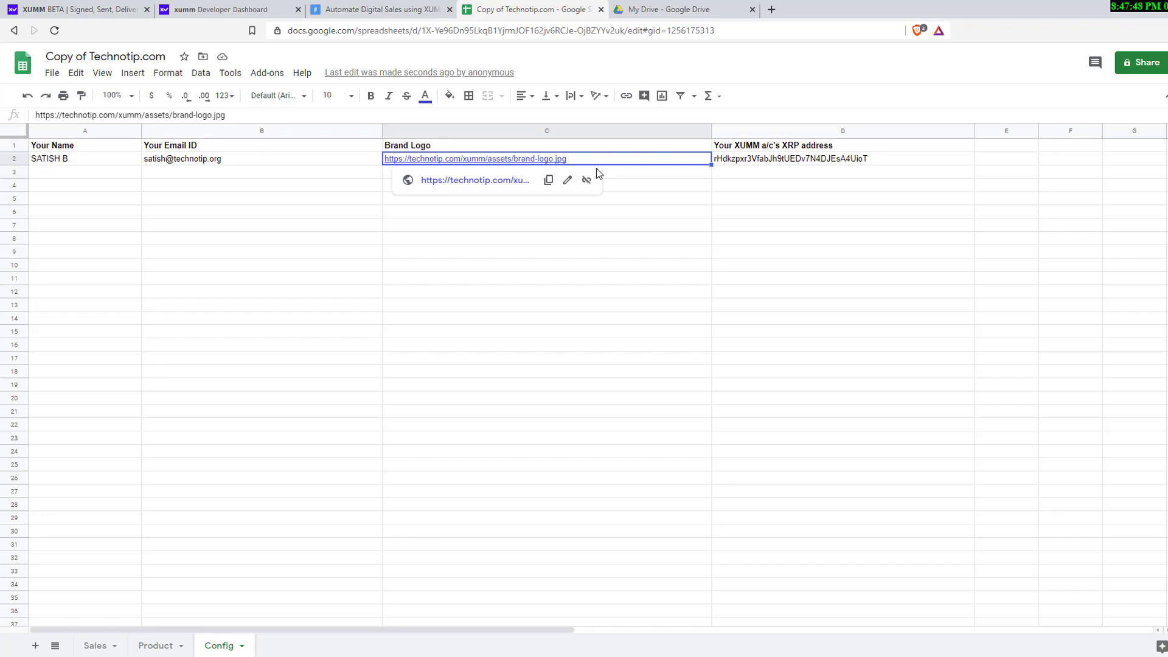
{"action": "left_click", "coordinate": [842, 159]}
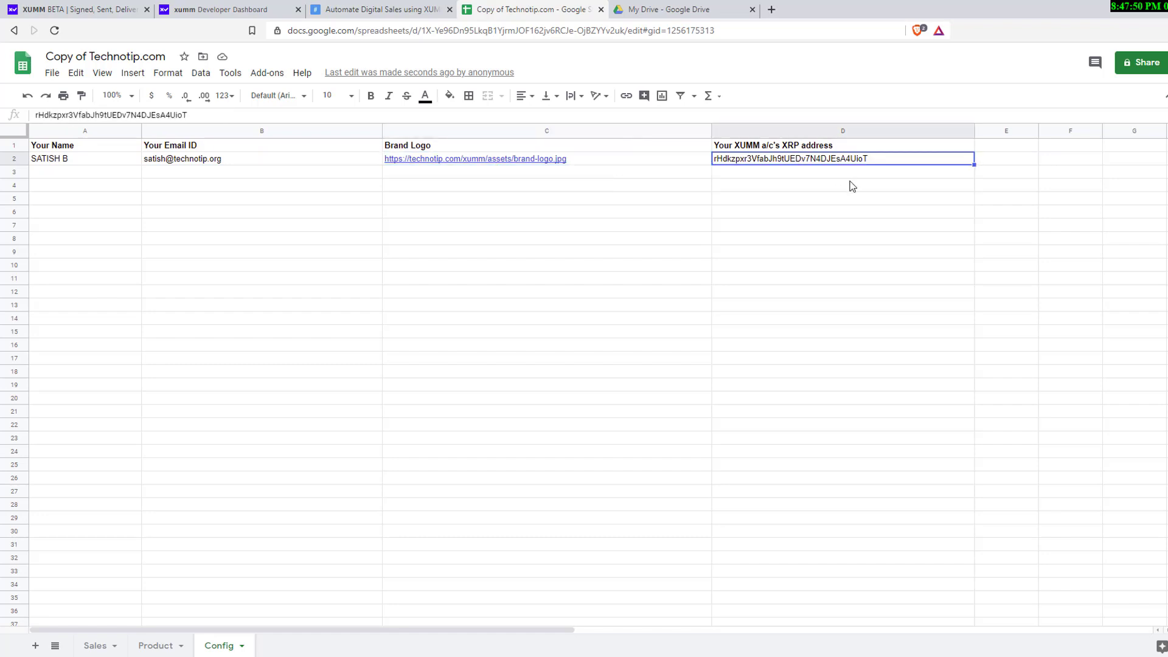
{"action": "left_click", "coordinate": [223, 9]}
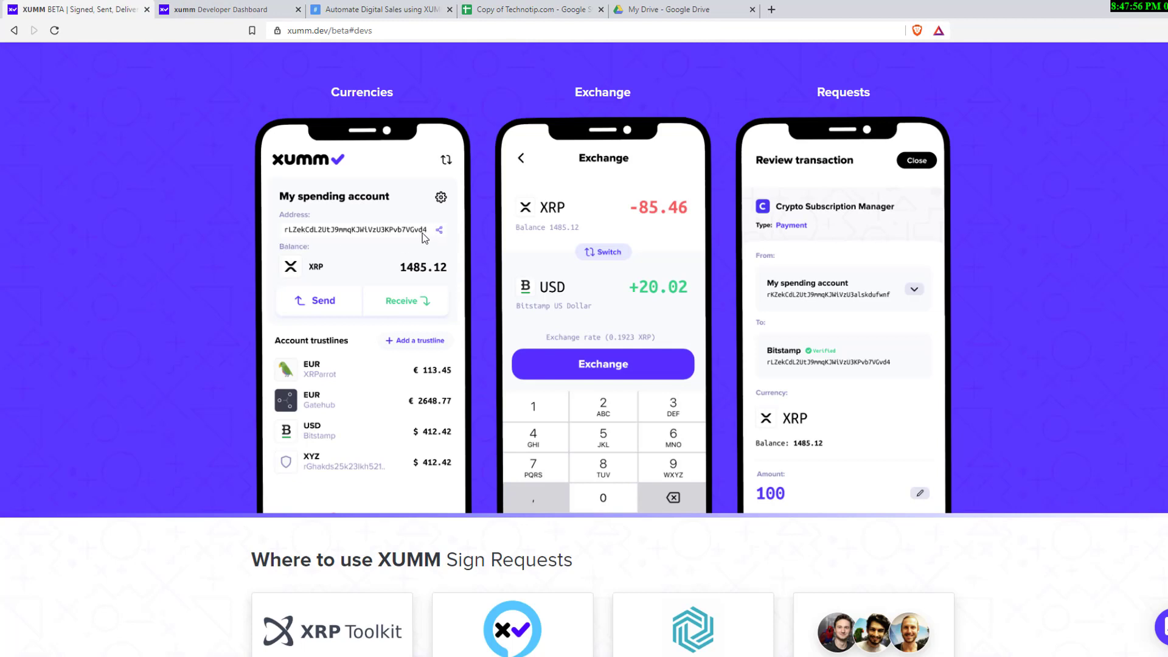
{"action": "left_click", "coordinate": [531, 9]}
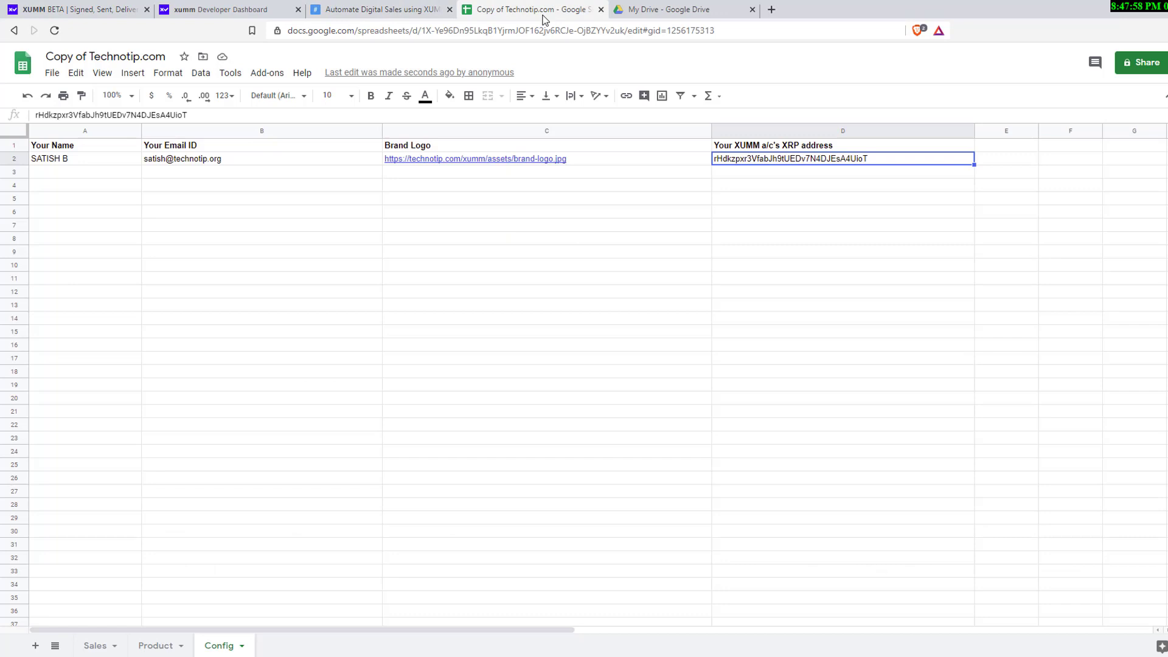
{"action": "mouse_move", "coordinate": [357, 295]}
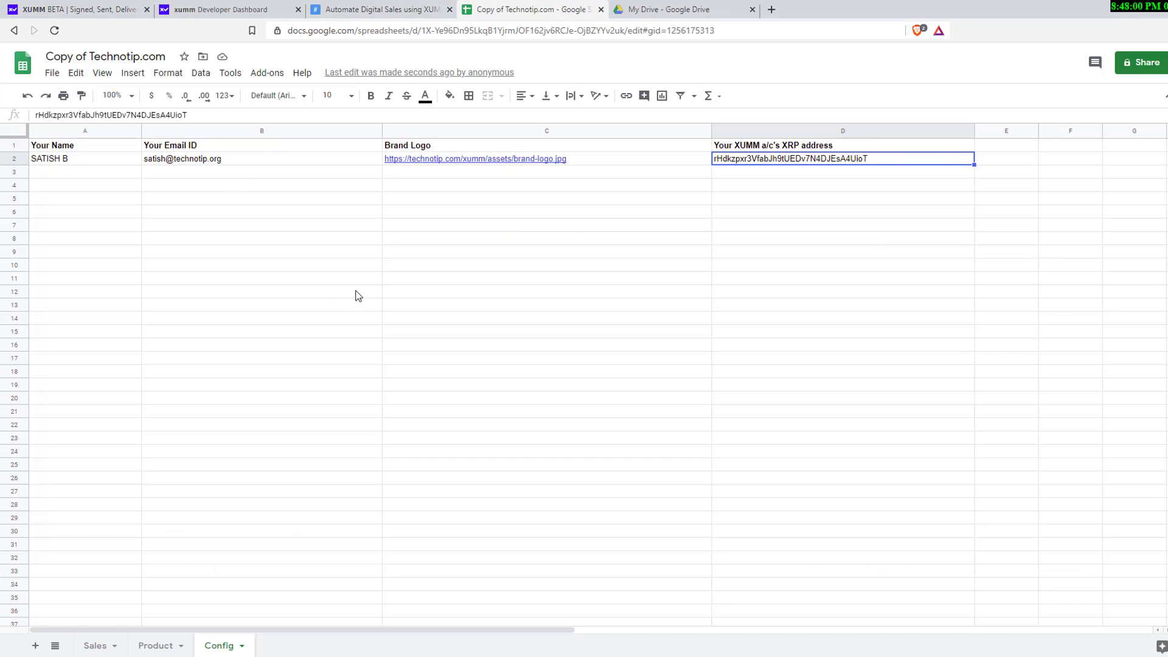
{"action": "left_click", "coordinate": [155, 645]}
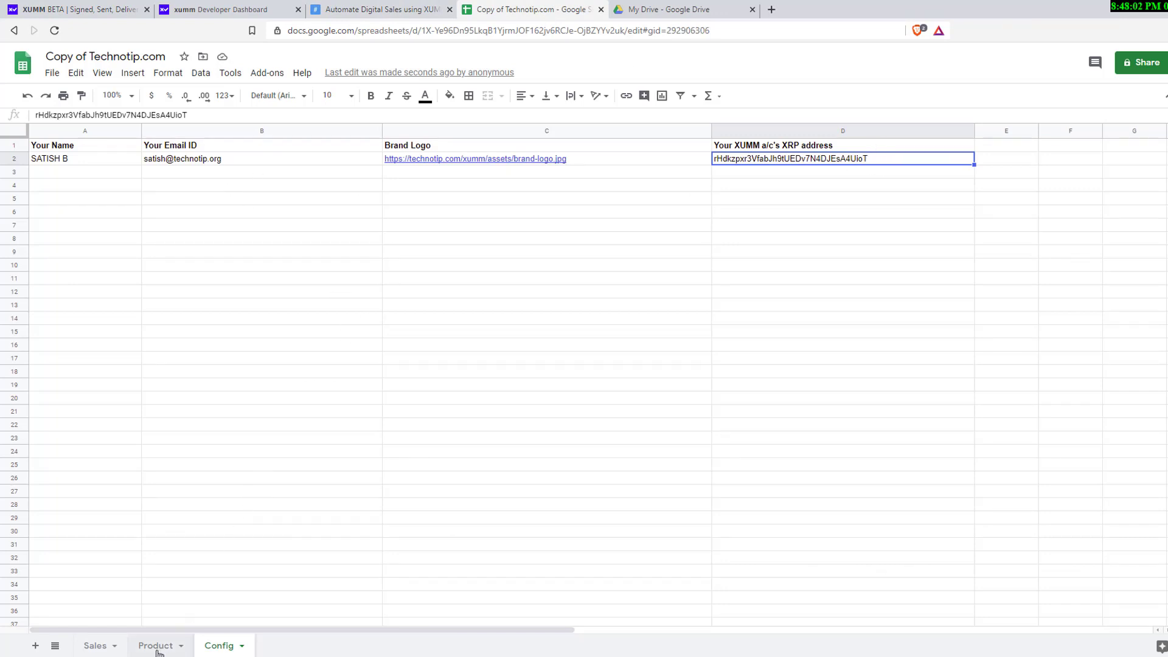
{"action": "left_click", "coordinate": [155, 645]}
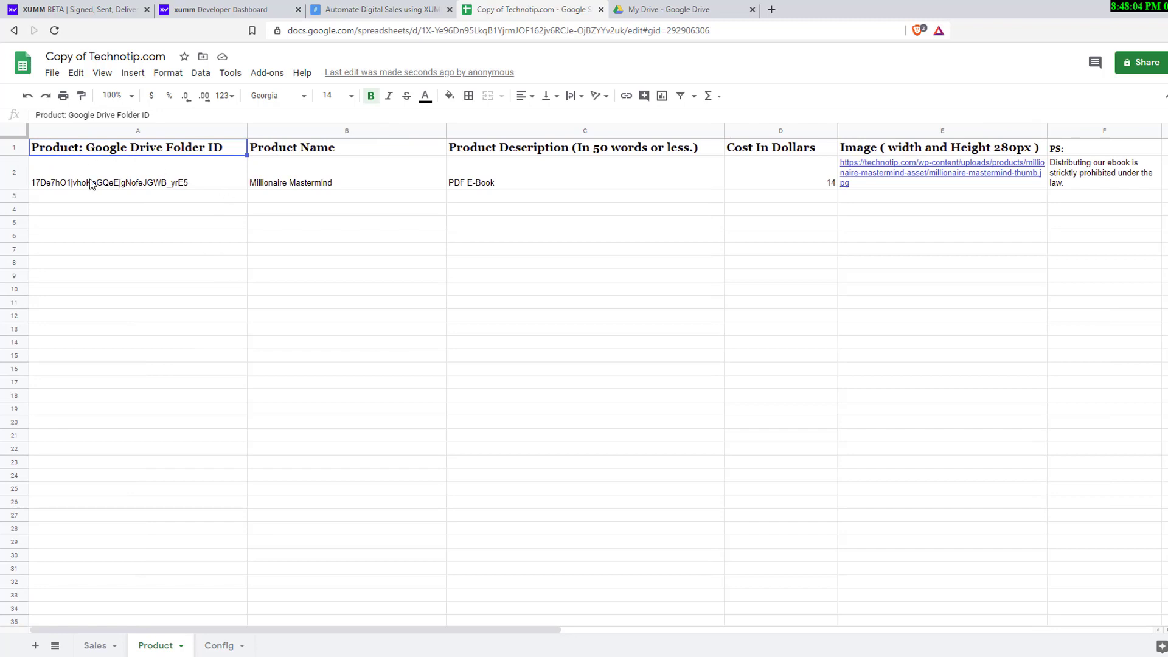
{"action": "left_click", "coordinate": [346, 172]}
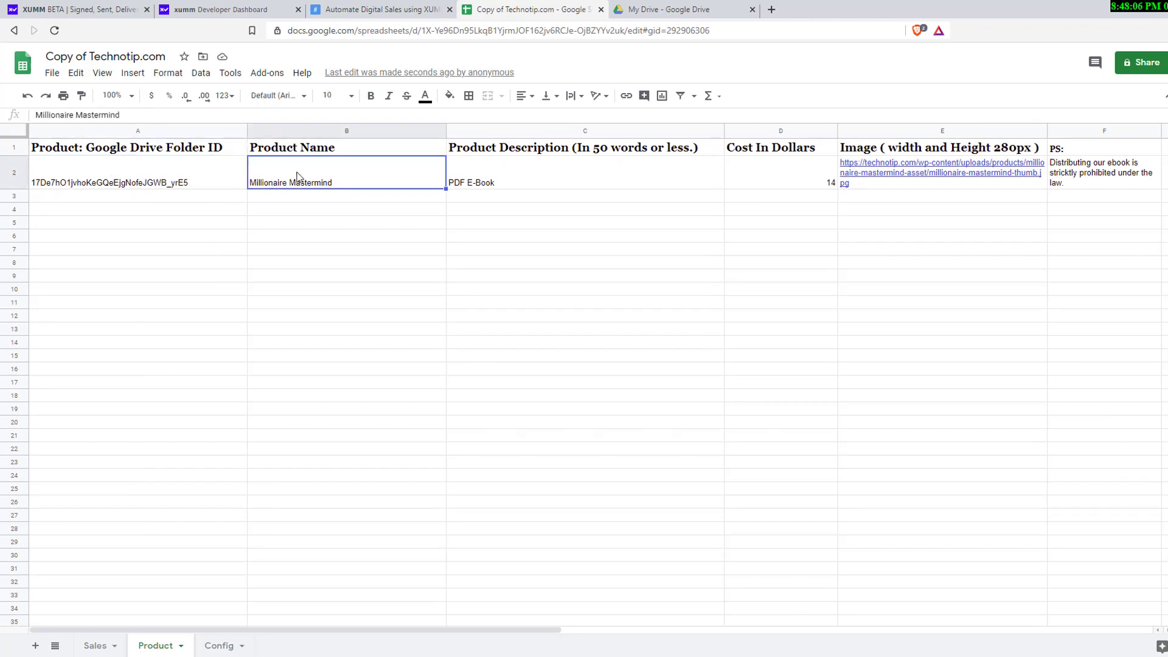
{"action": "mouse_move", "coordinate": [323, 177]}
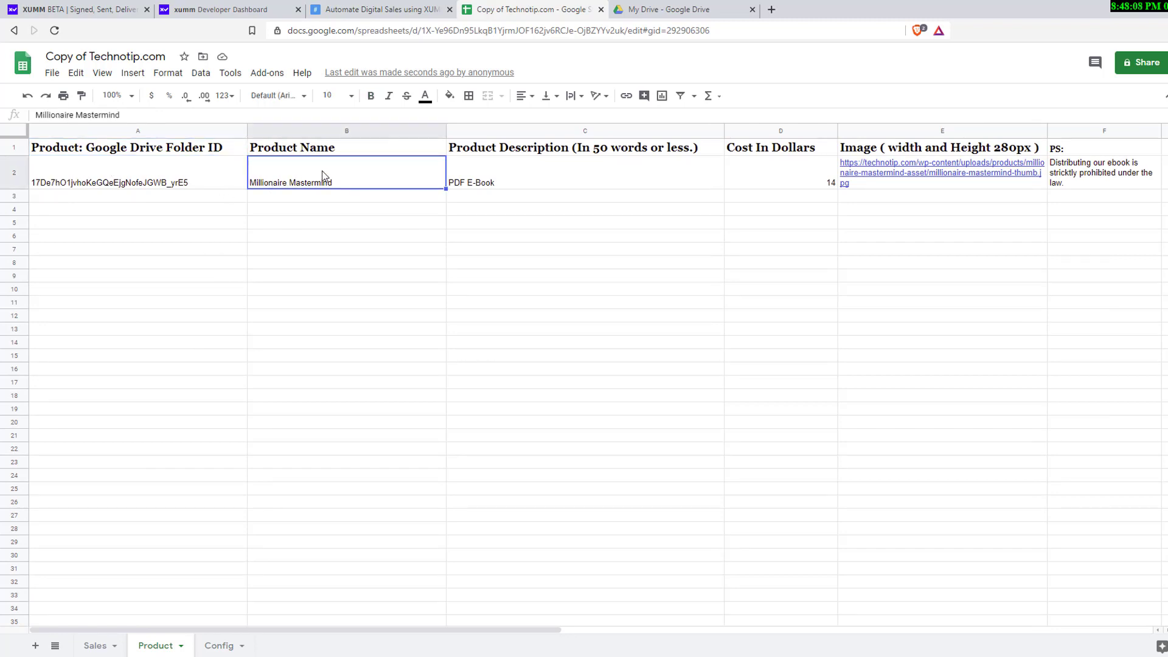
{"action": "left_click", "coordinate": [380, 9]}
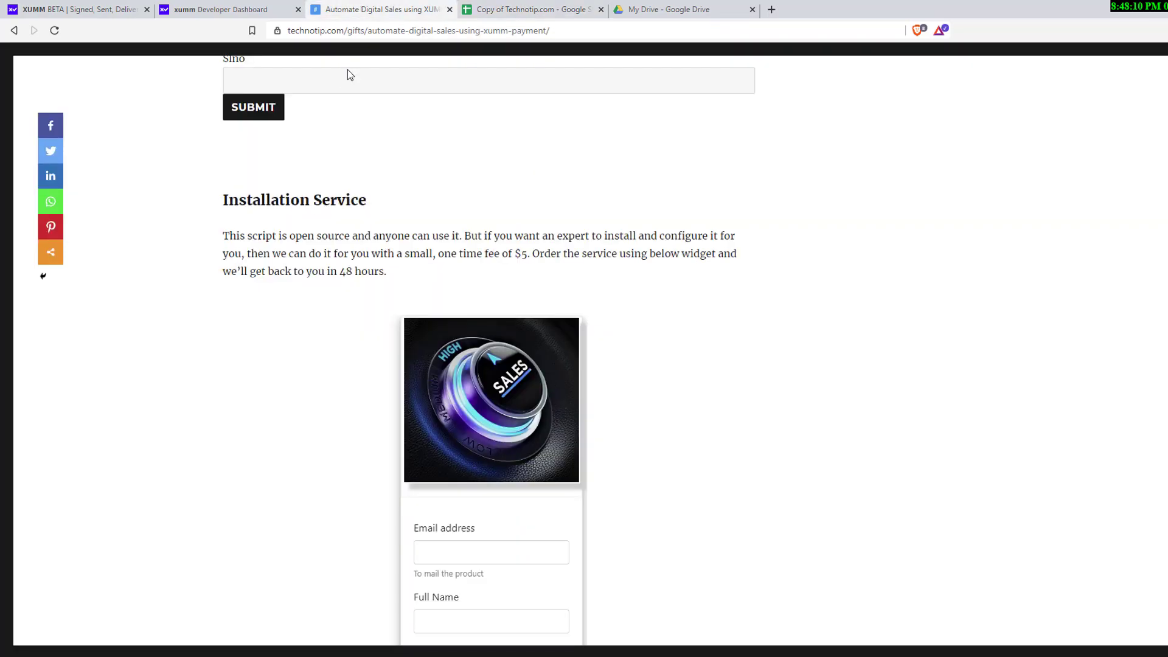
{"action": "scroll", "scroll_direction": "down", "scroll_amount": 3}
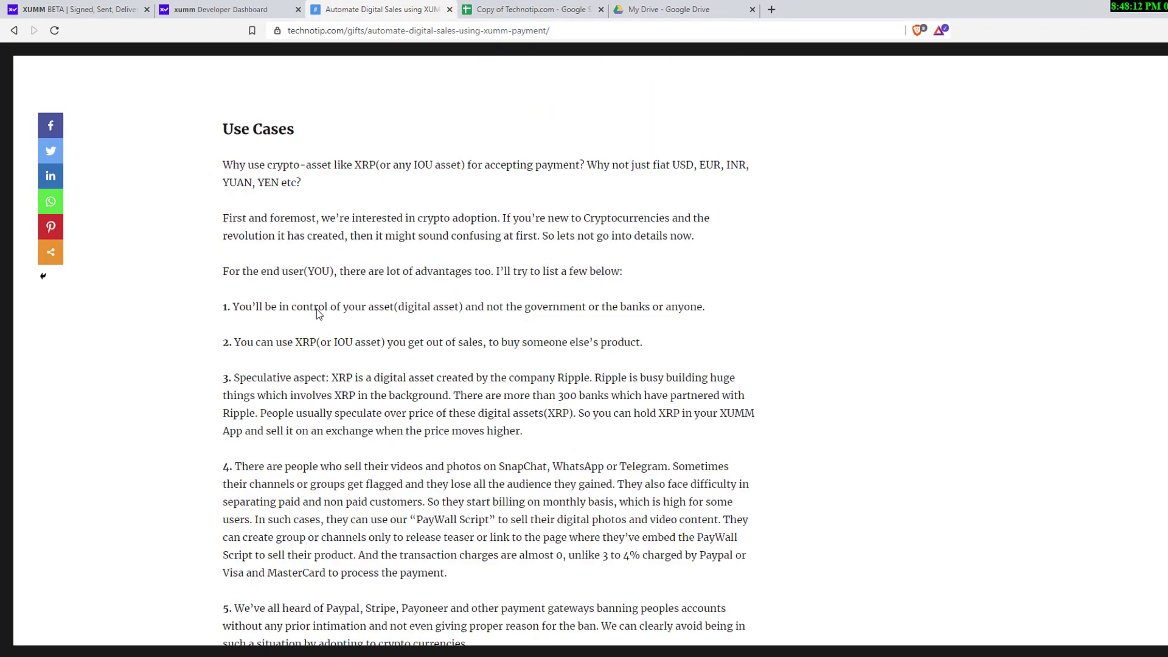
{"action": "scroll", "scroll_direction": "down", "scroll_amount": 3}
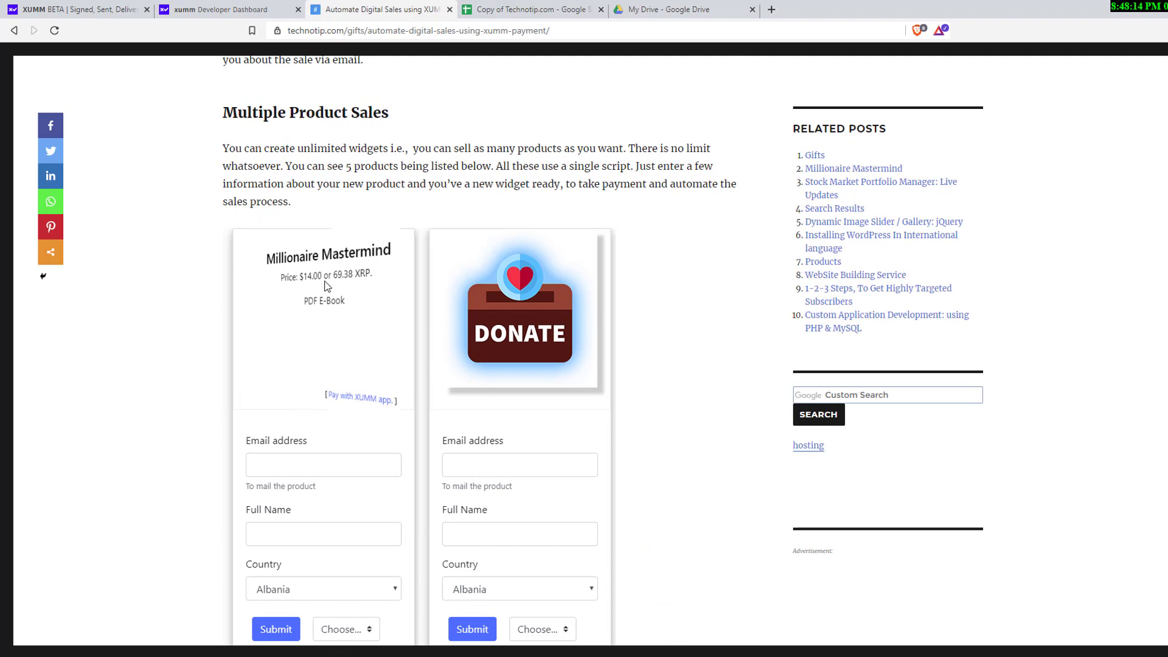
{"action": "double_click", "coordinate": [323, 254]}
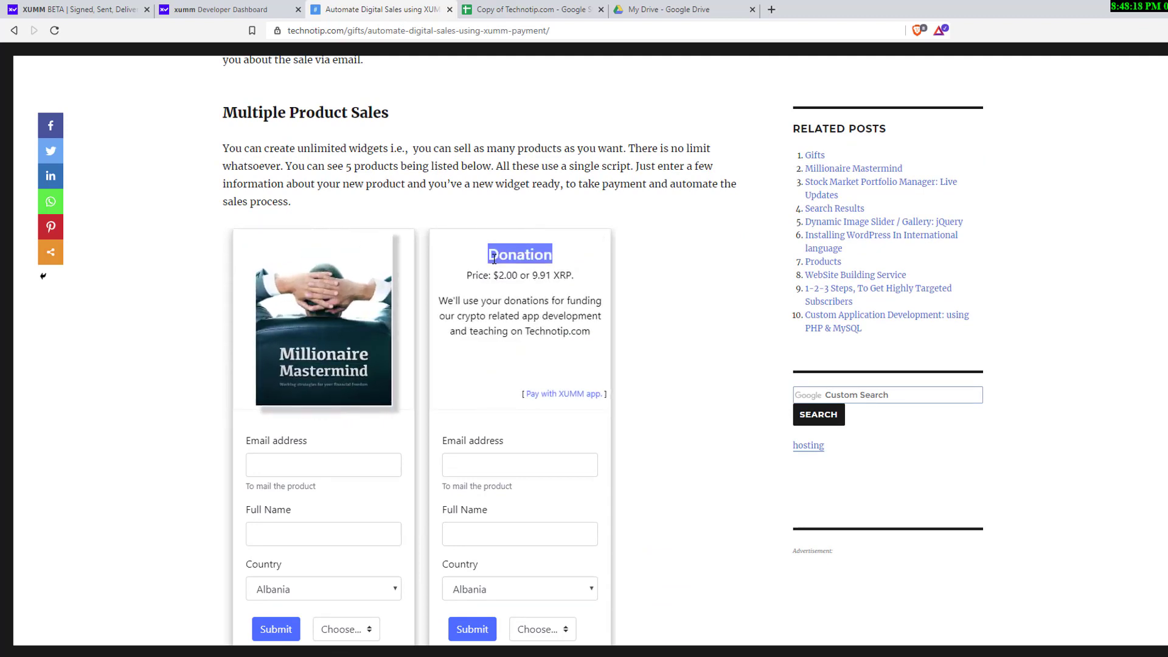
{"action": "left_click", "coordinate": [530, 9]}
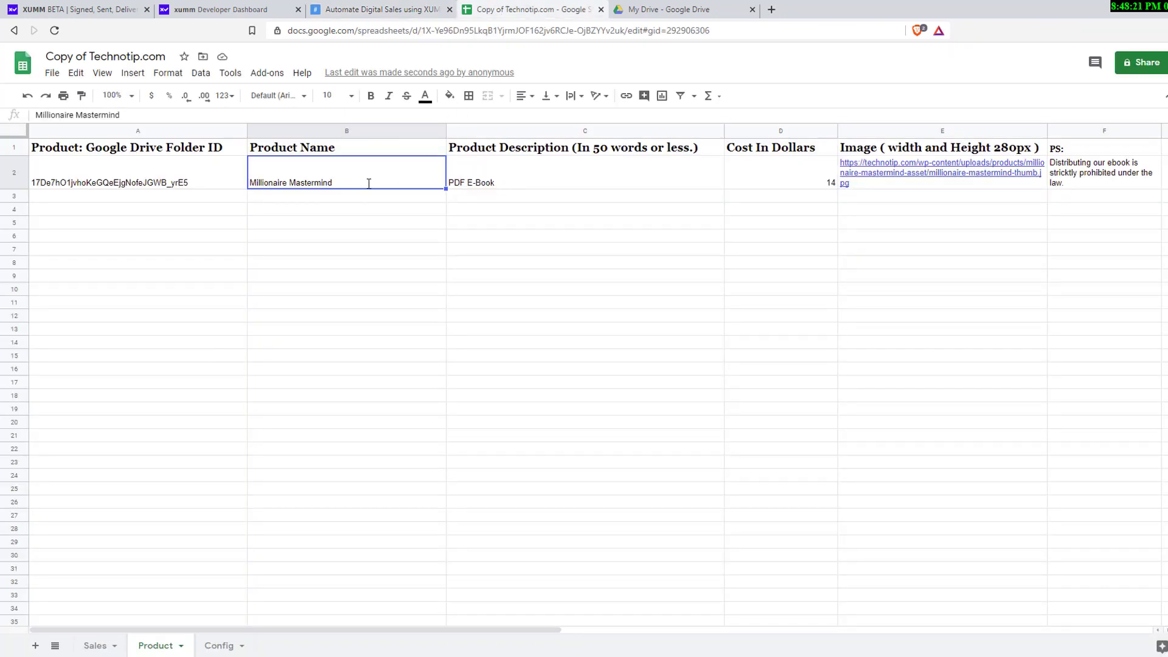
{"action": "left_click", "coordinate": [379, 10]}
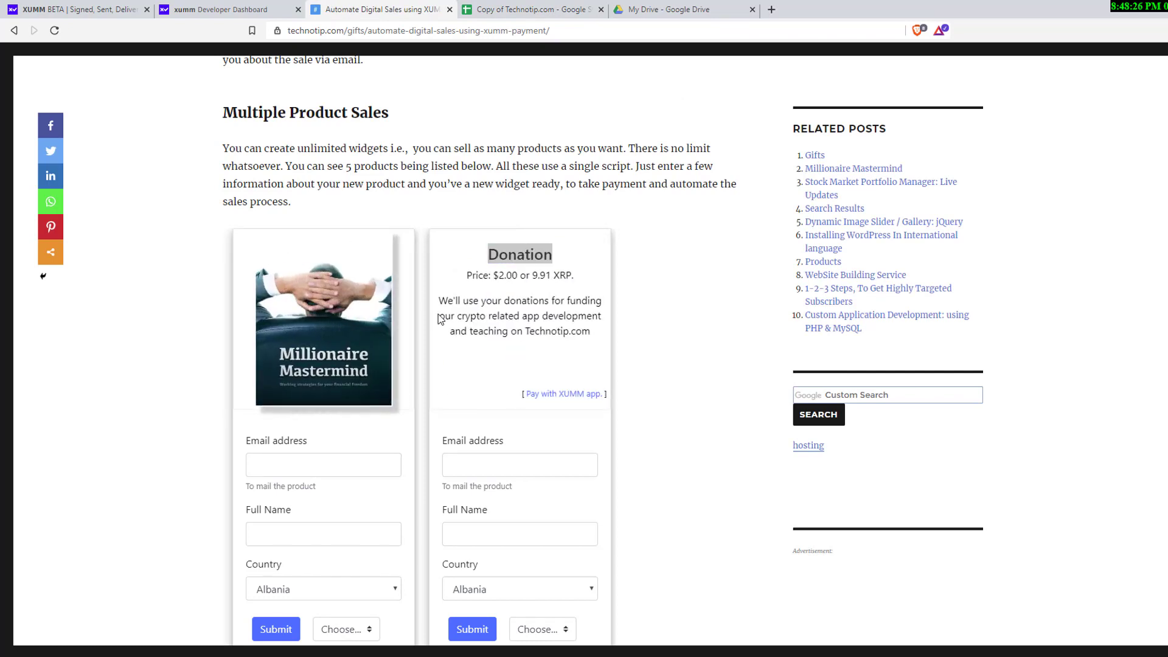
{"action": "left_click_drag", "start_coordinate": [438, 300], "coordinate": [592, 332]}
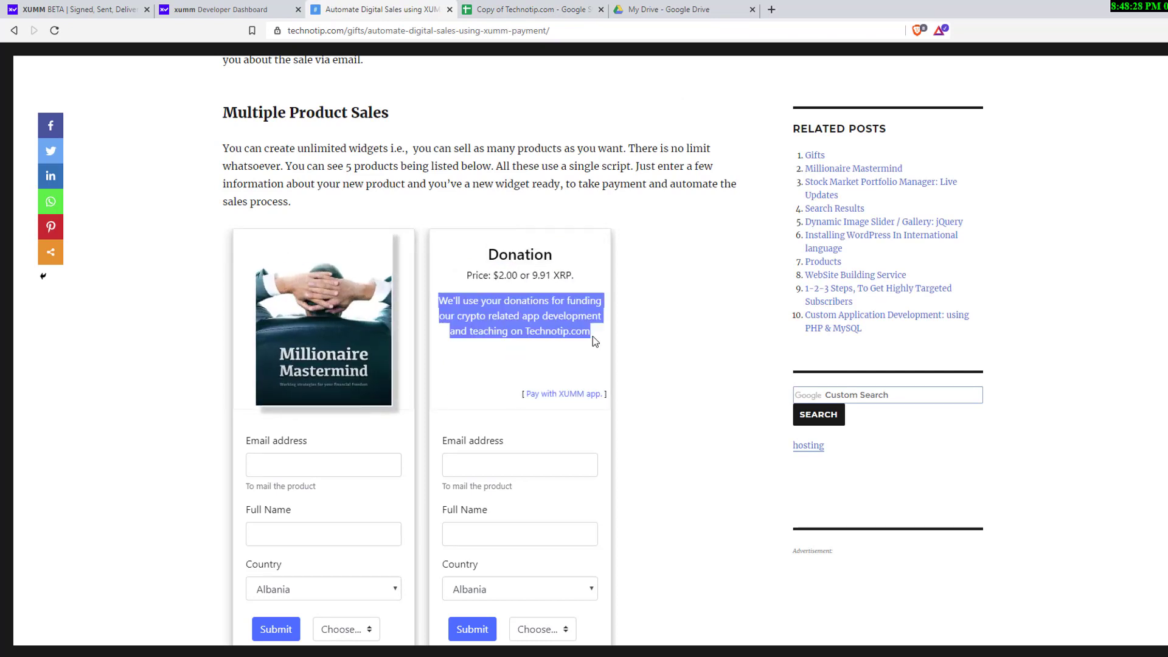
{"action": "left_click", "coordinate": [531, 10]}
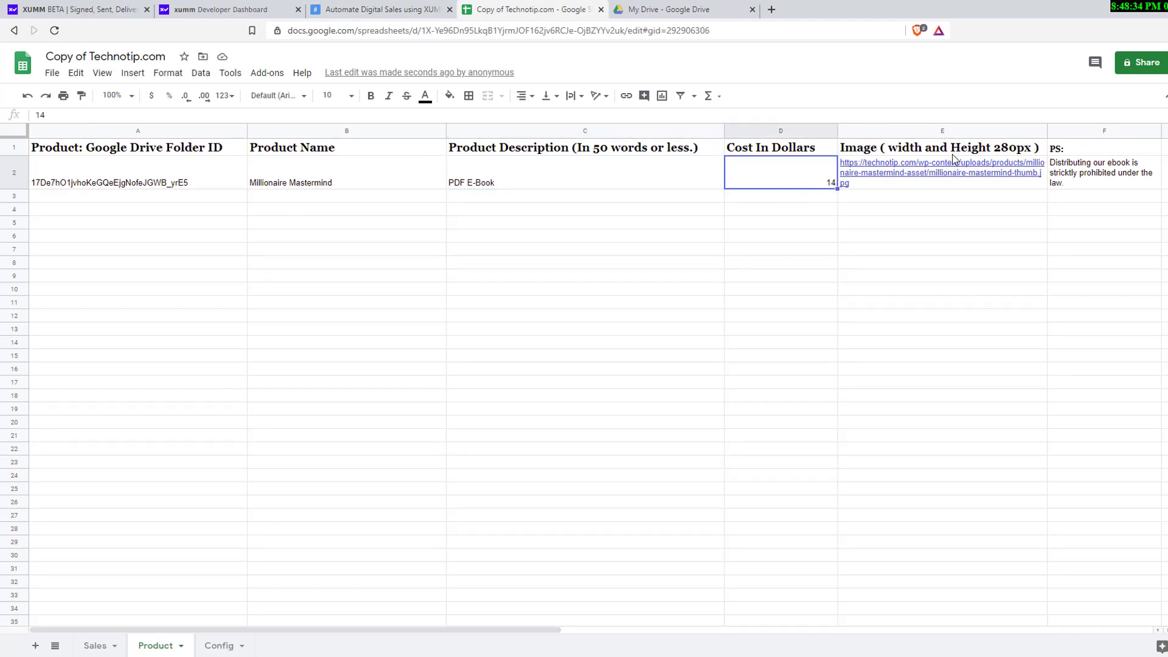
{"action": "left_click", "coordinate": [941, 172]}
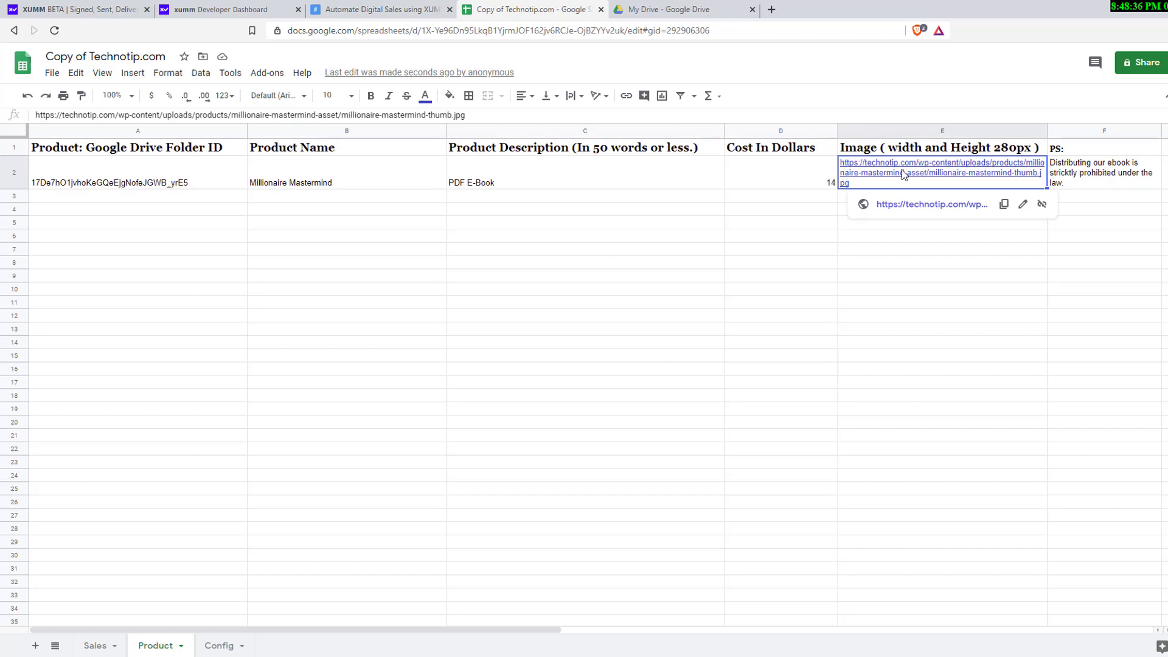
{"action": "left_click", "coordinate": [382, 10]}
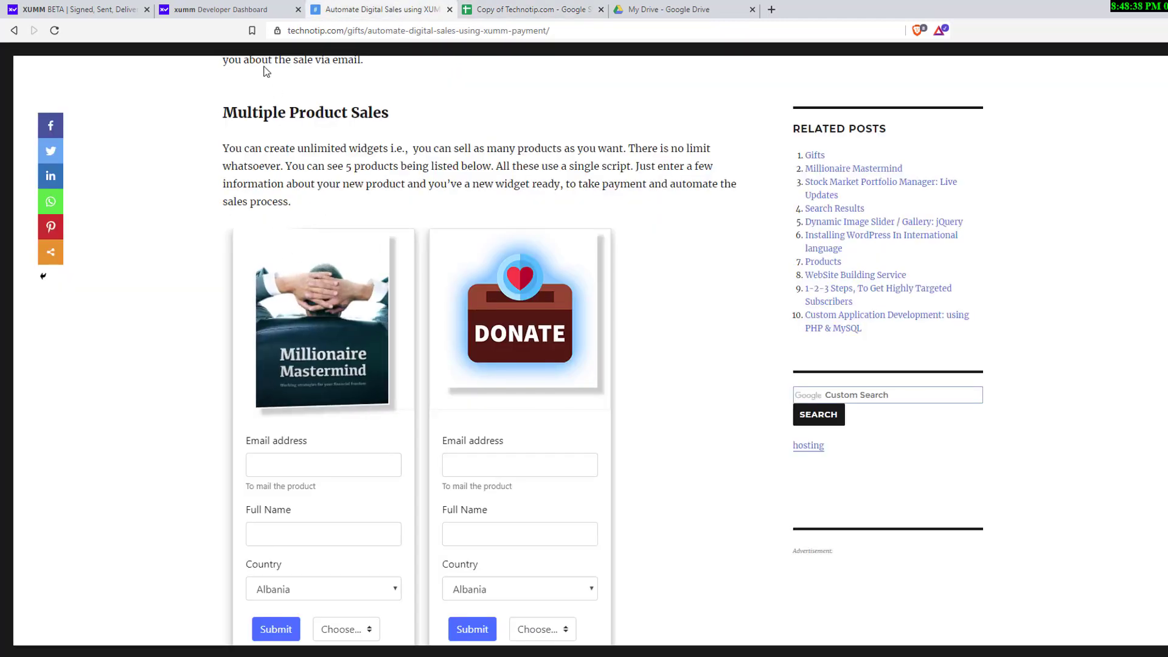
{"action": "left_click", "coordinate": [531, 9]}
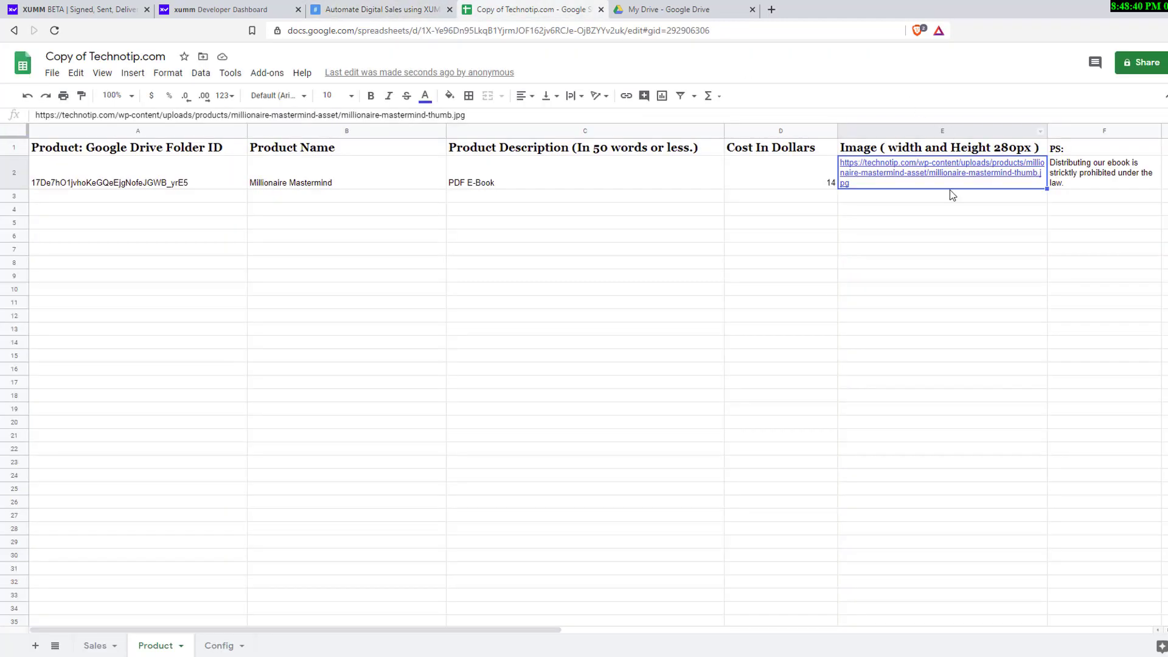
{"action": "left_click", "coordinate": [1103, 172]}
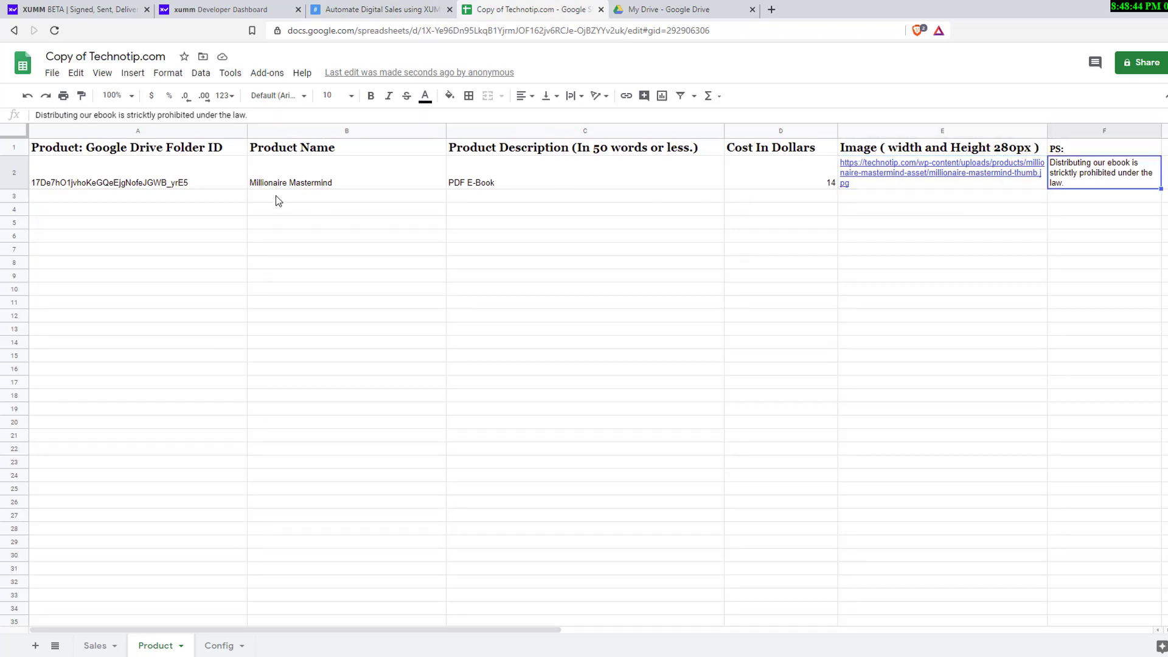
{"action": "left_click", "coordinate": [137, 172]}
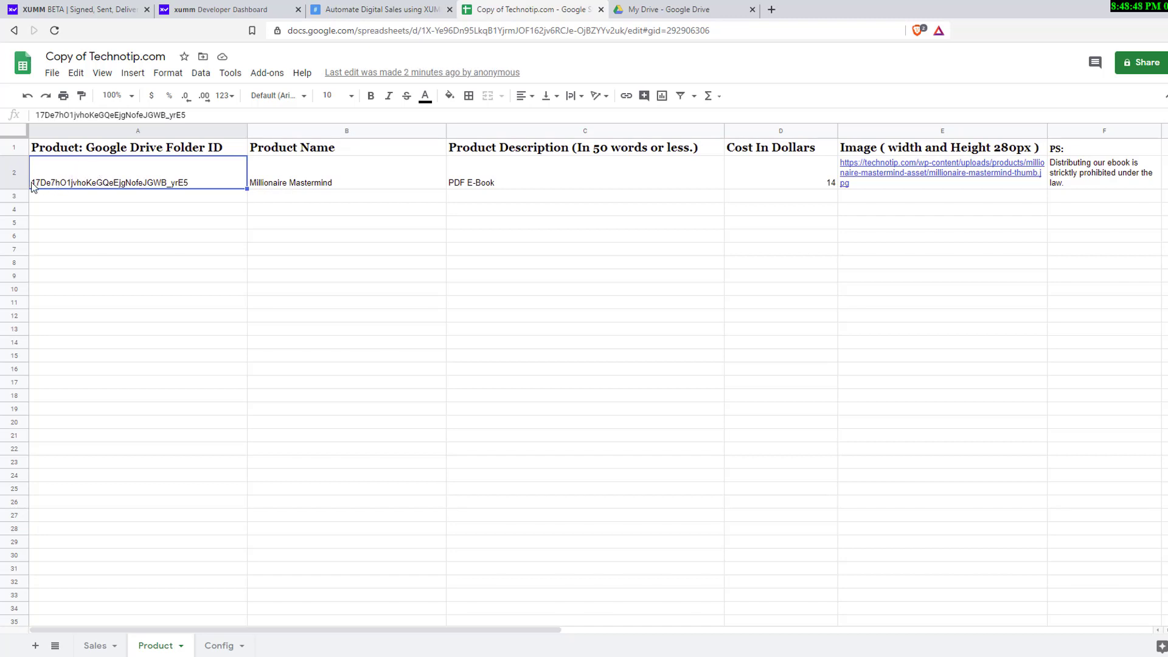
{"action": "mouse_move", "coordinate": [212, 193]}
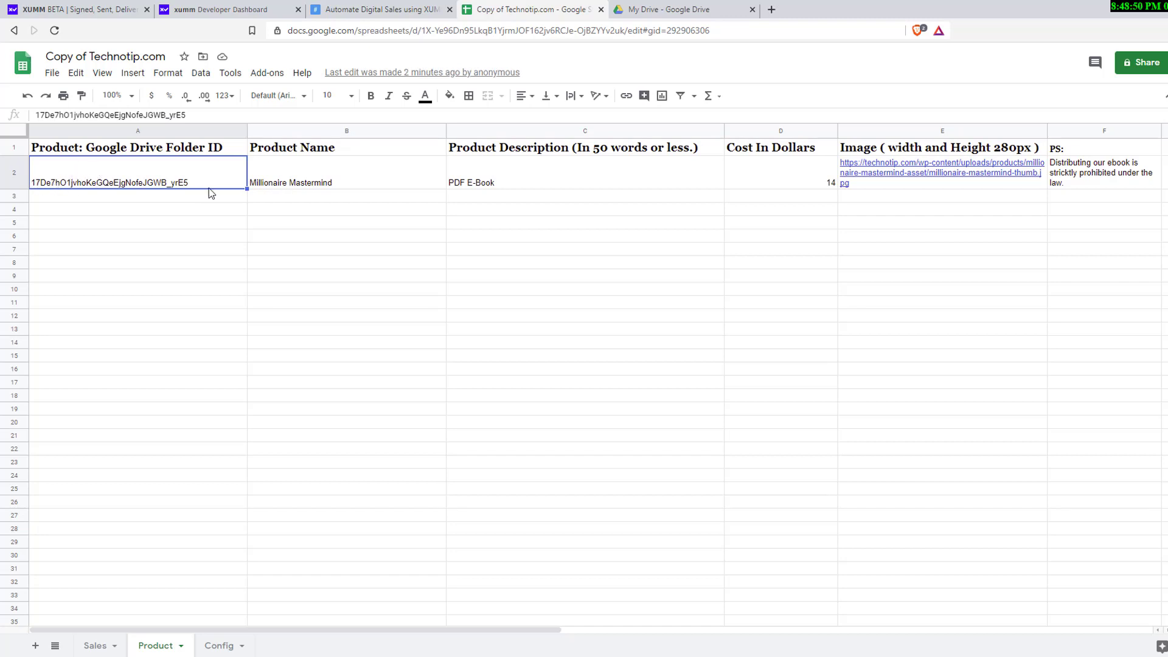
In Google Drive, create a new folder named 'my product' in My Drive
{"action": "left_click", "coordinate": [681, 9]}
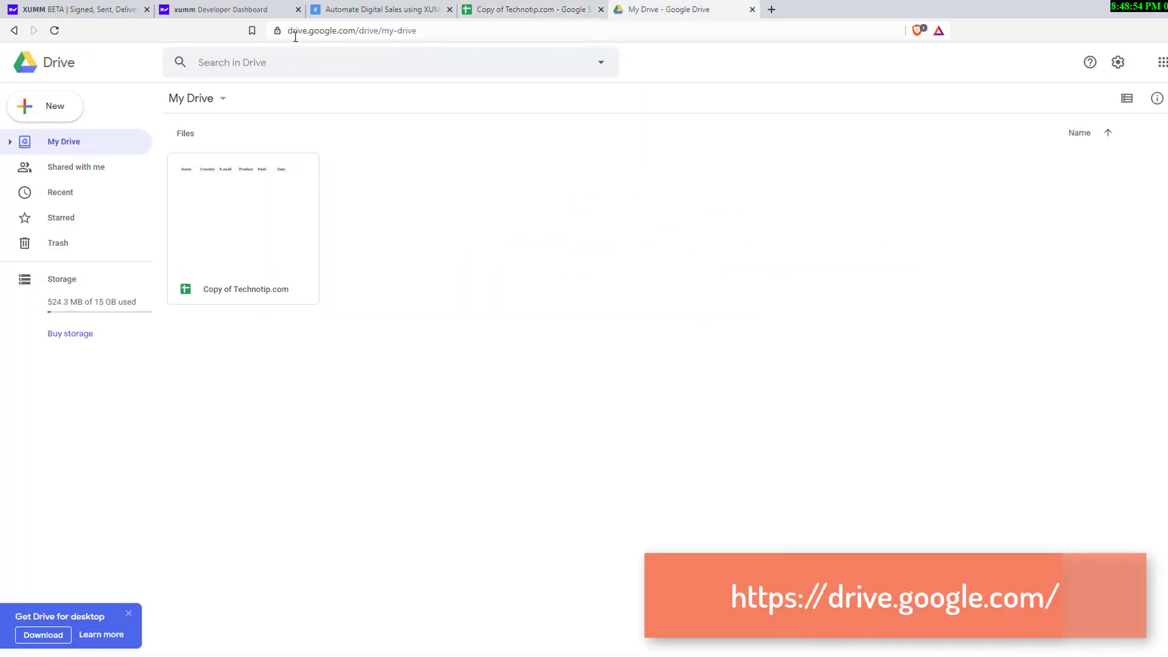
{"action": "left_click", "coordinate": [361, 31]}
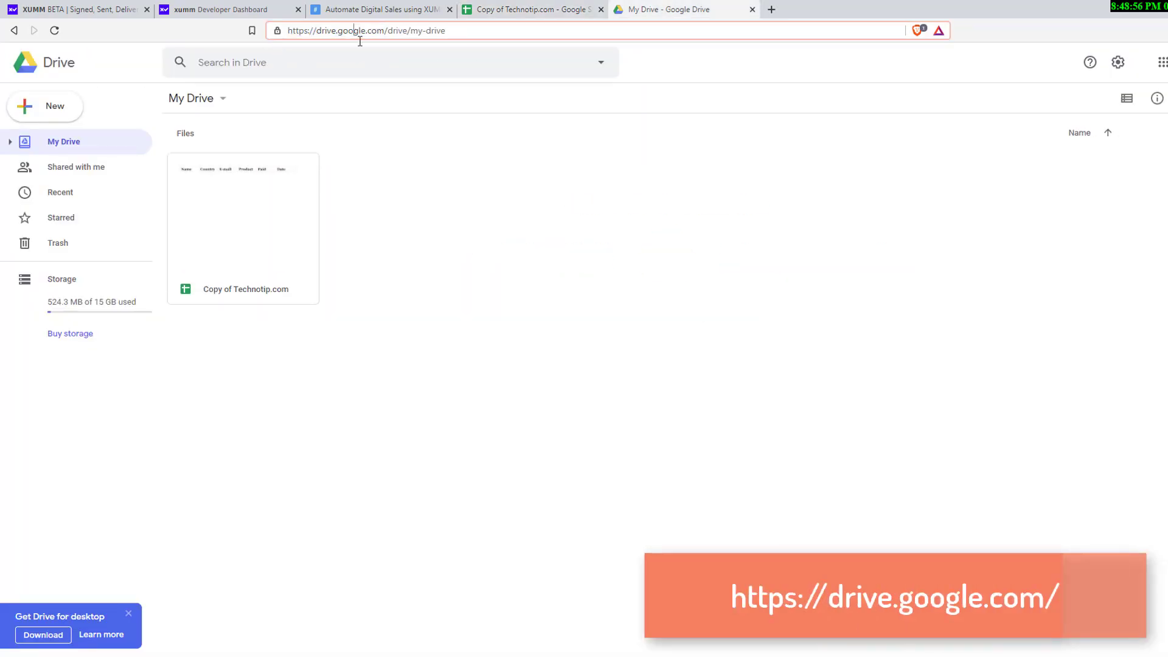
{"action": "double_click", "coordinate": [345, 31]}
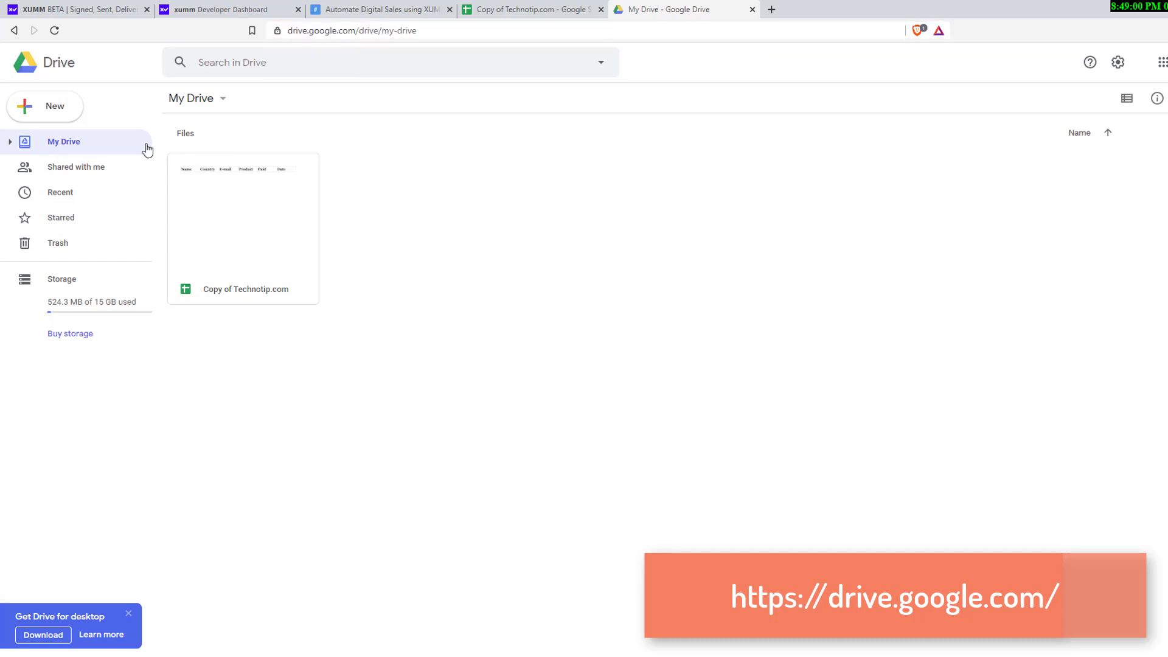
{"action": "left_click", "coordinate": [44, 106]}
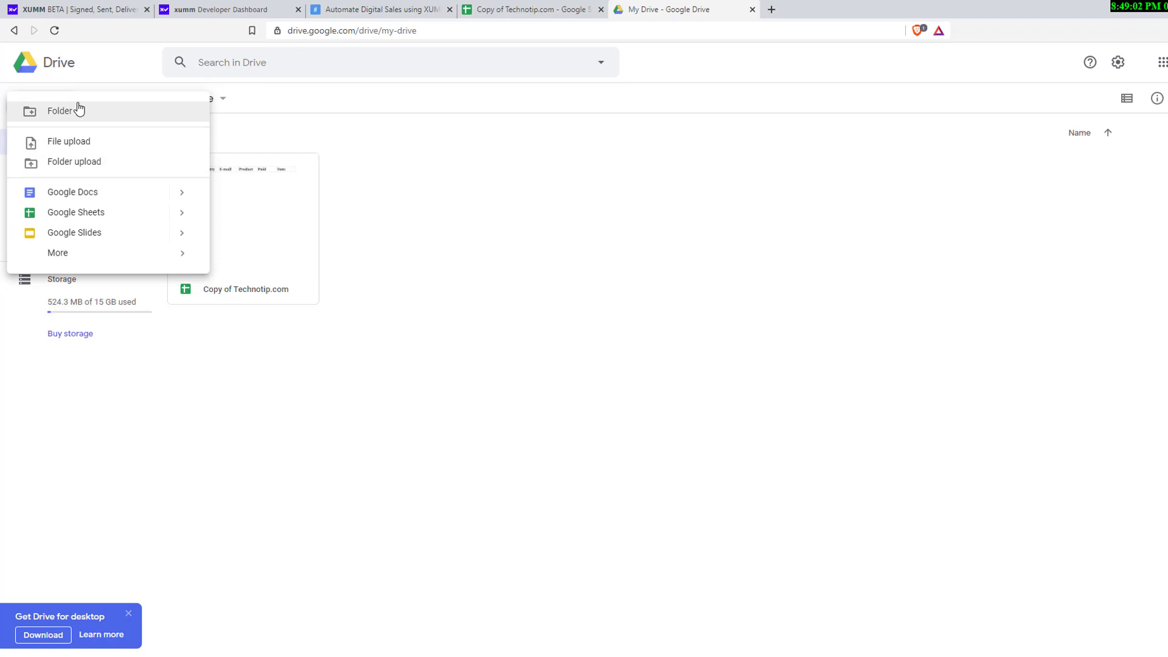
{"action": "left_click", "coordinate": [60, 111]}
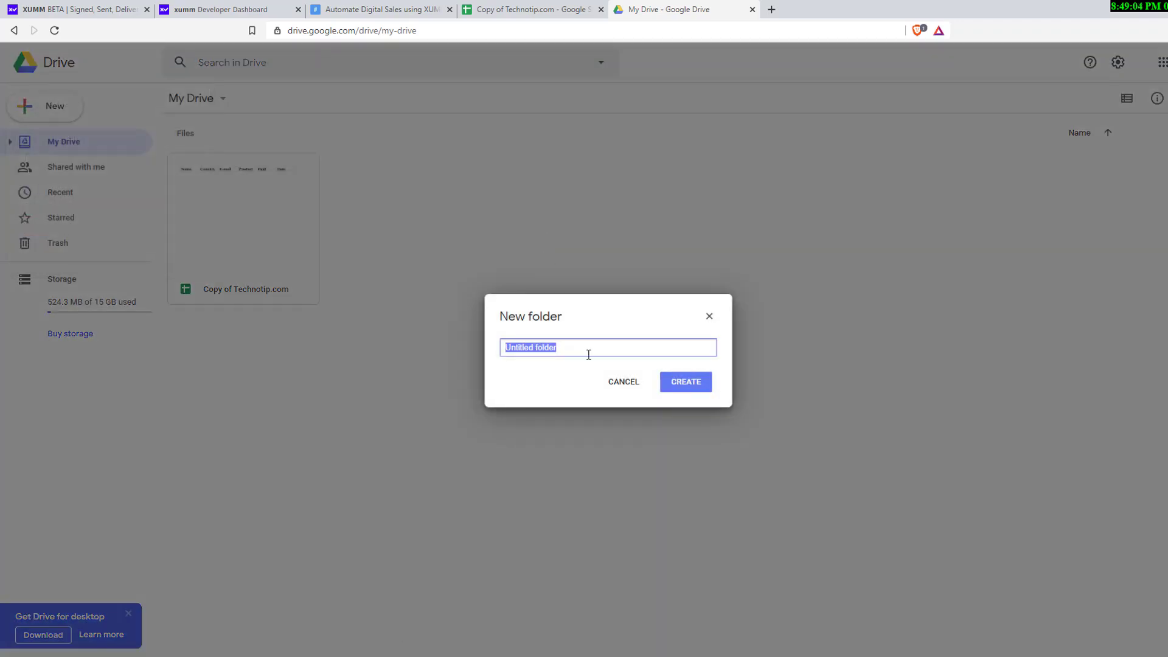
{"action": "type", "text": "my product"}
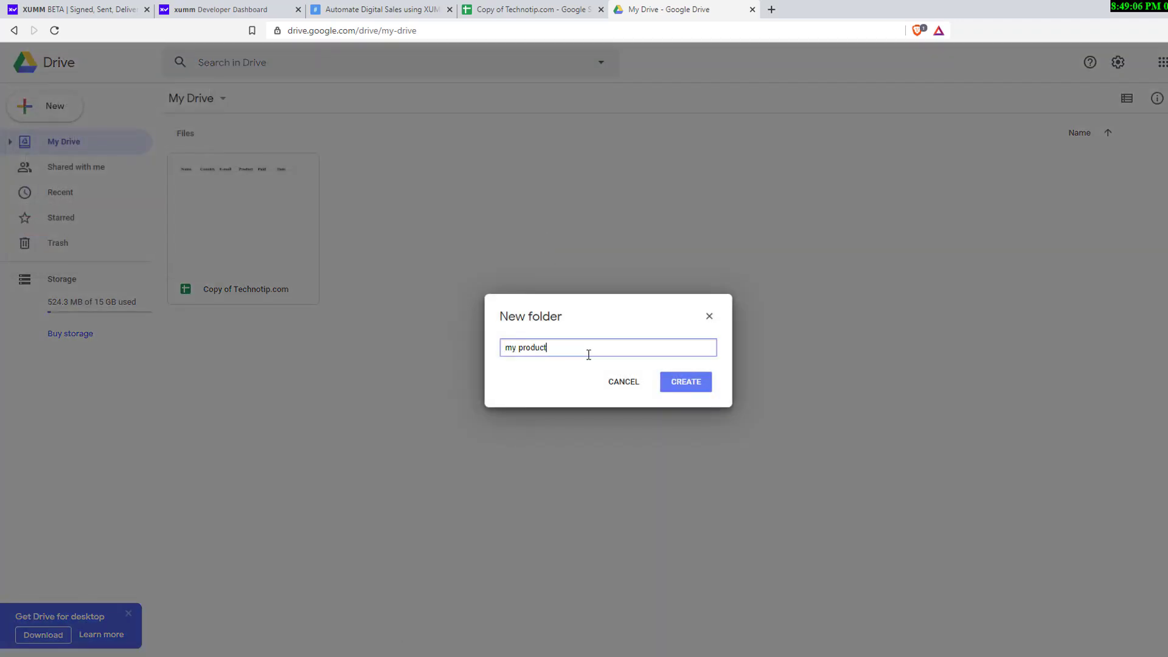
{"action": "left_click", "coordinate": [685, 382]}
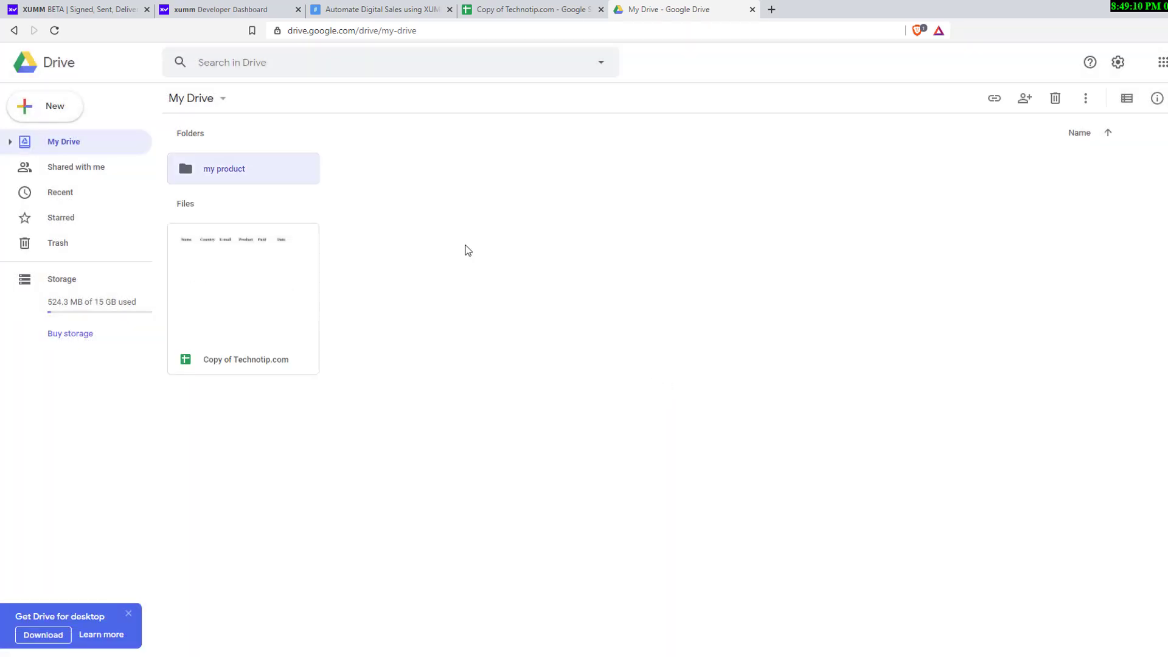
Open the 'my product' folder and copy its ID from the address bar
{"action": "double_click", "coordinate": [223, 167]}
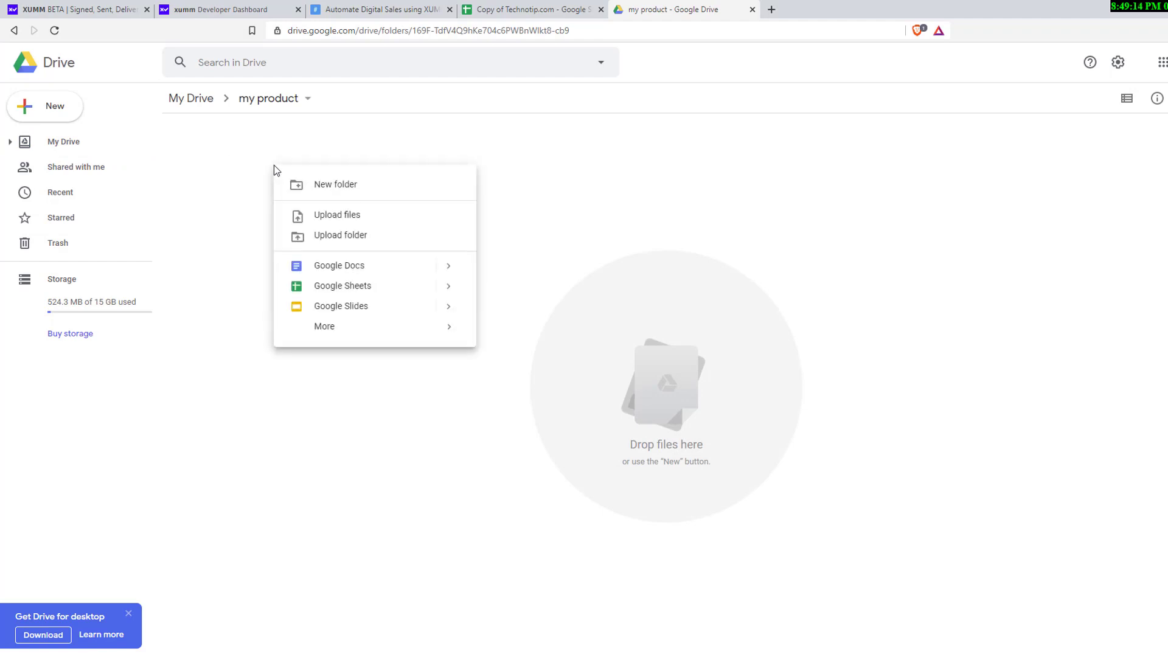
{"action": "mouse_move", "coordinate": [372, 221]}
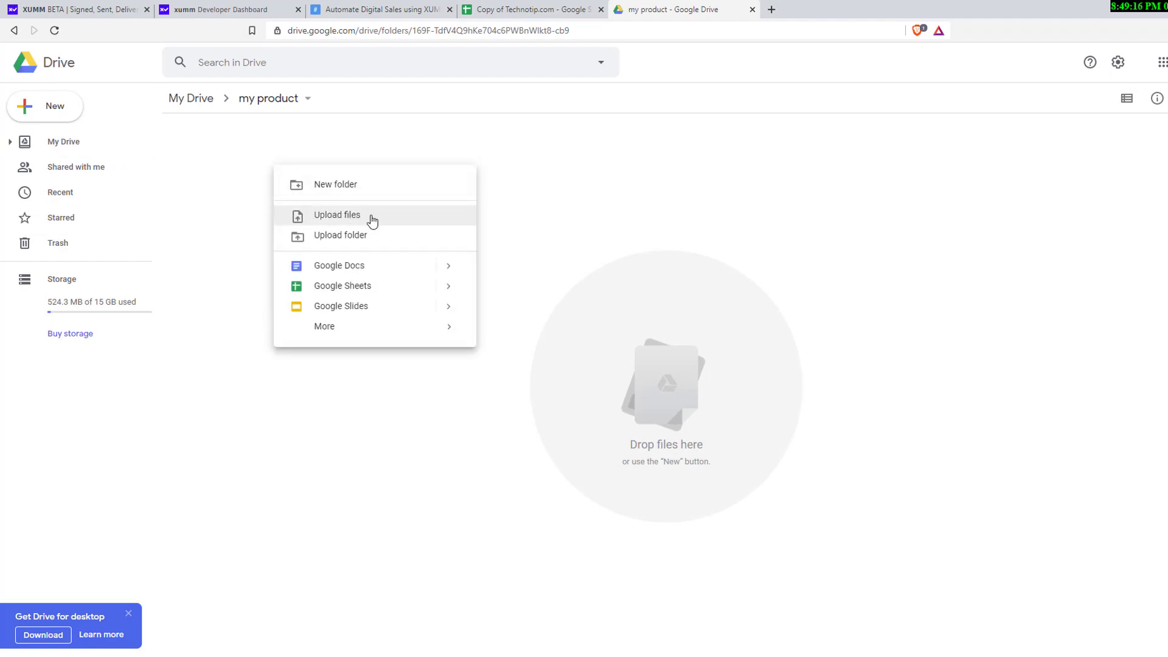
{"action": "mouse_move", "coordinate": [511, 213]}
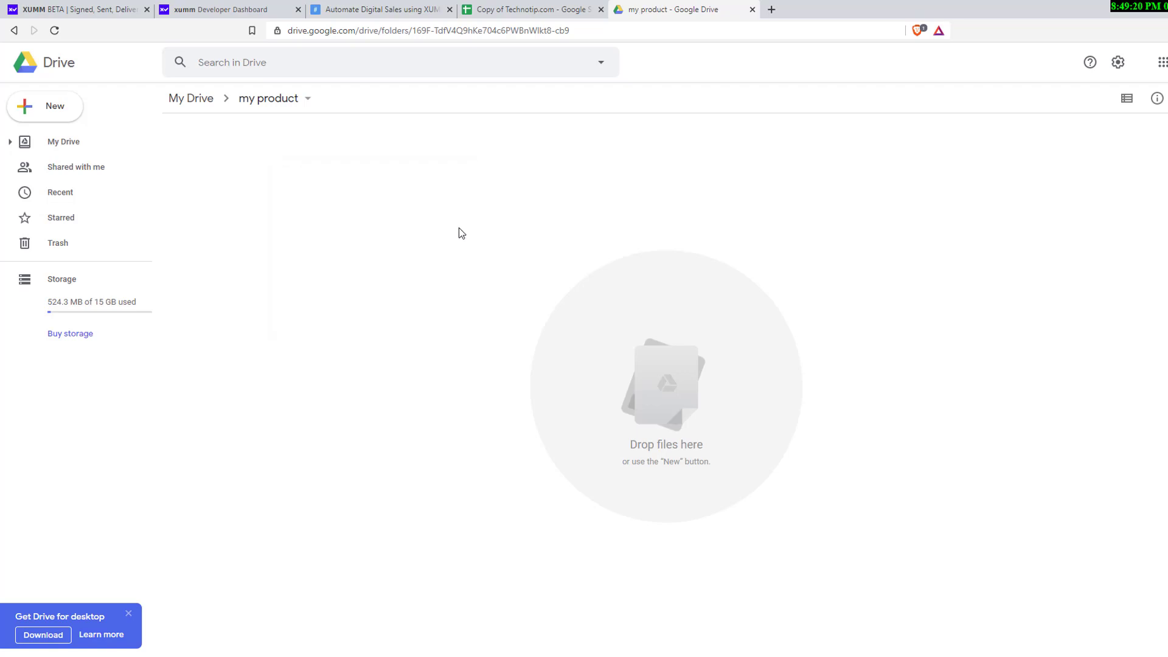
{"action": "left_click", "coordinate": [447, 31]}
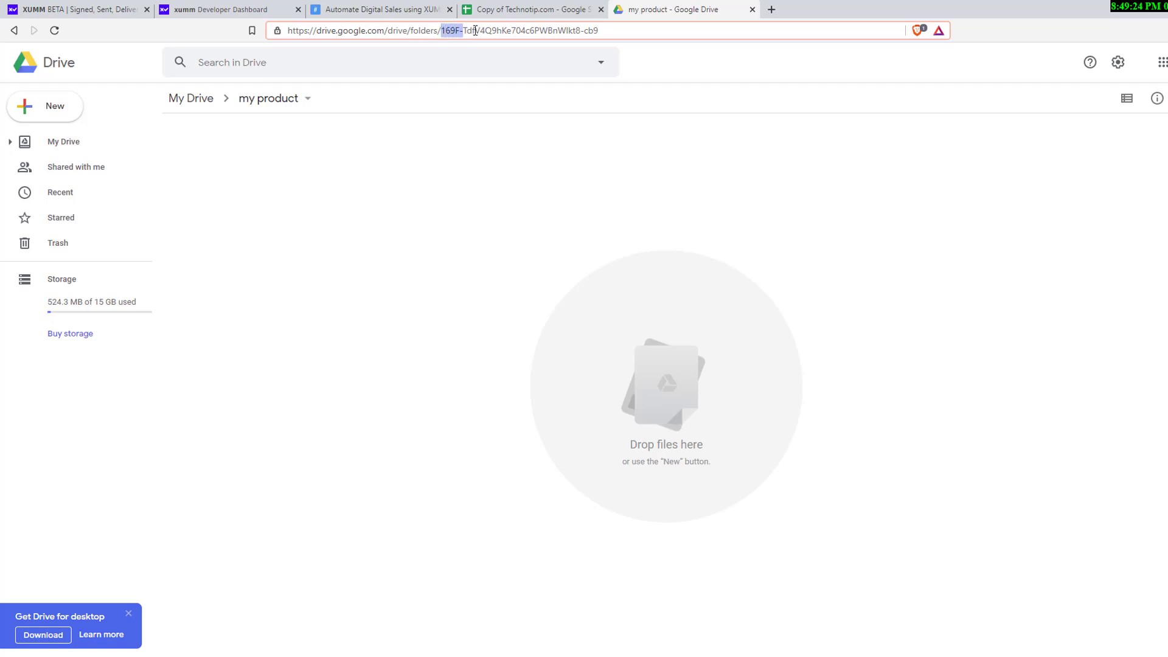
{"action": "right_click", "coordinate": [529, 31]}
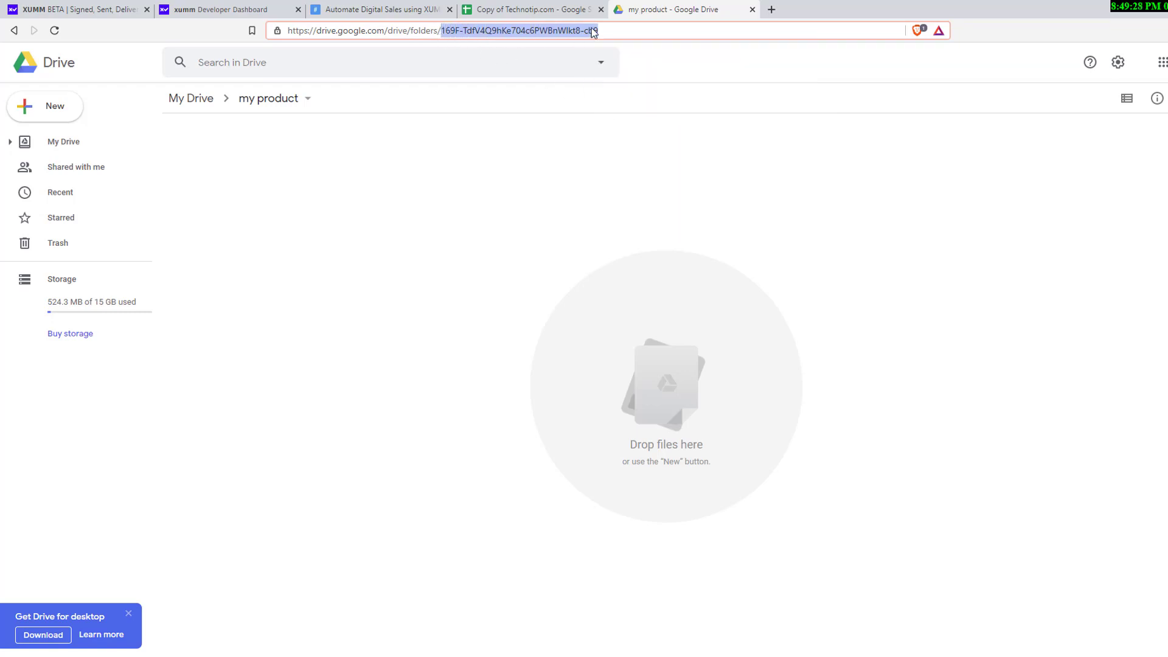
Back in the spreadsheet, inspect the Cost In Dollars and Folder ID cells, then open Sales
{"action": "left_click", "coordinate": [533, 9]}
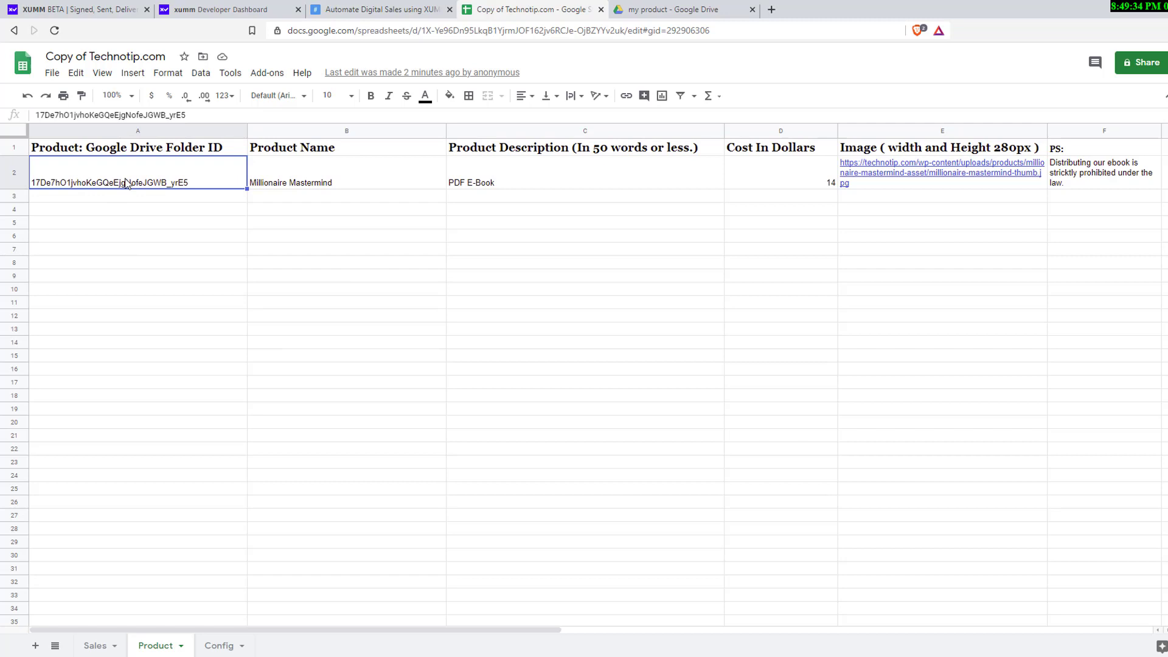
{"action": "left_click", "coordinate": [779, 171]}
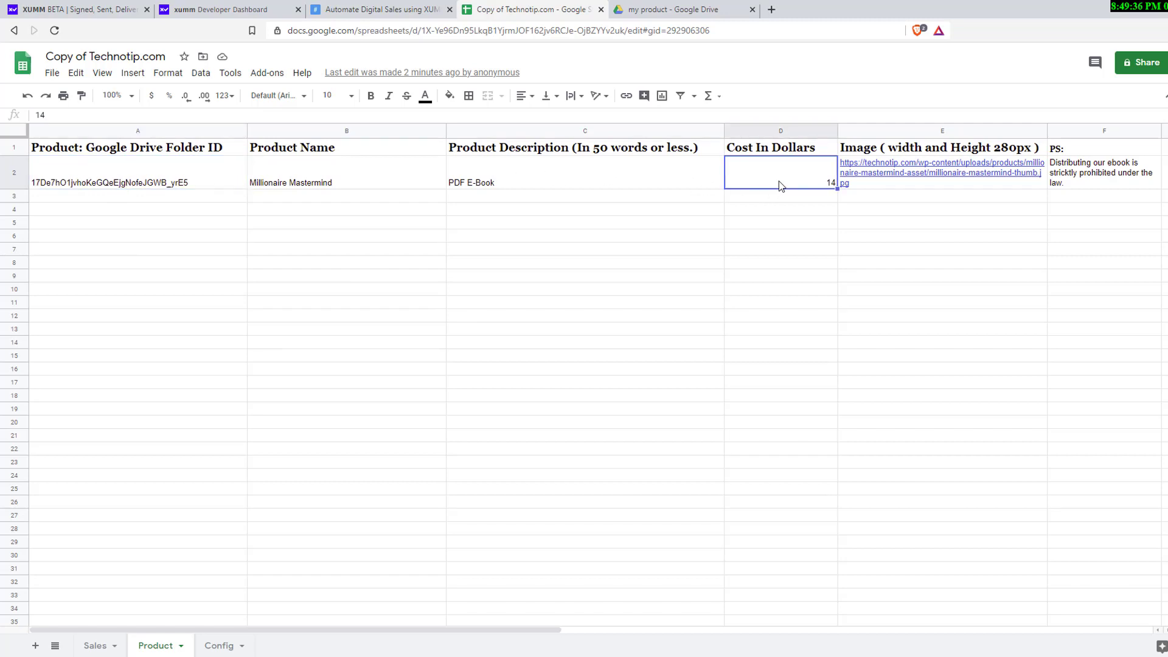
{"action": "mouse_move", "coordinate": [159, 182]}
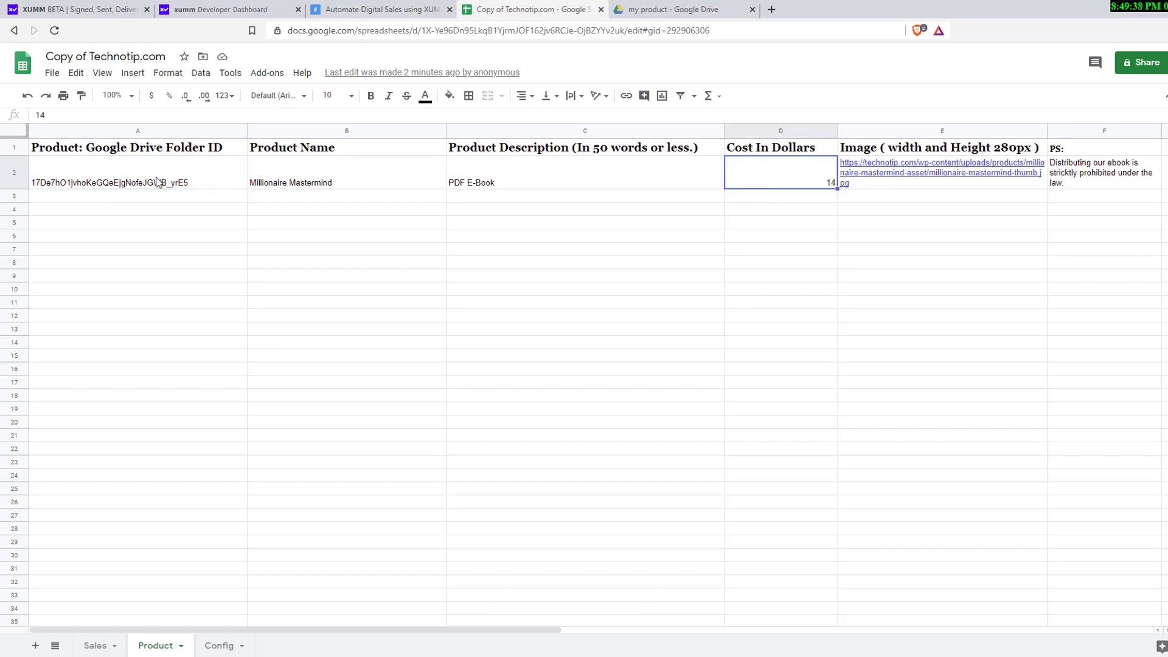
{"action": "left_click", "coordinate": [138, 172]}
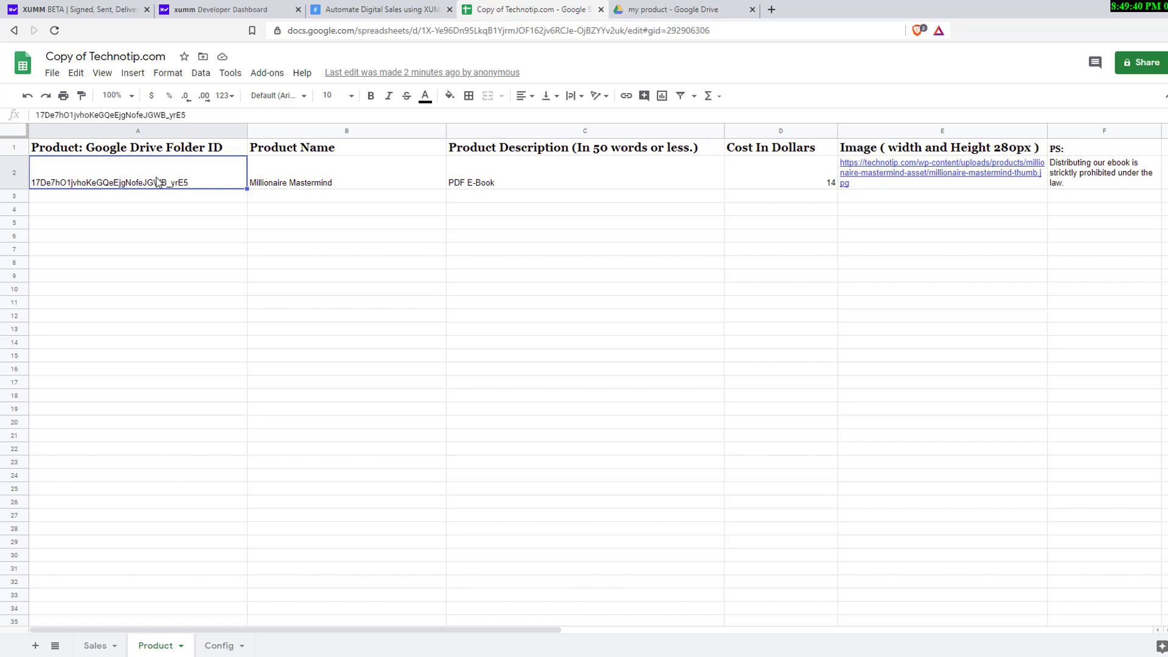
{"action": "left_click", "coordinate": [93, 647]}
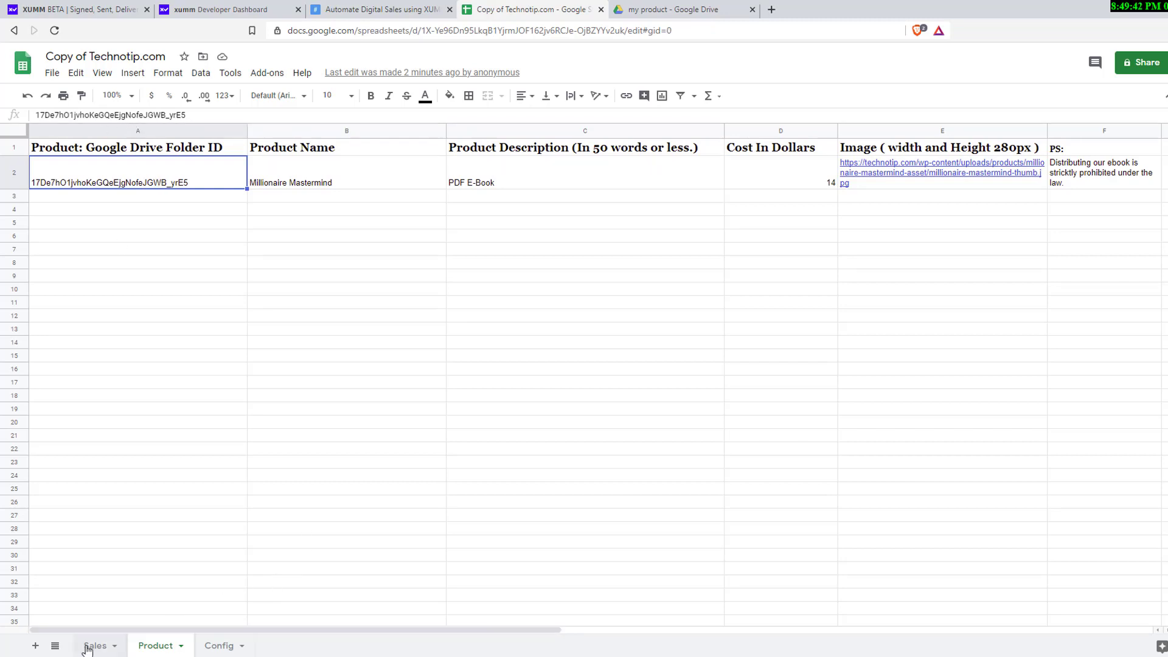
{"action": "left_click", "coordinate": [95, 645]}
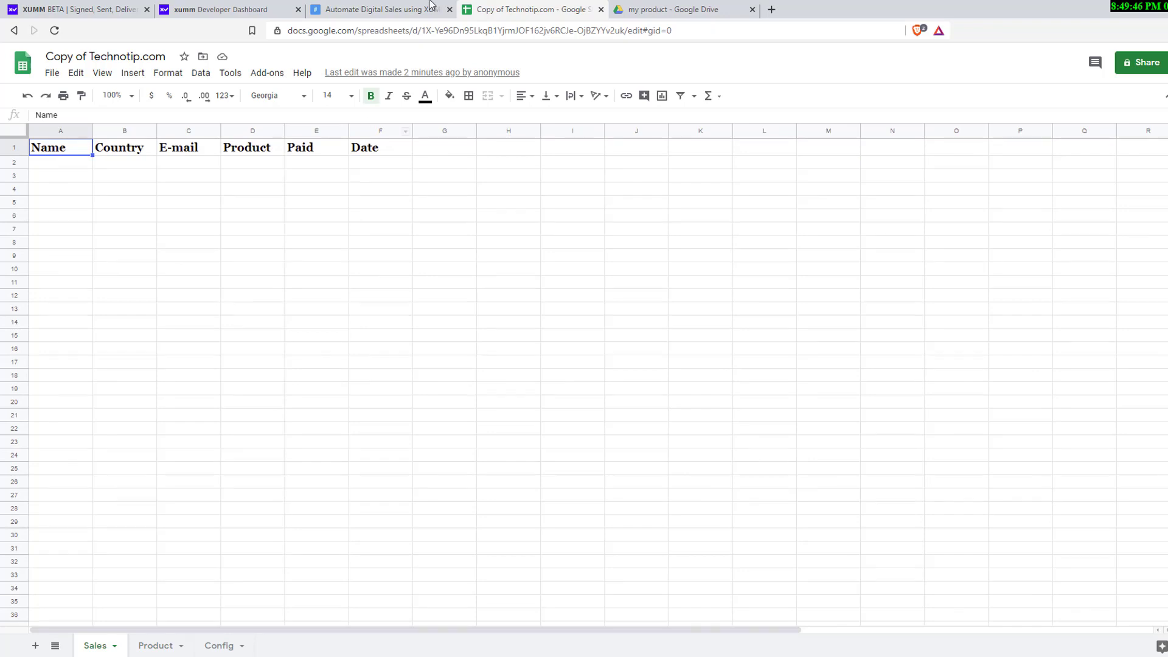
{"action": "left_click", "coordinate": [156, 645]}
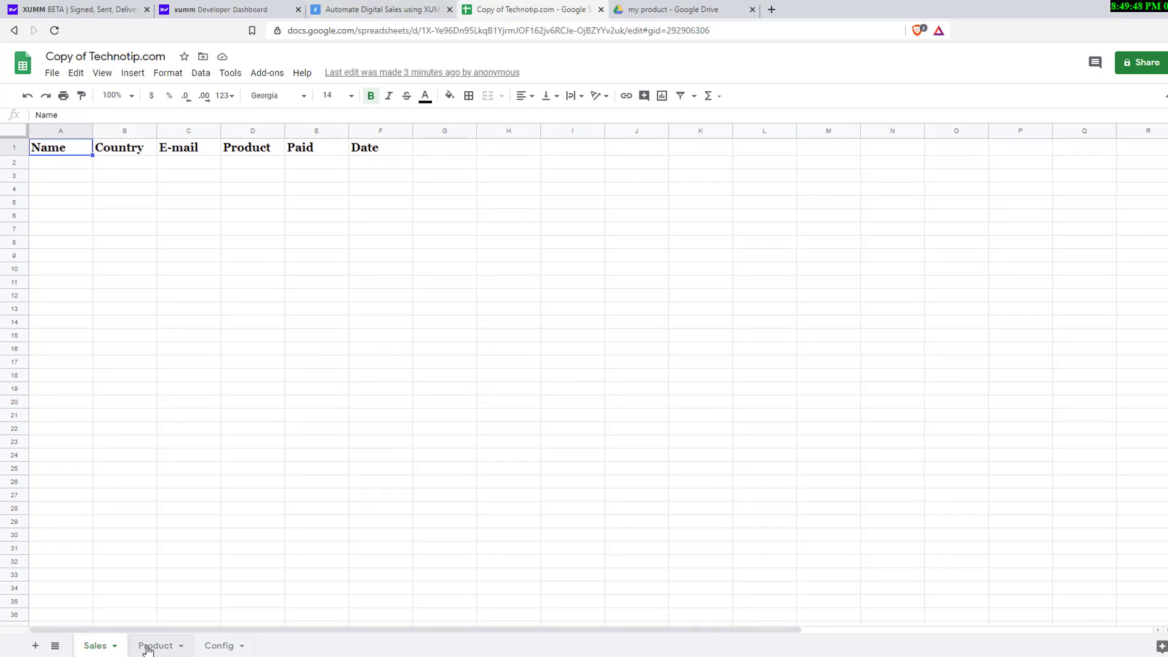
{"action": "left_click", "coordinate": [155, 645]}
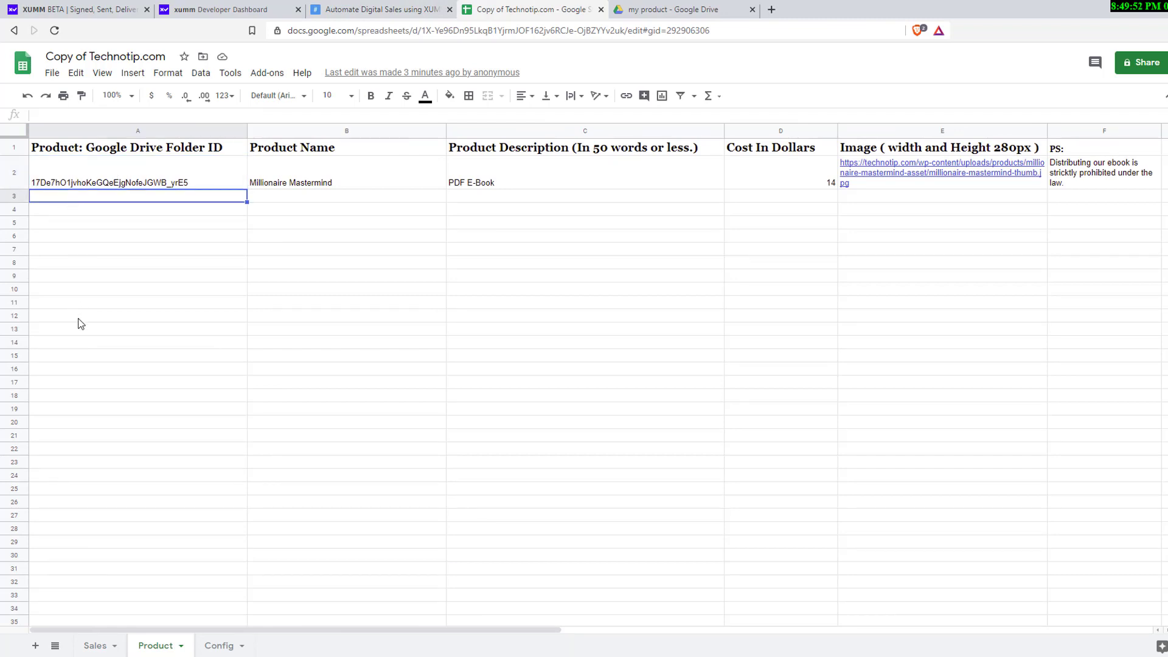
{"action": "mouse_move", "coordinate": [885, 201]}
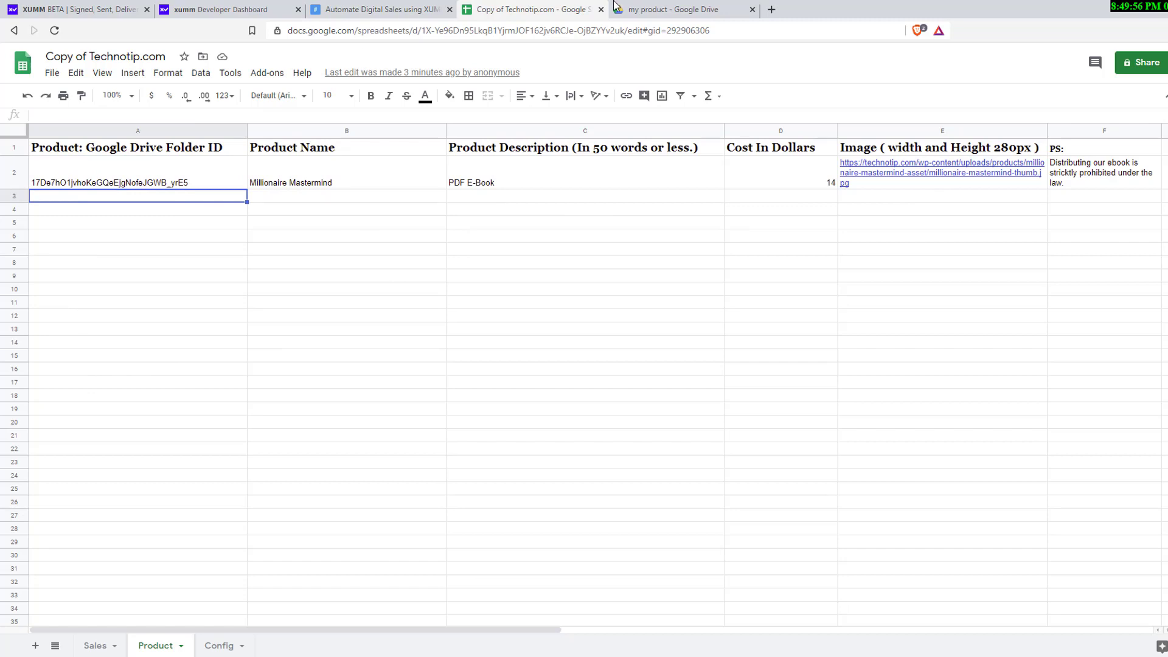
{"action": "left_click", "coordinate": [682, 9]}
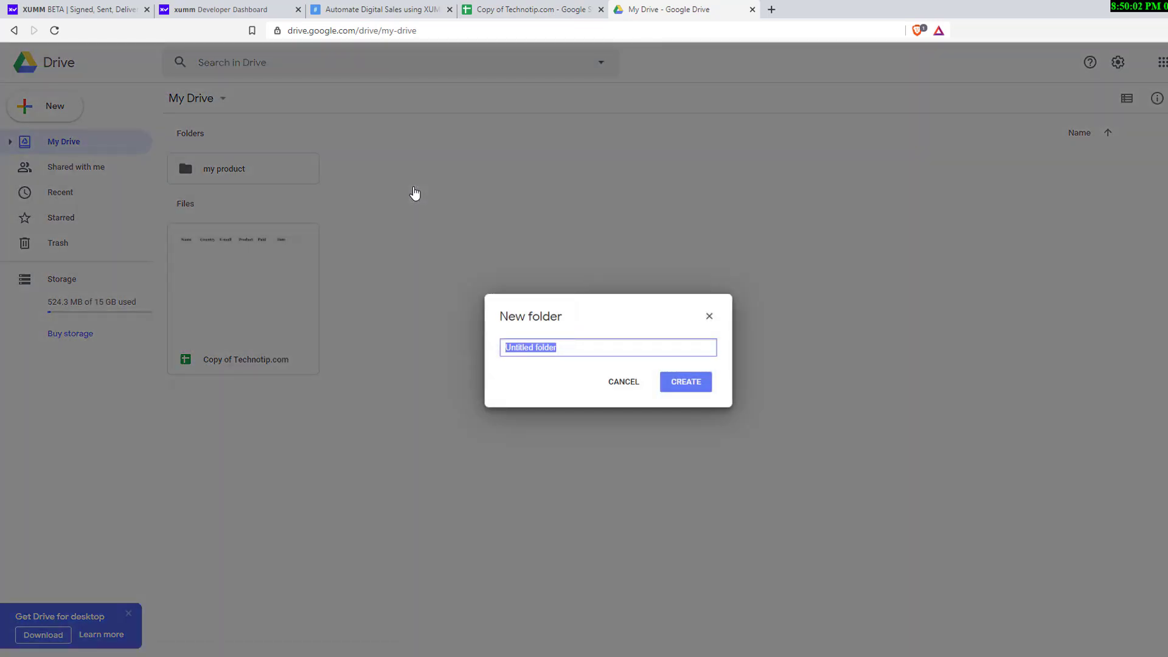
Create the 'my second product' folder, open it and select its ID in the address bar
{"action": "type", "text": "my second pro"}
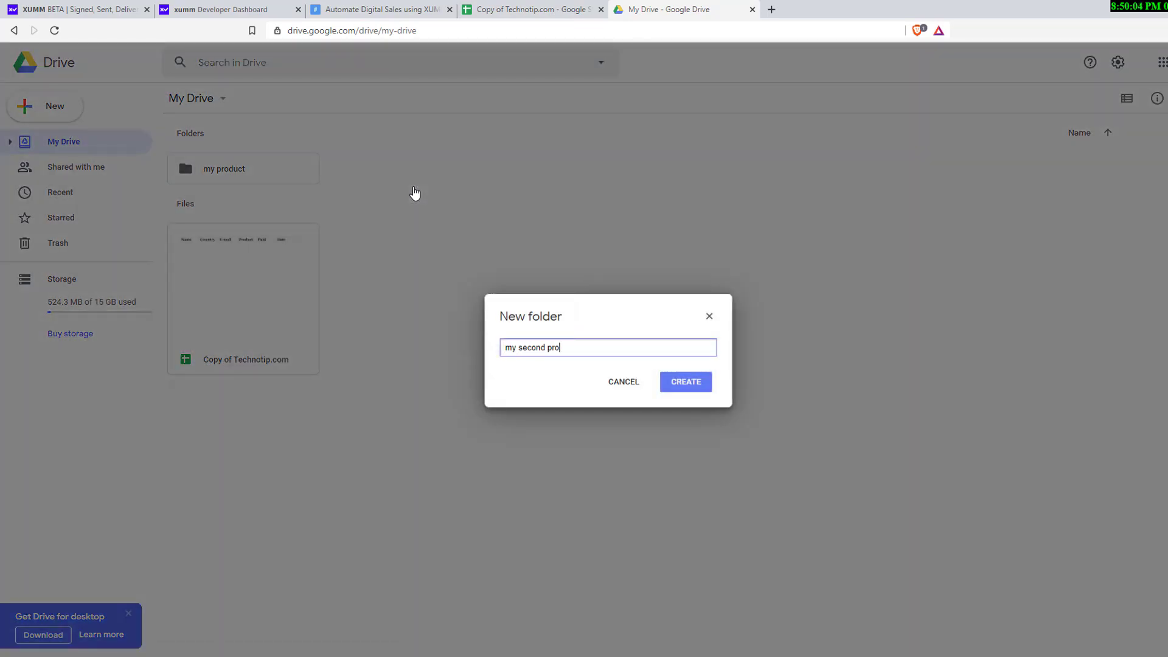
{"action": "type", "text": "duct"}
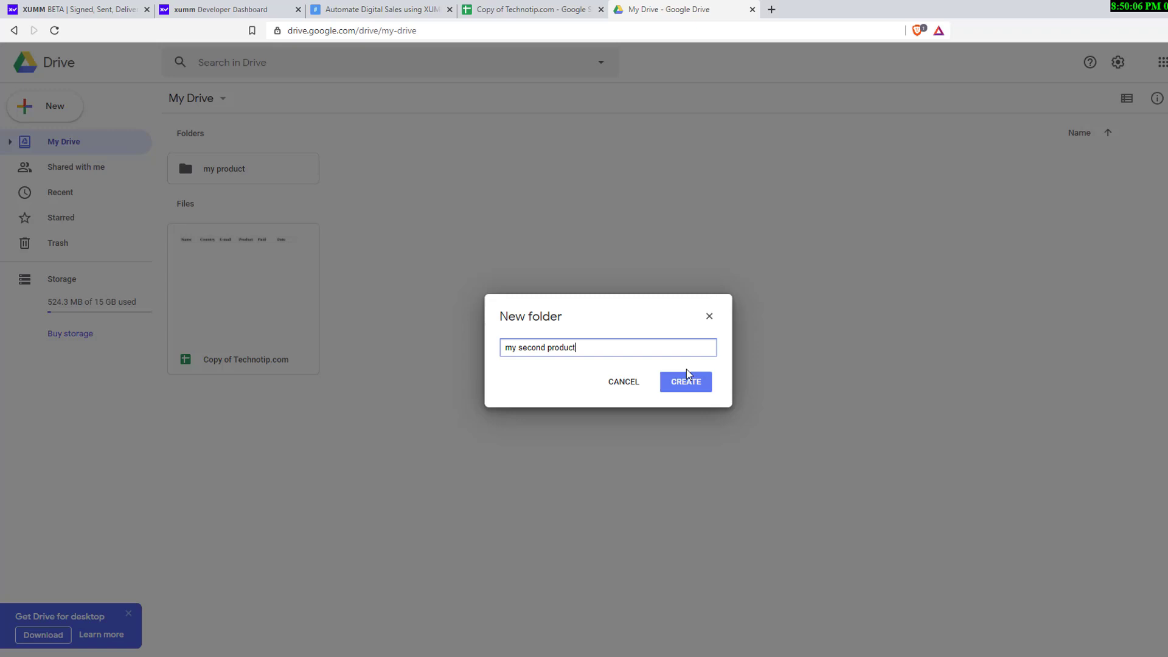
{"action": "left_click", "coordinate": [684, 382]}
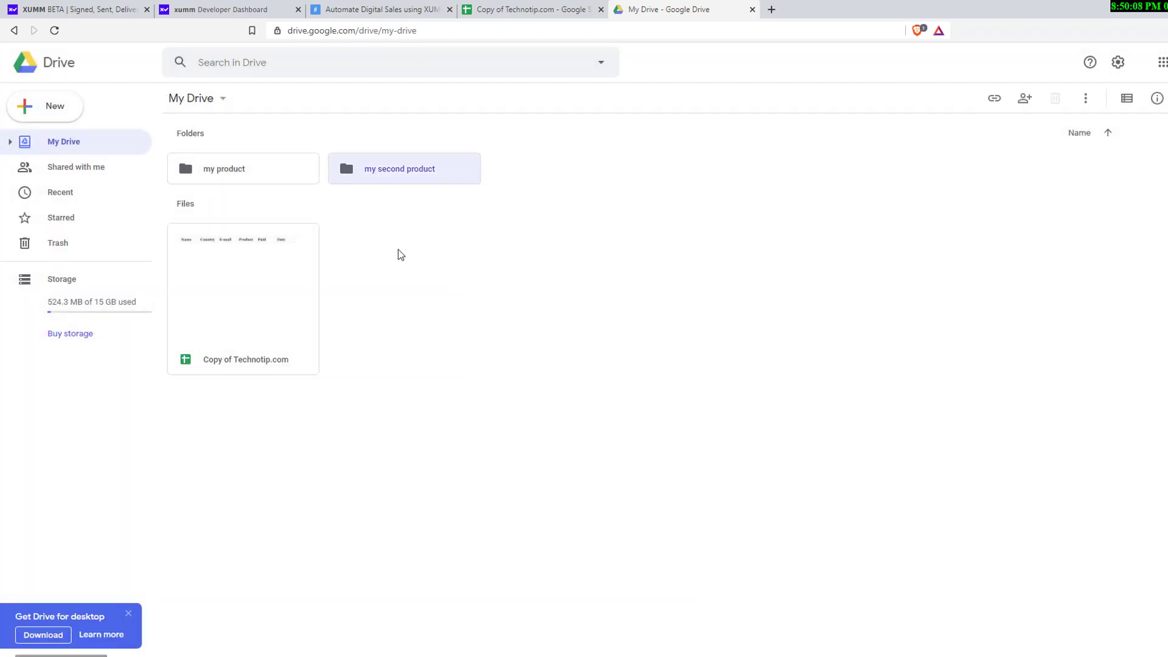
{"action": "double_click", "coordinate": [399, 168]}
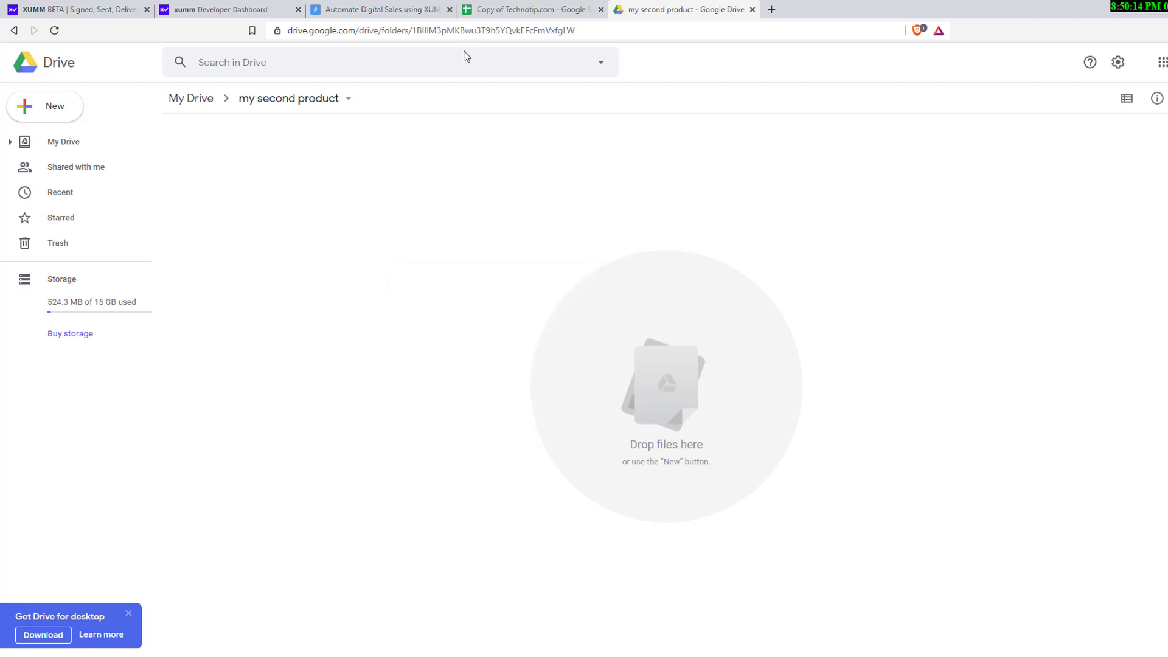
{"action": "left_click", "coordinate": [440, 30]}
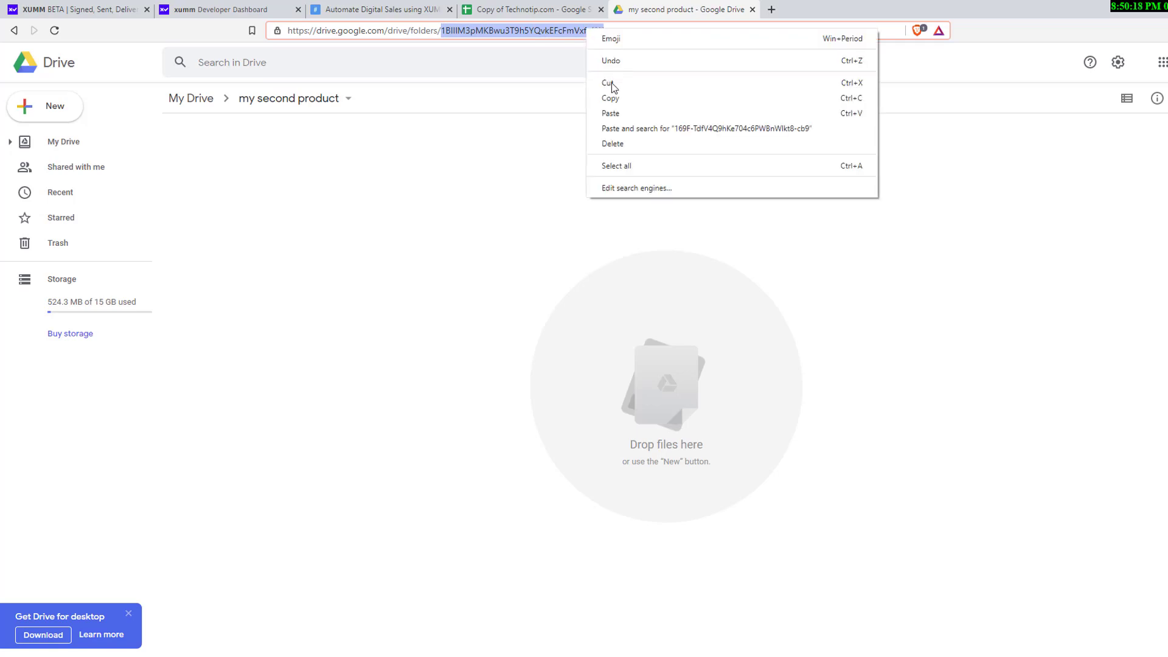
{"action": "left_click", "coordinate": [531, 9]}
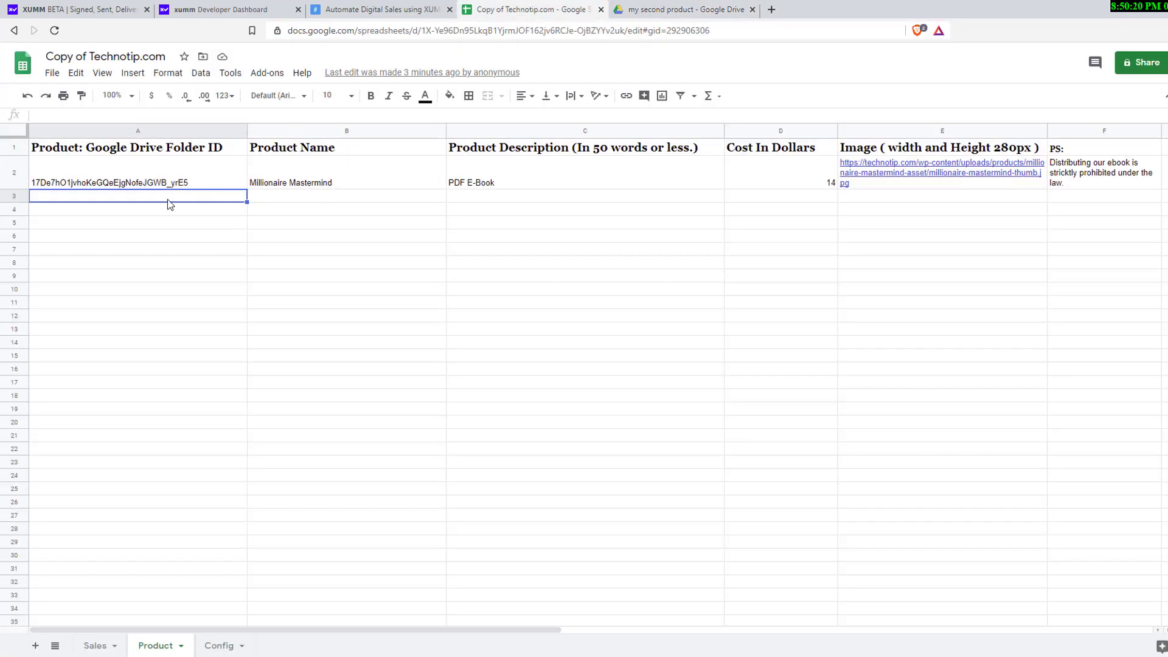
{"action": "type", "text": "1BIllM3pMKBwu3T9h5YQvkEFcFmVxfgLW"}
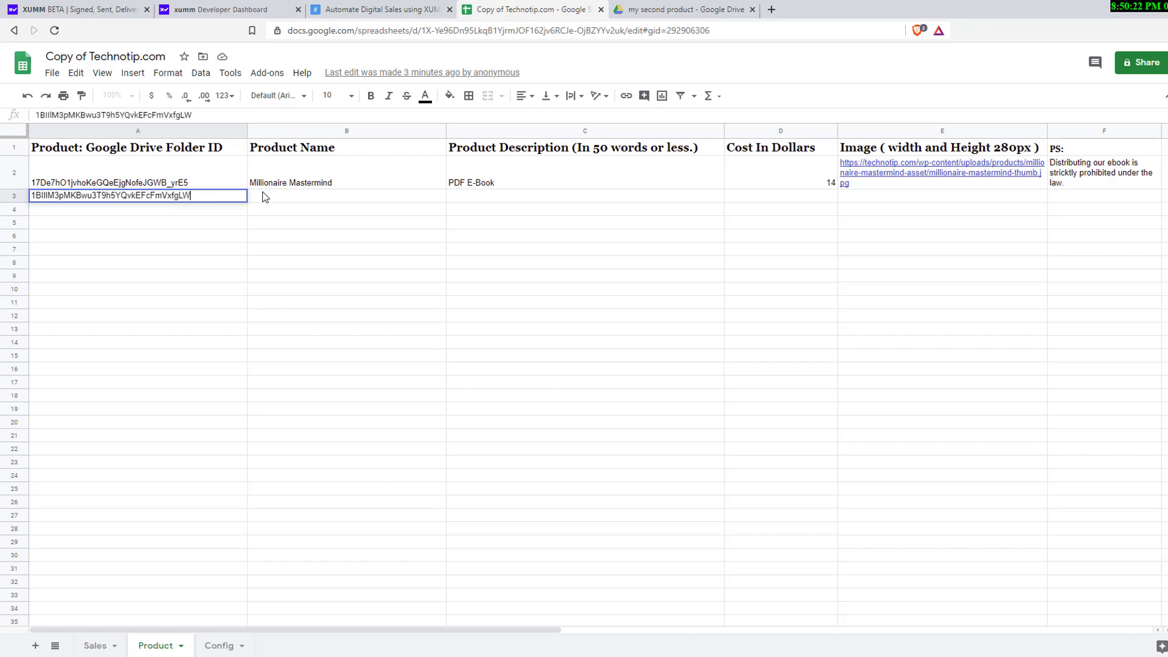
{"action": "left_click", "coordinate": [346, 195]}
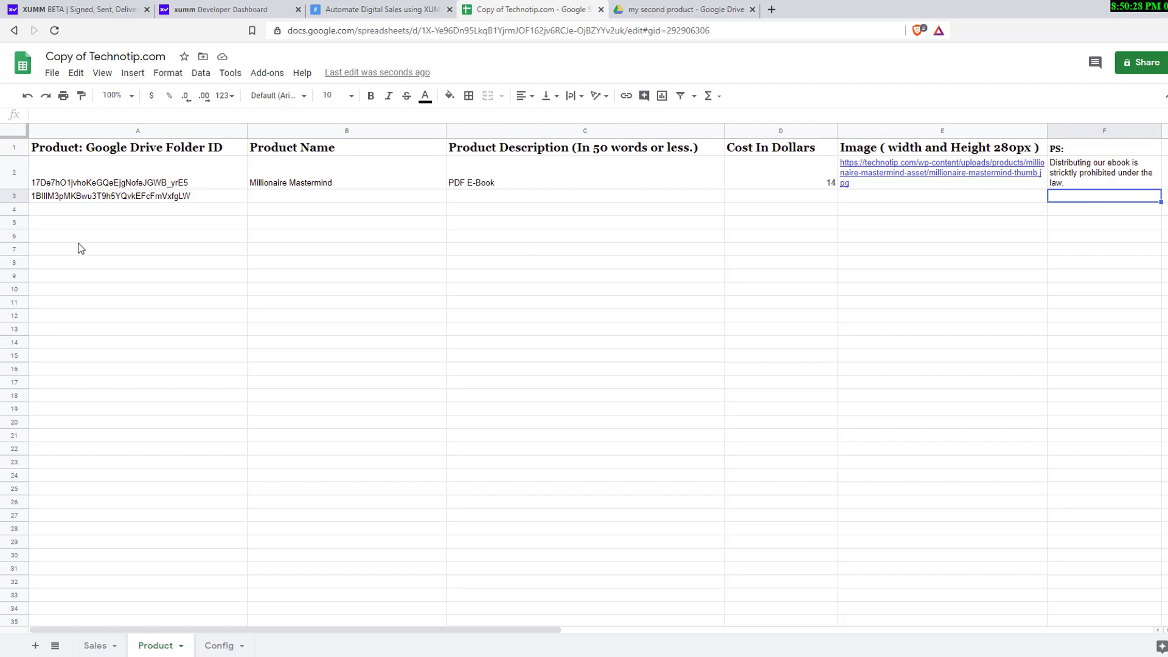
{"action": "mouse_move", "coordinate": [17, 177]}
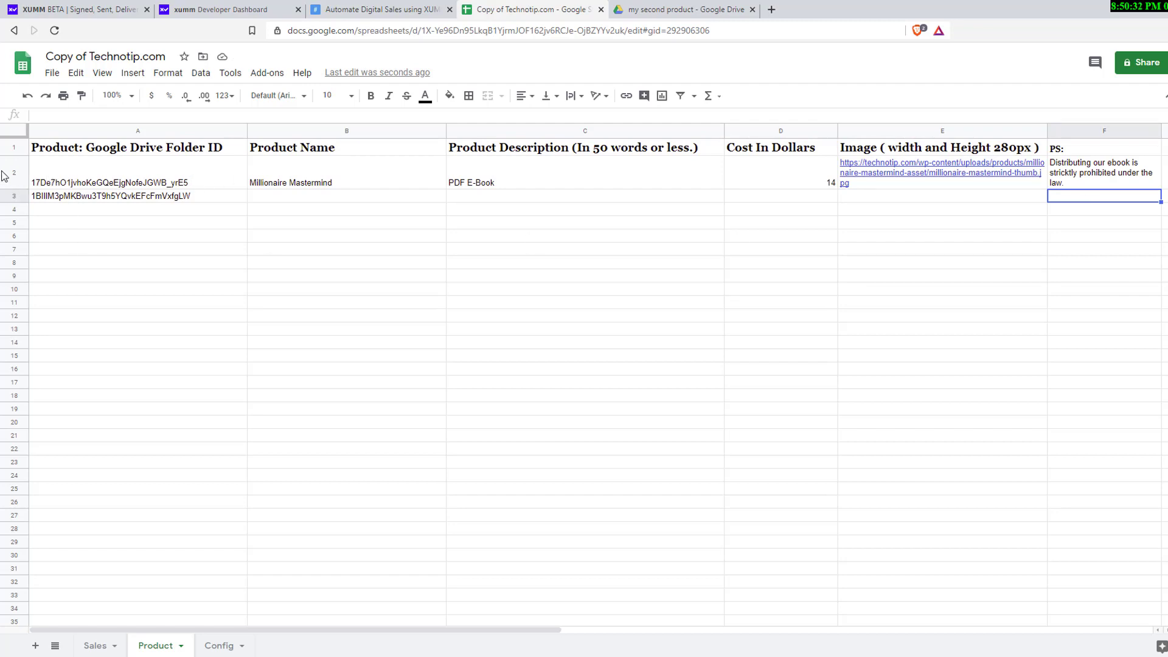
{"action": "left_click", "coordinate": [13, 173]}
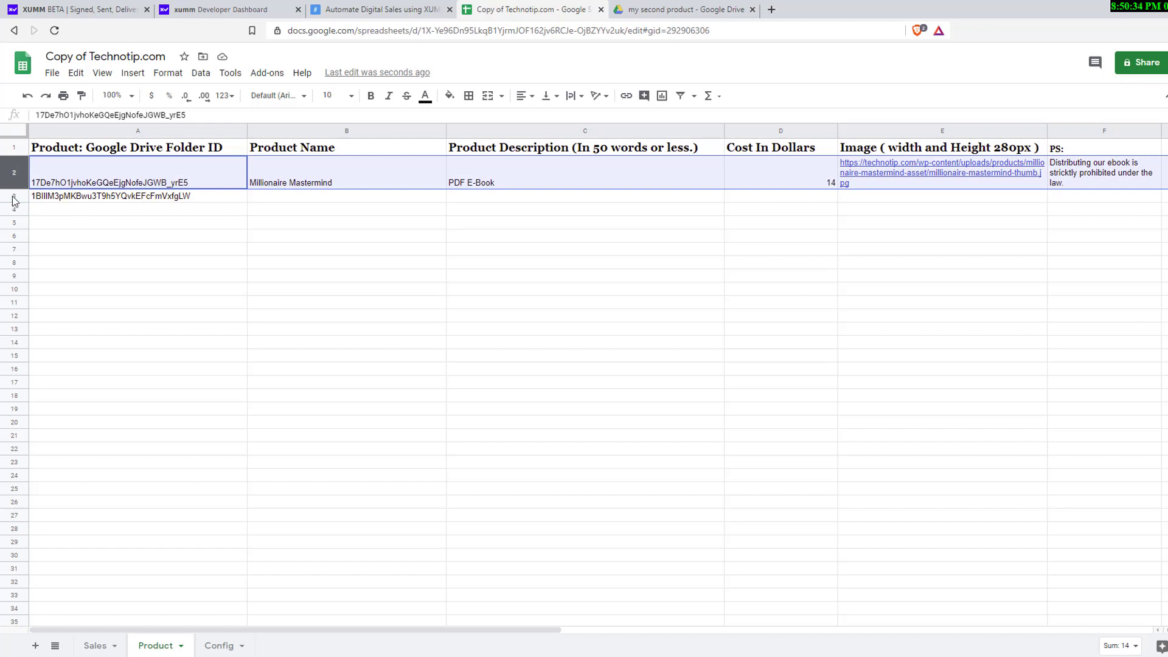
{"action": "left_click", "coordinate": [138, 196]}
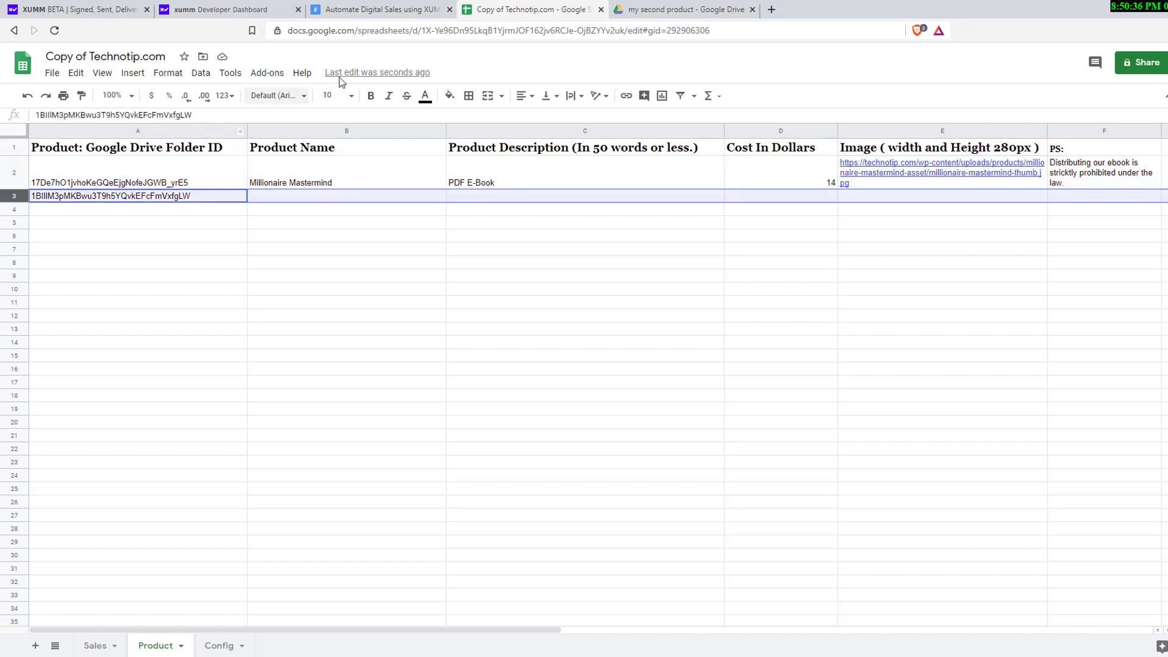
{"action": "mouse_move", "coordinate": [381, 9]}
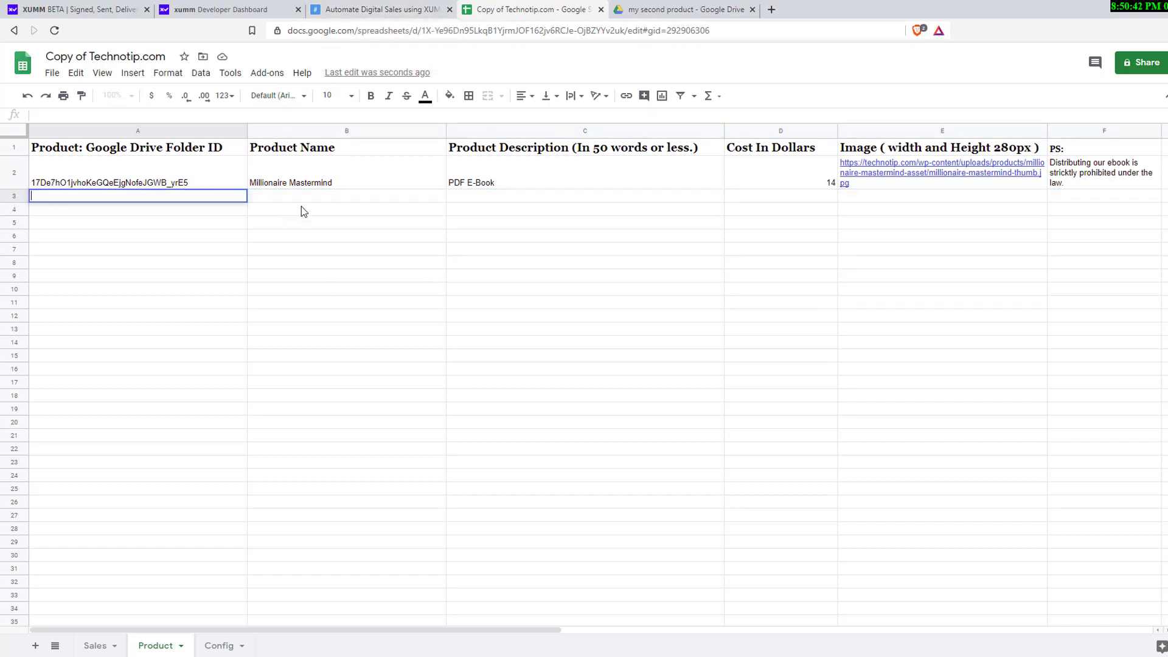
{"action": "left_click", "coordinate": [346, 195]}
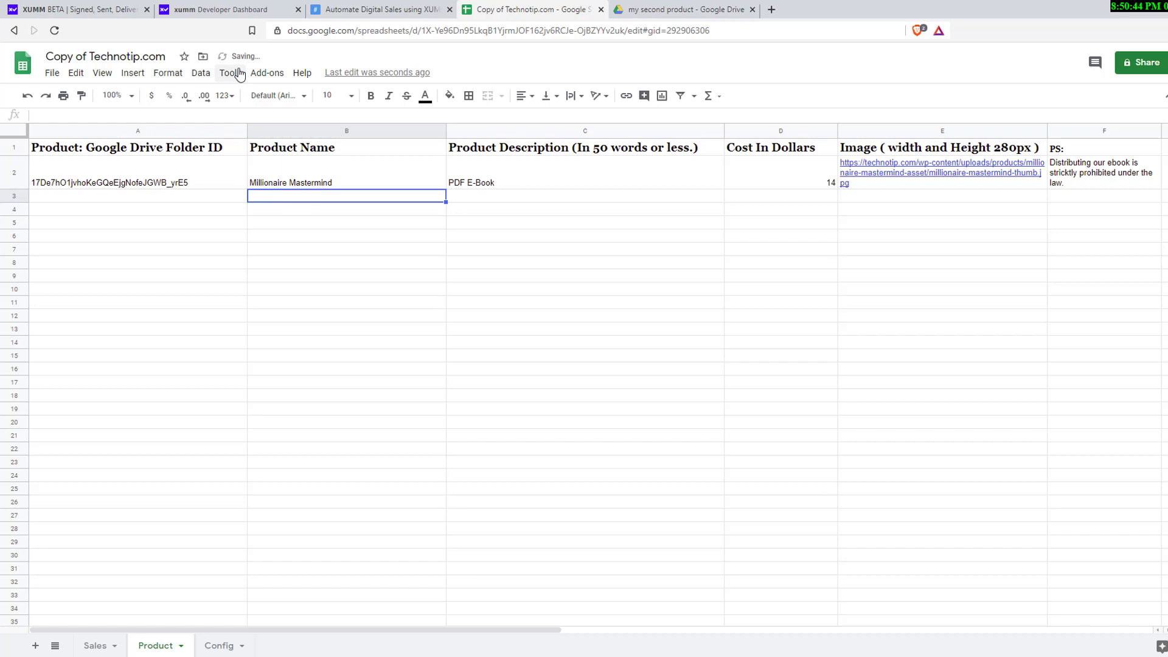
Open the spreadsheet's attached 'xumm' Apps Script project from the Tools menu
{"action": "left_click", "coordinate": [230, 72]}
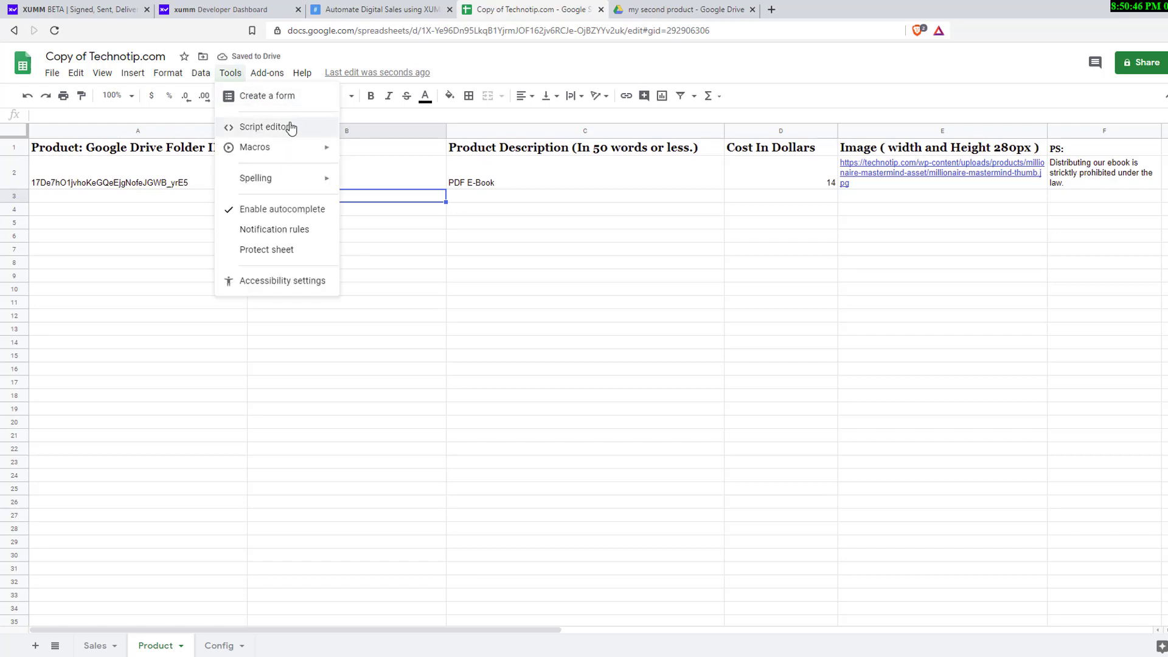
{"action": "left_click", "coordinate": [266, 127]}
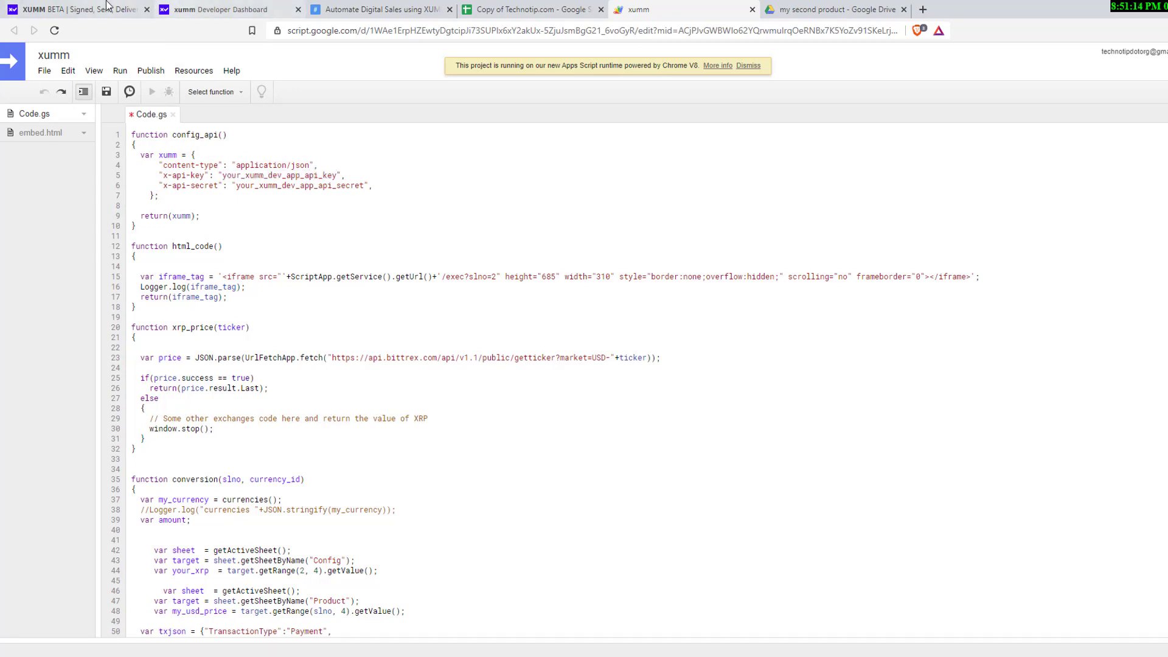
On the XUMM BETA site, go to the XUMM Developer Console's Create application page
{"action": "left_click", "coordinate": [74, 10]}
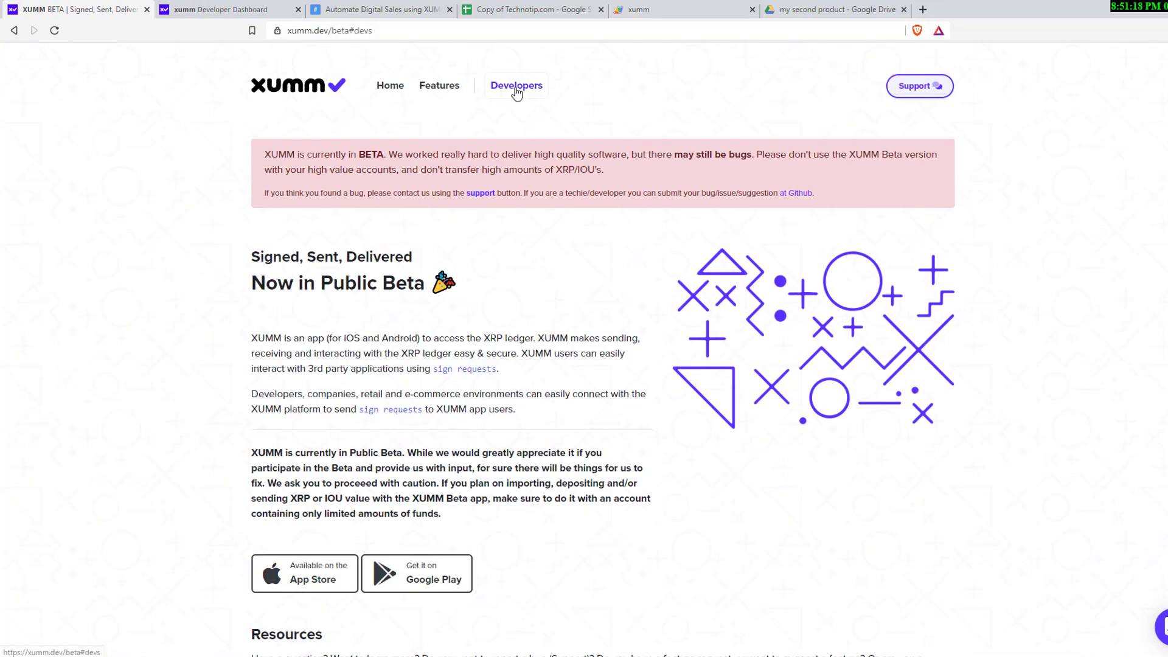
{"action": "scroll", "scroll_direction": "down", "scroll_amount": 3}
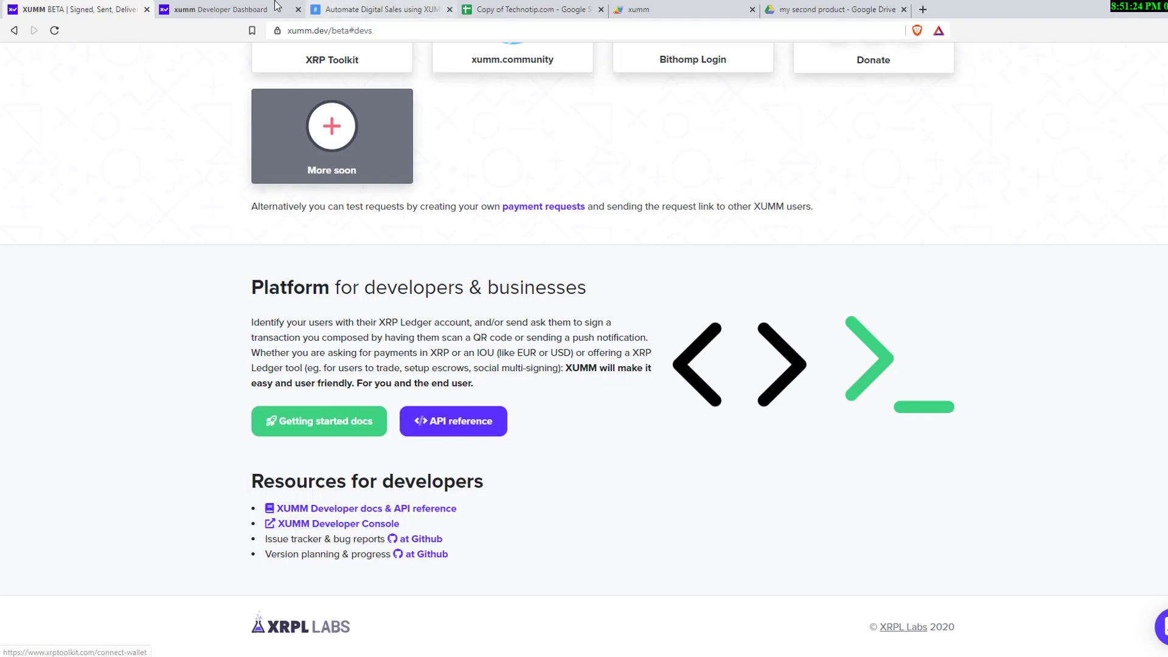
{"action": "left_click", "coordinate": [338, 524]}
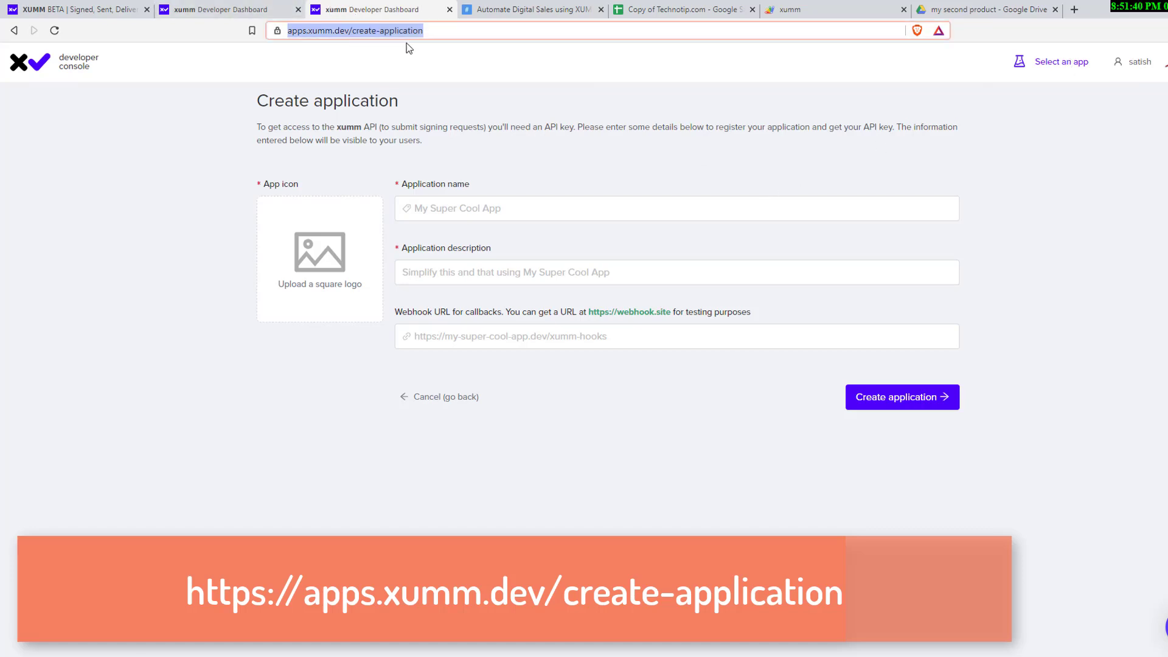
Leave the empty XUMM application form and switch back to the Google Sheets tab
{"action": "left_click", "coordinate": [676, 208]}
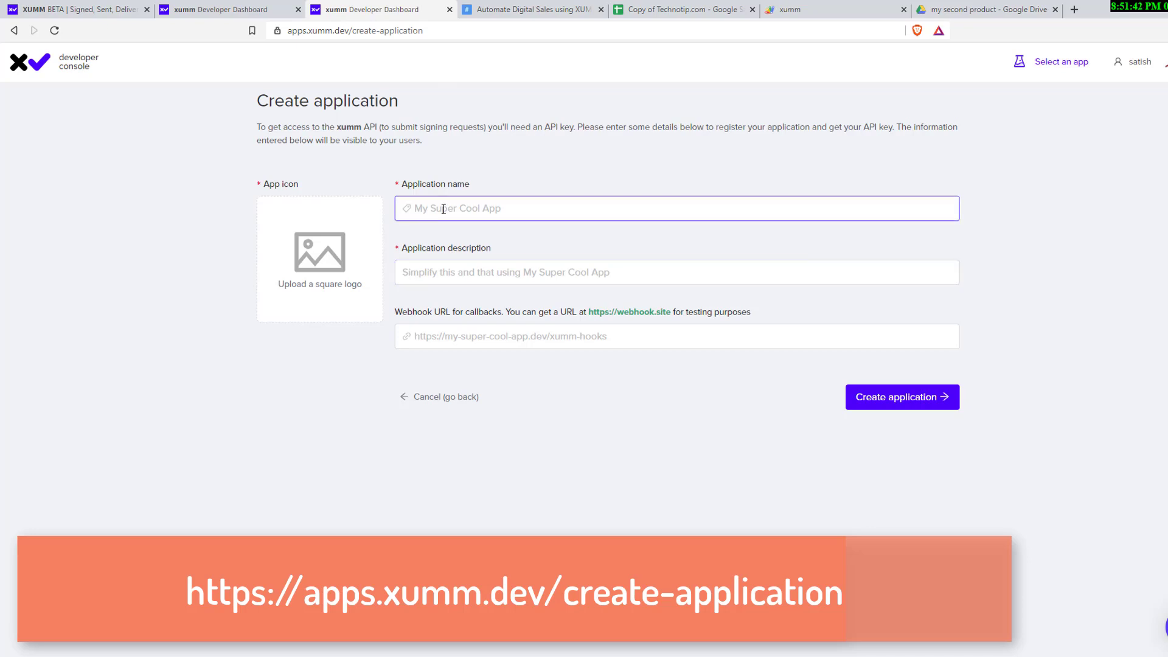
{"action": "left_click", "coordinate": [676, 272]}
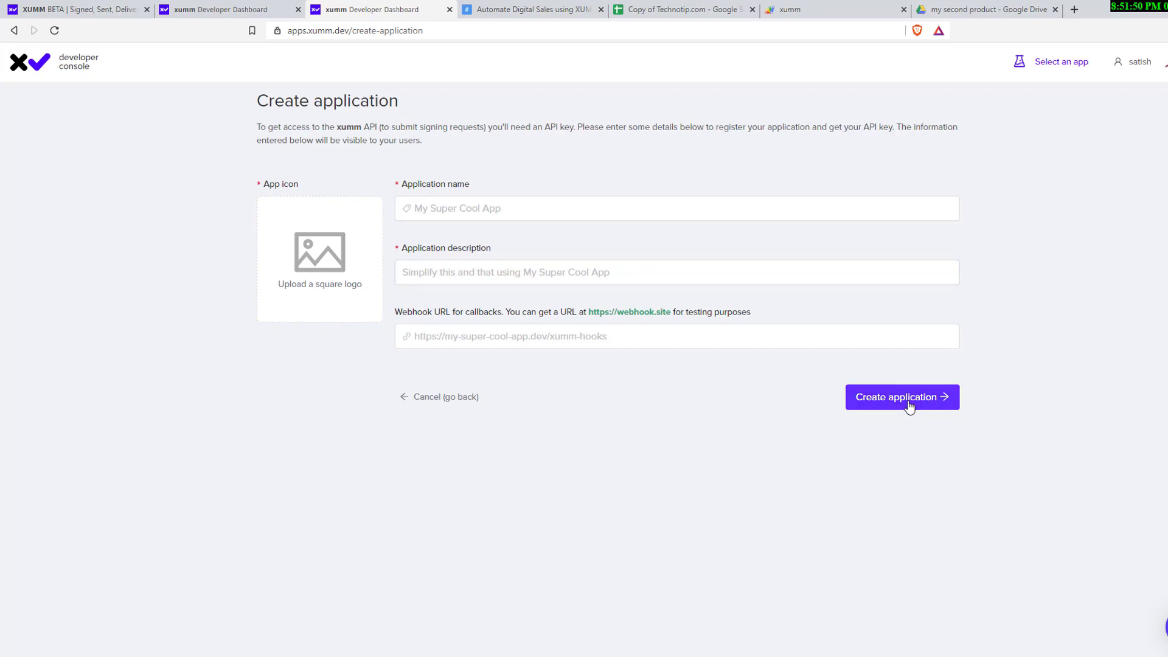
{"action": "left_click", "coordinate": [683, 9]}
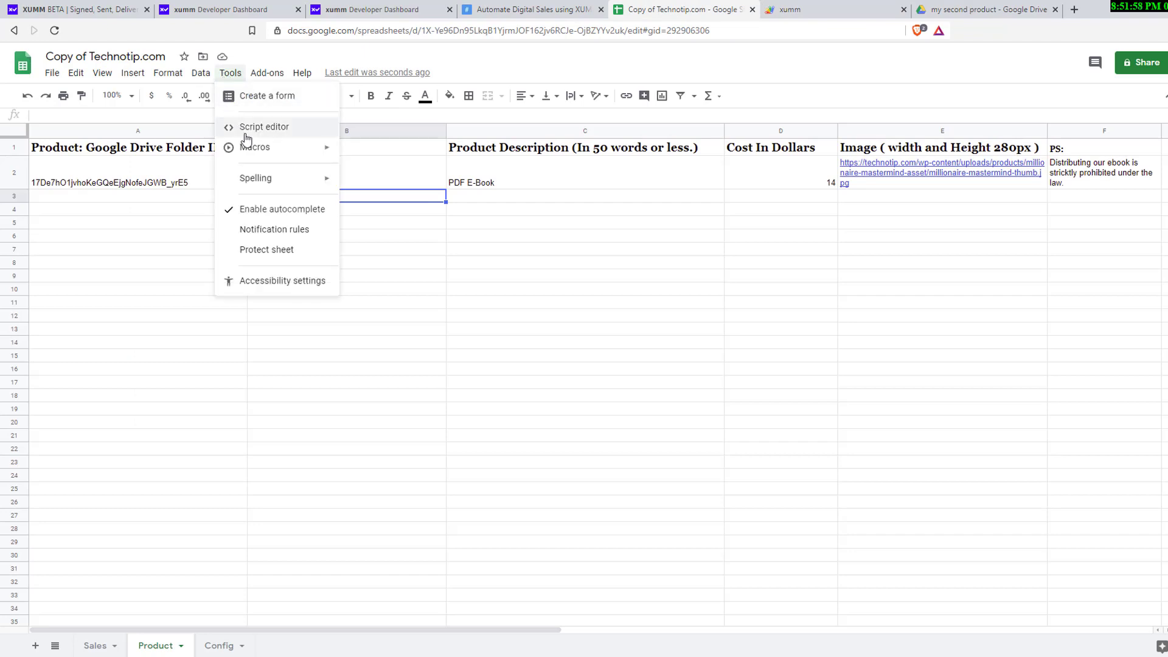
Reopen the xumm script project and view its embed.html file
{"action": "left_click", "coordinate": [265, 126]}
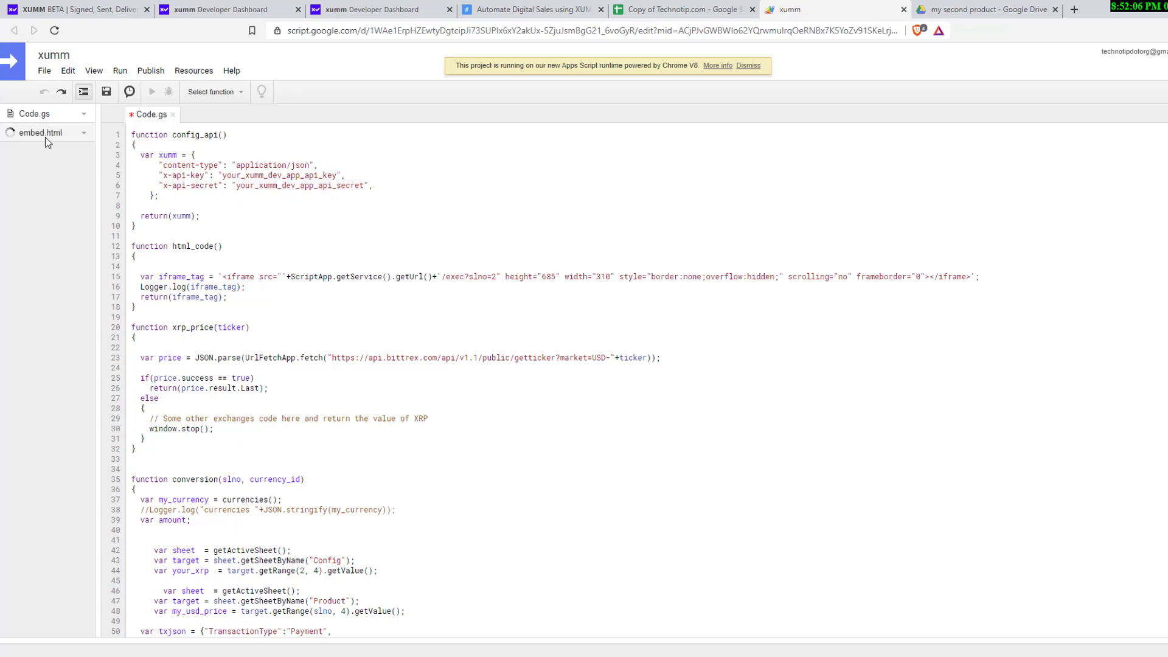
{"action": "left_click", "coordinate": [42, 133]}
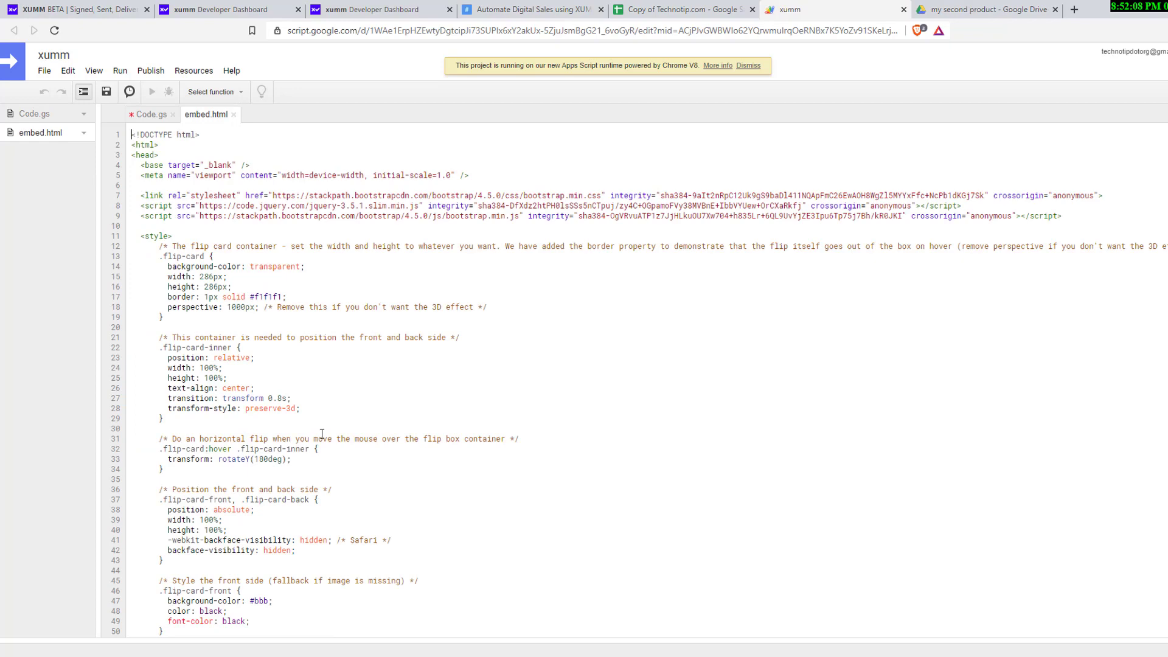
Check the technotip assets domain URL on line 87 of embed.html, then return to Code.gs
{"action": "scroll", "scroll_direction": "down", "scroll_amount": 3}
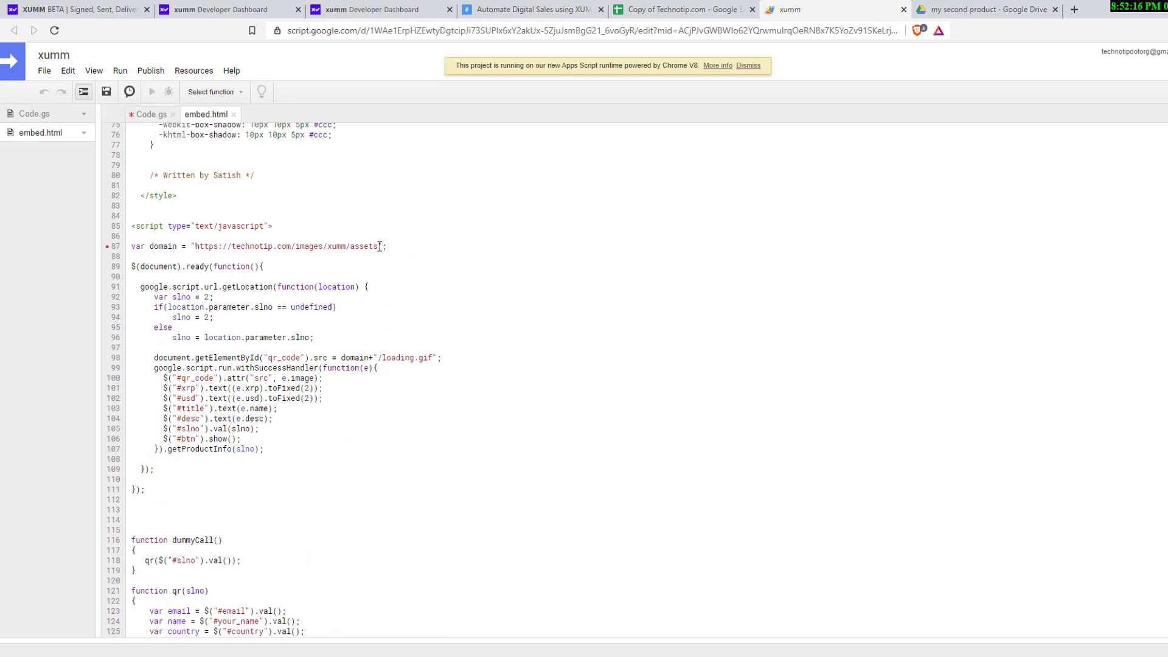
{"action": "double_click", "coordinate": [262, 246]}
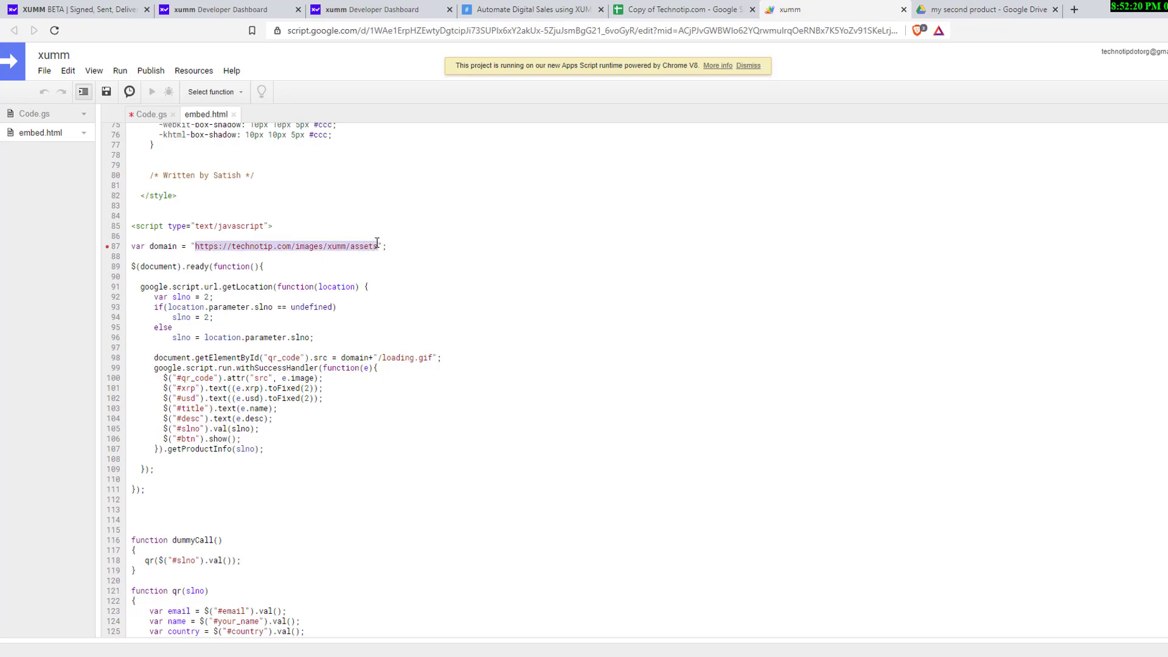
{"action": "left_click", "coordinate": [346, 245]}
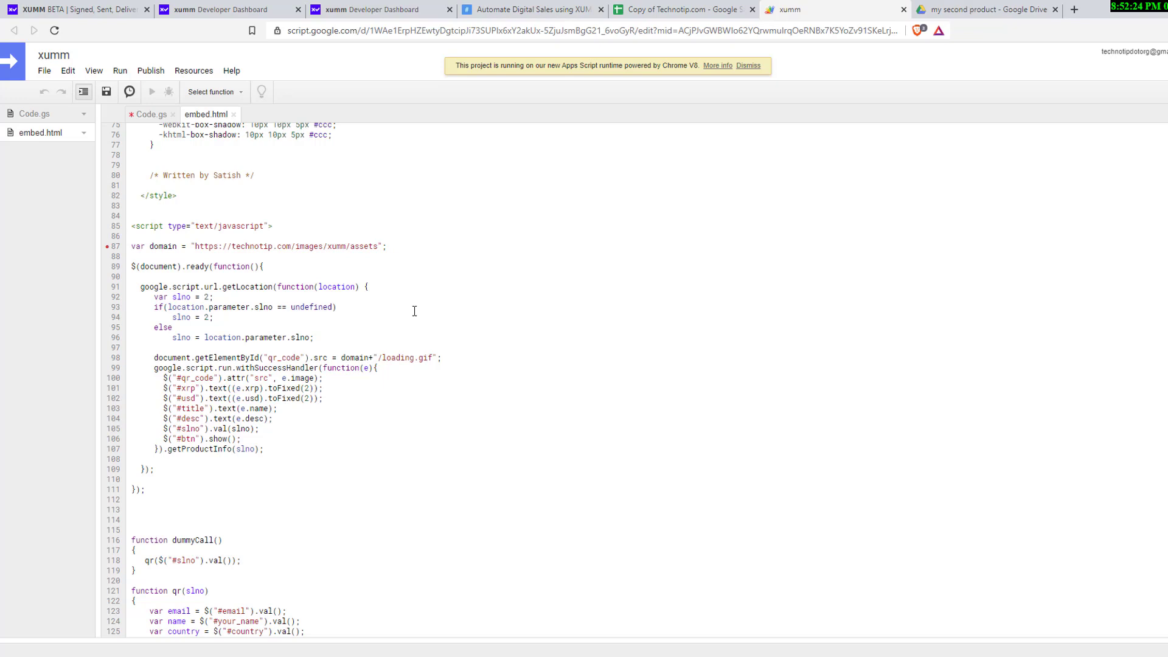
{"action": "type", "text": "/"}
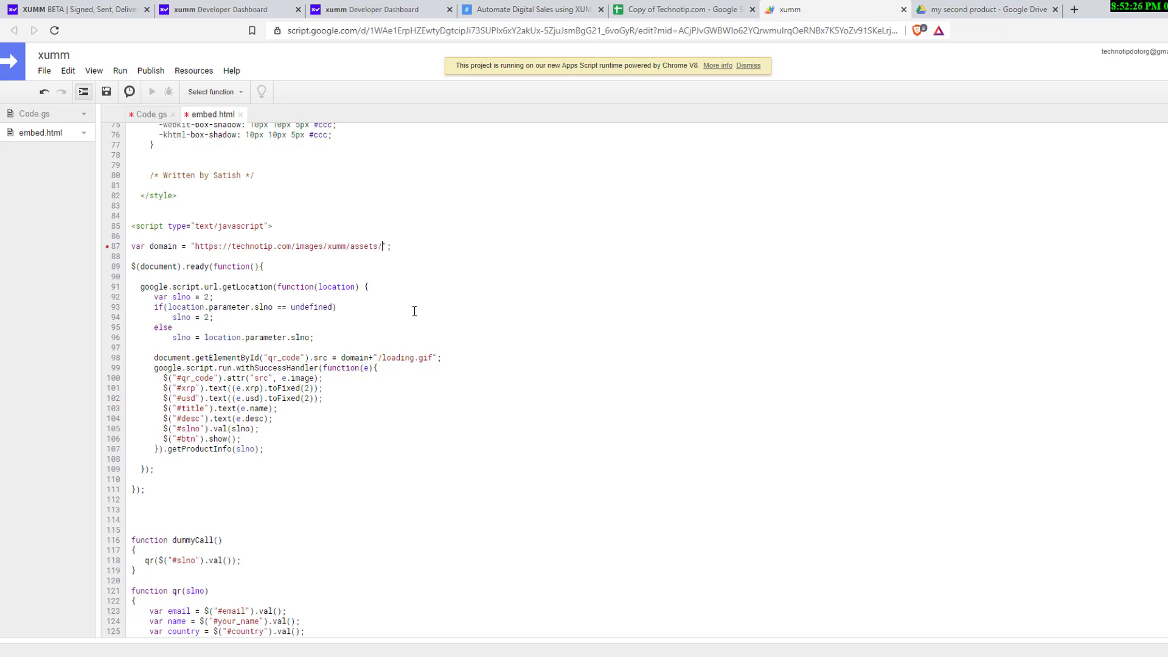
{"action": "key", "text": "Backspace"}
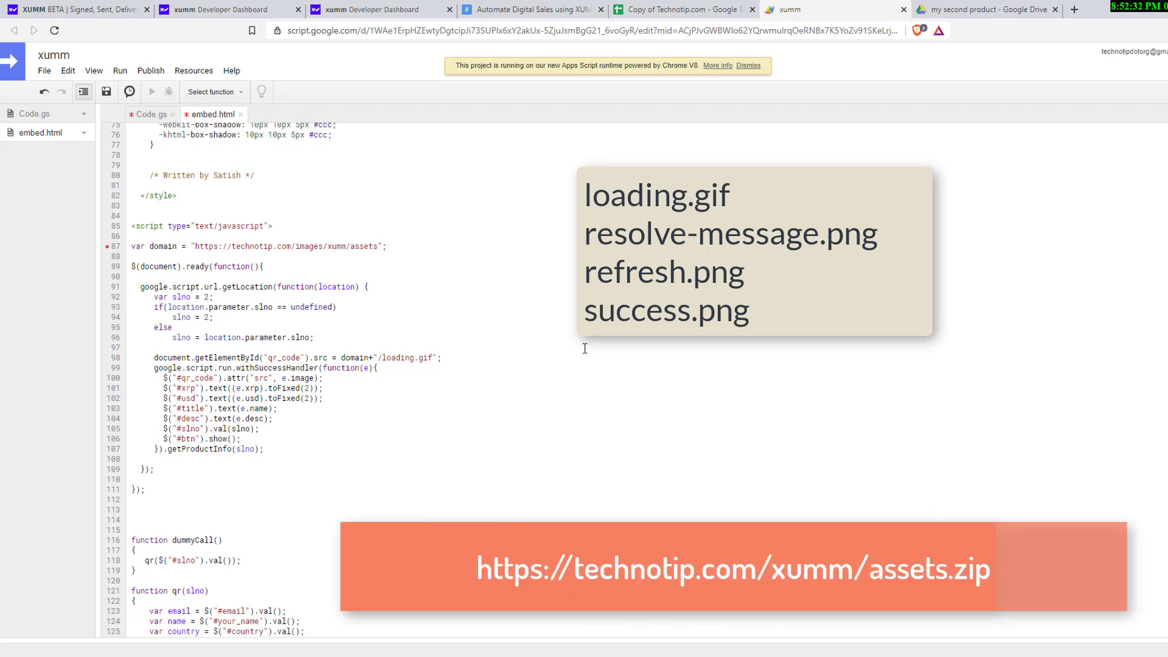
{"action": "mouse_move", "coordinate": [581, 348]}
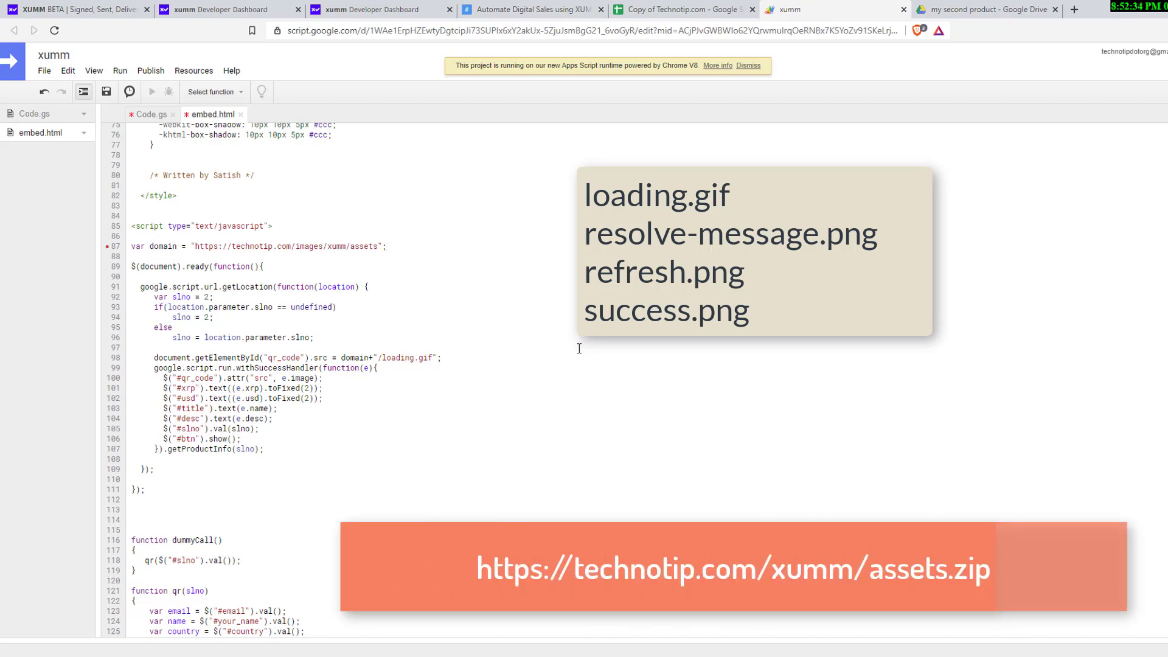
{"action": "left_click", "coordinate": [153, 113]}
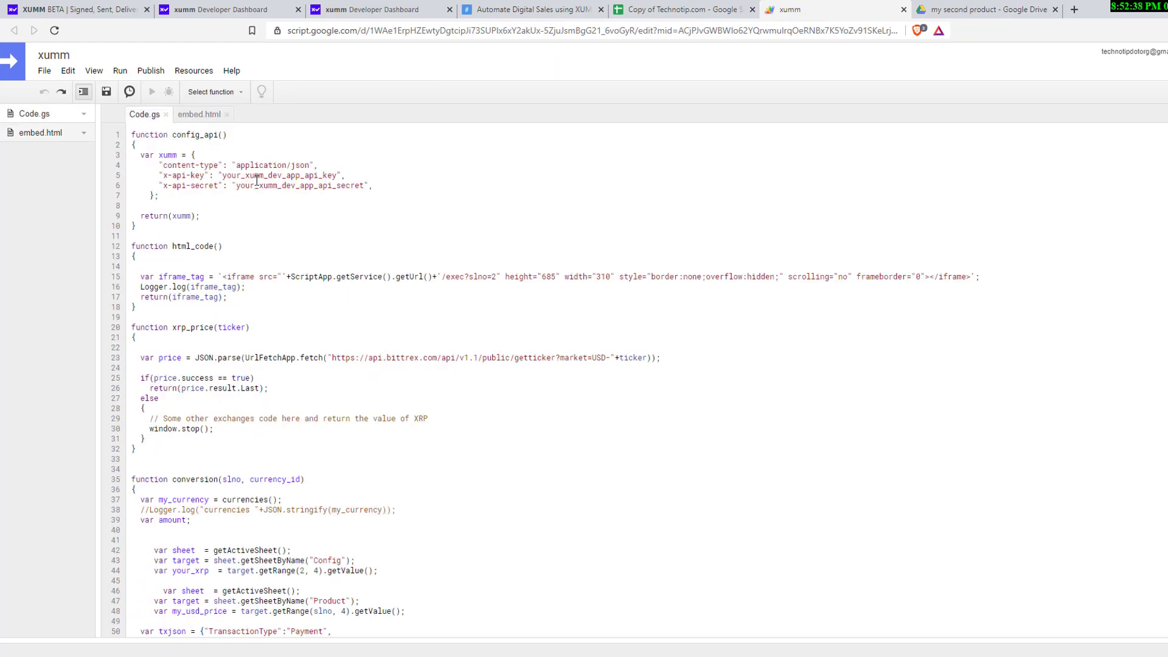
{"action": "left_click", "coordinate": [151, 70]}
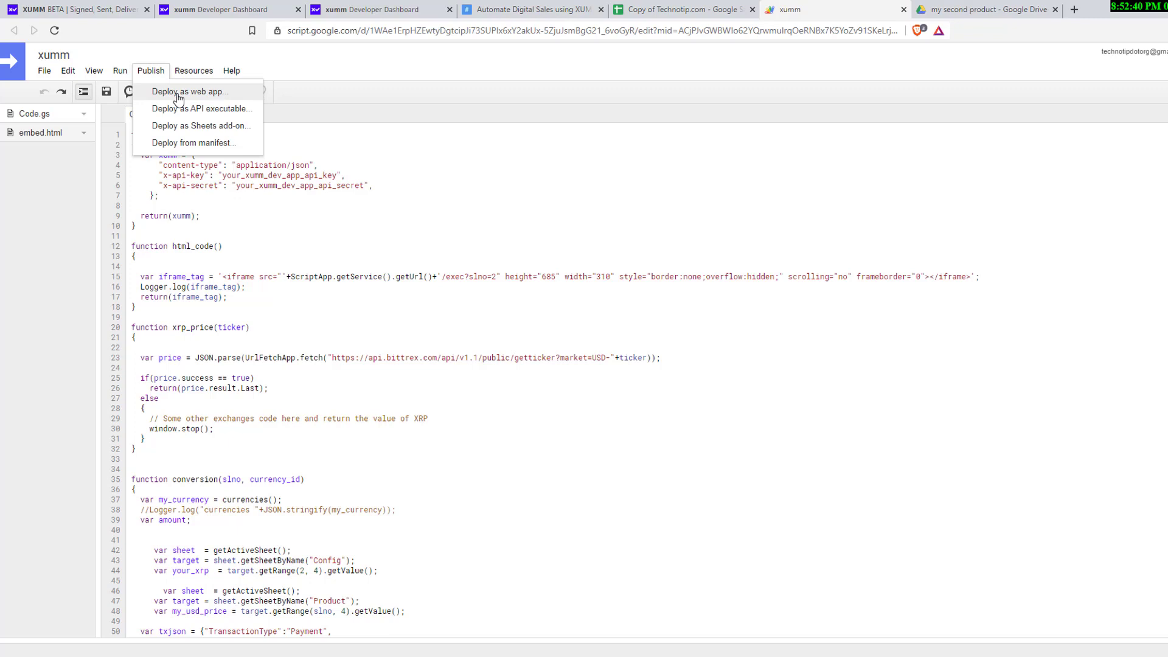
Deploy as web app executing as Me, with access for Anyone, even anonymous
{"action": "left_click", "coordinate": [190, 91]}
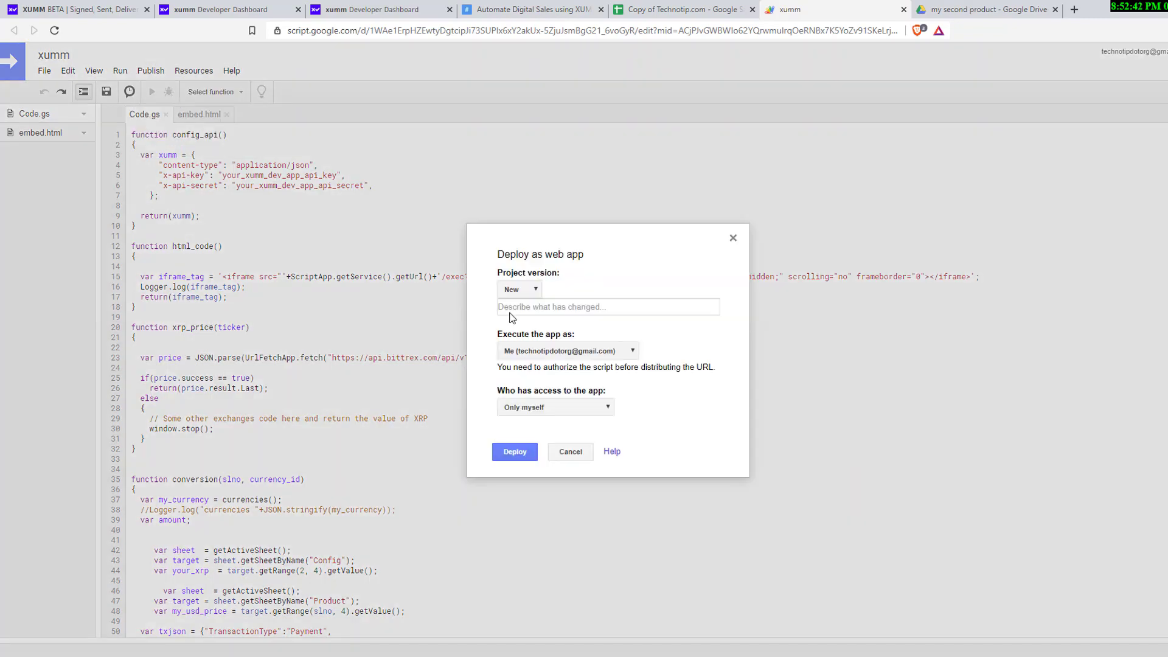
{"action": "left_click", "coordinate": [566, 351]}
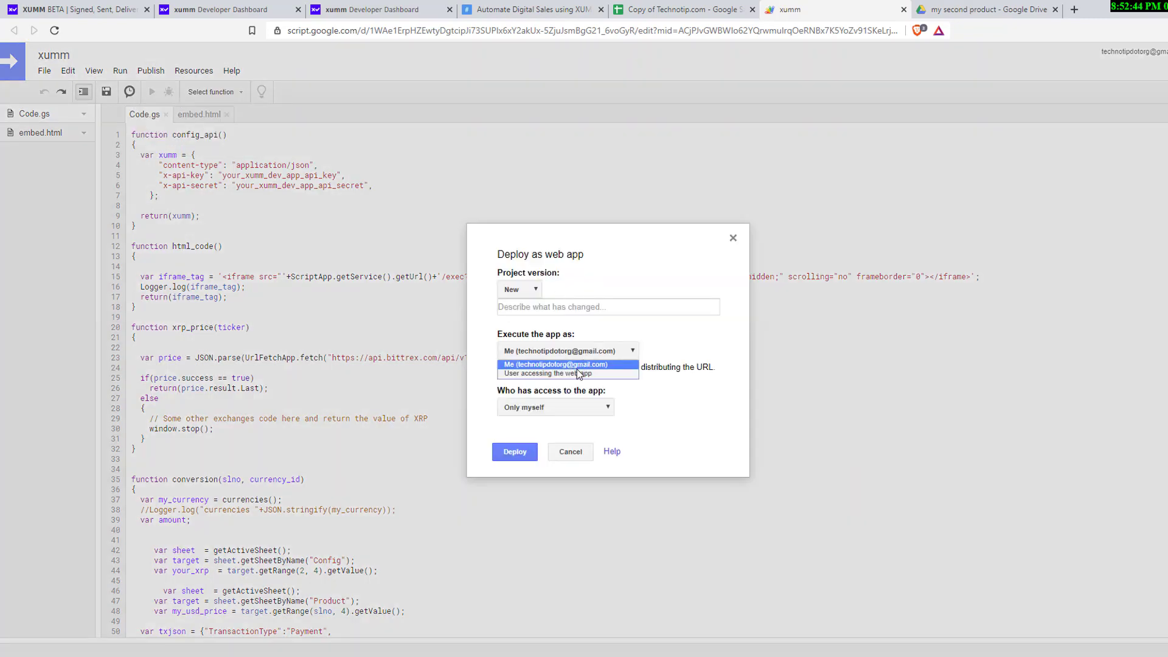
{"action": "left_click", "coordinate": [555, 407]}
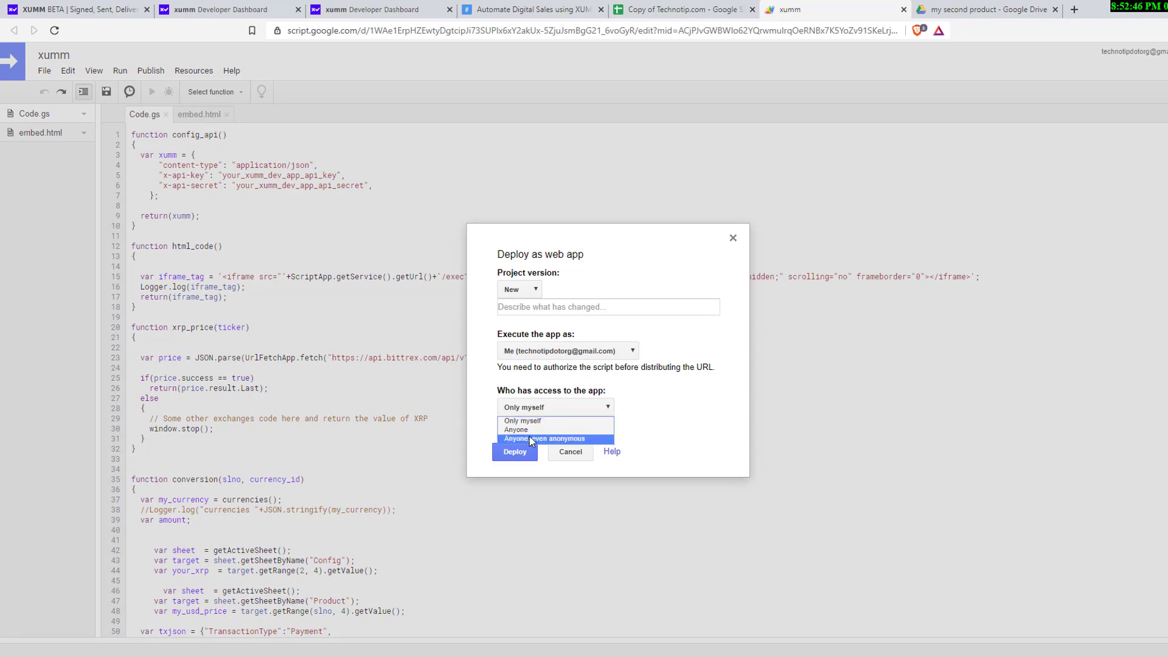
{"action": "left_click", "coordinate": [554, 439]}
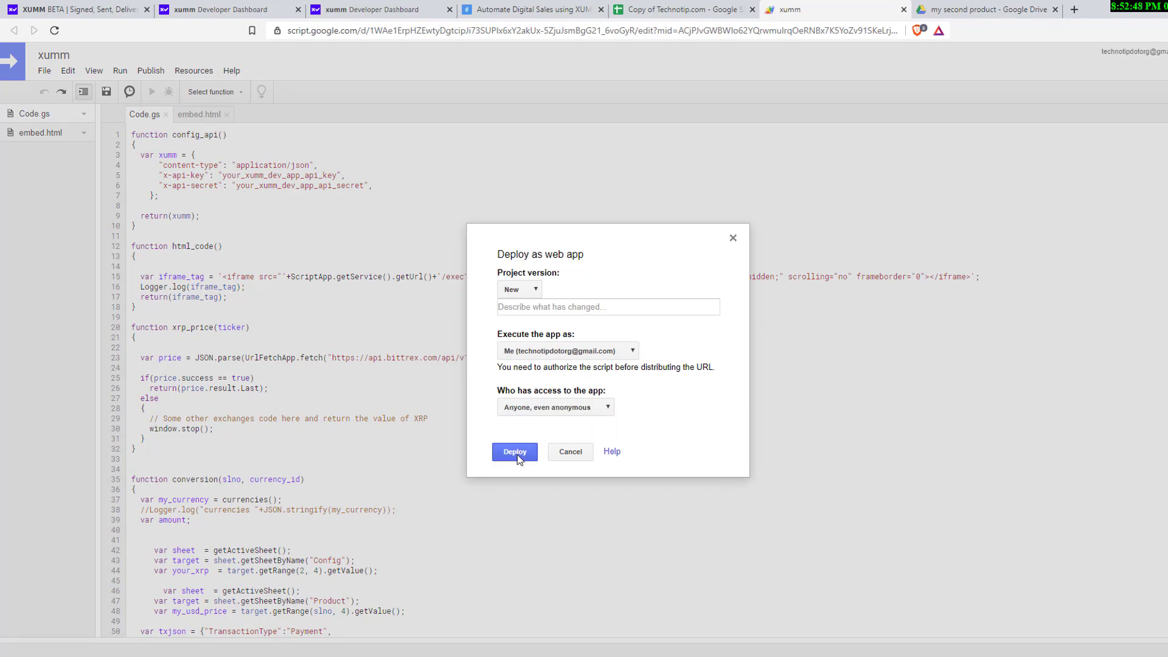
{"action": "left_click", "coordinate": [515, 451]}
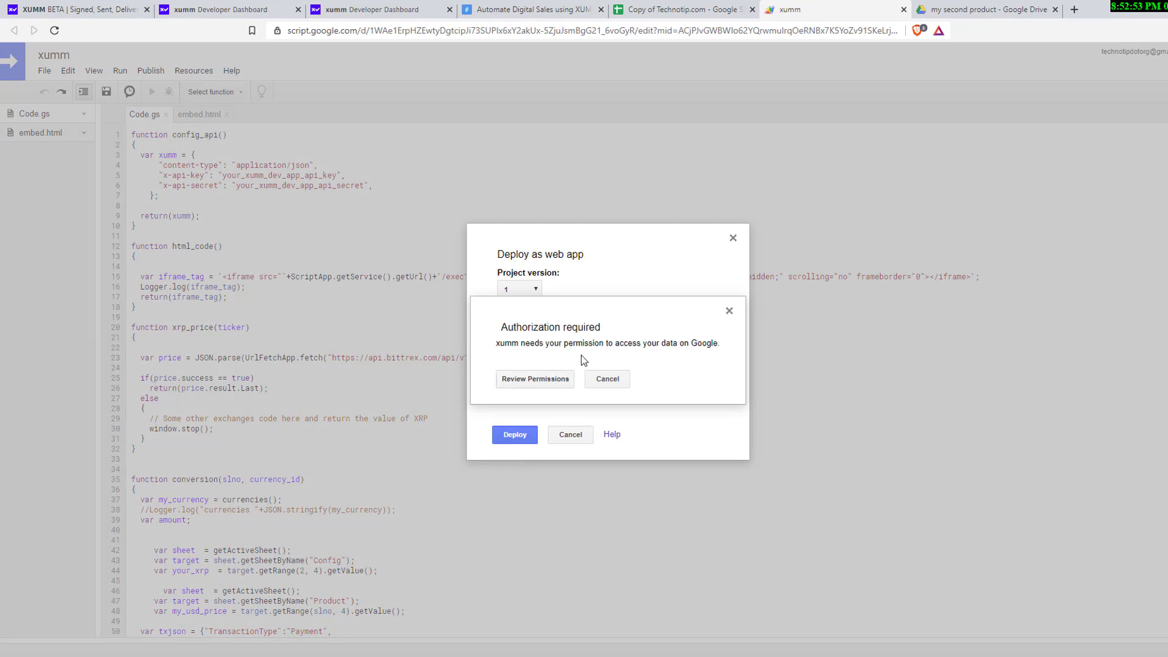
{"action": "mouse_move", "coordinate": [33, 65]}
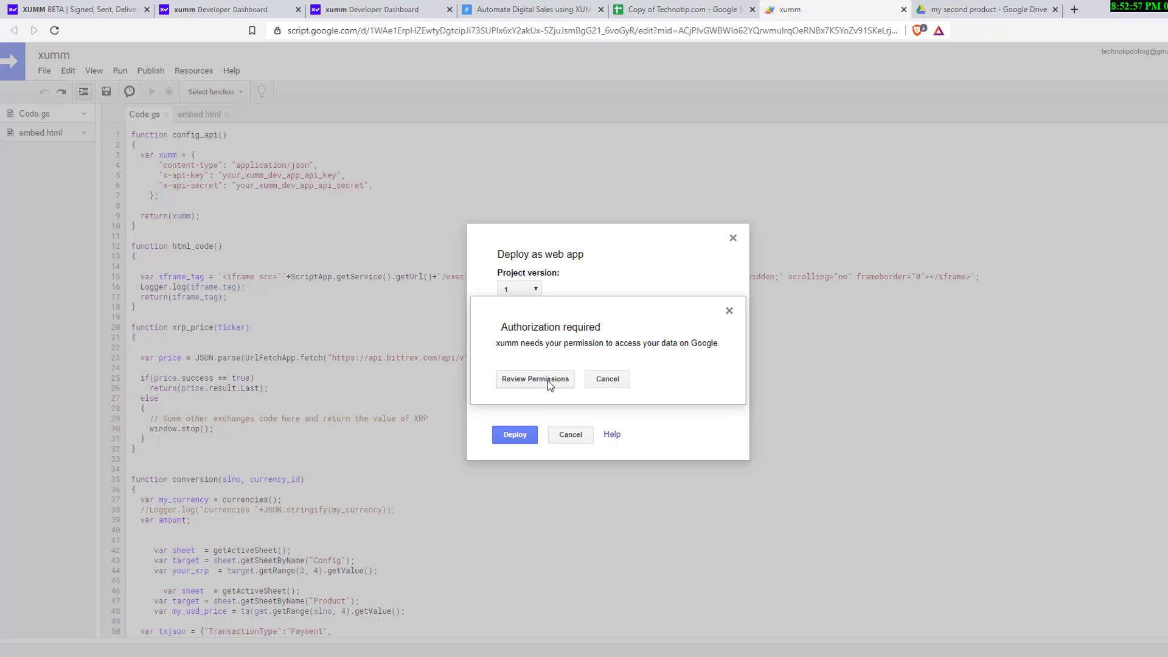
Review permissions with the existing Google account and proceed past the unverified-app warning to xumm
{"action": "left_click", "coordinate": [534, 378]}
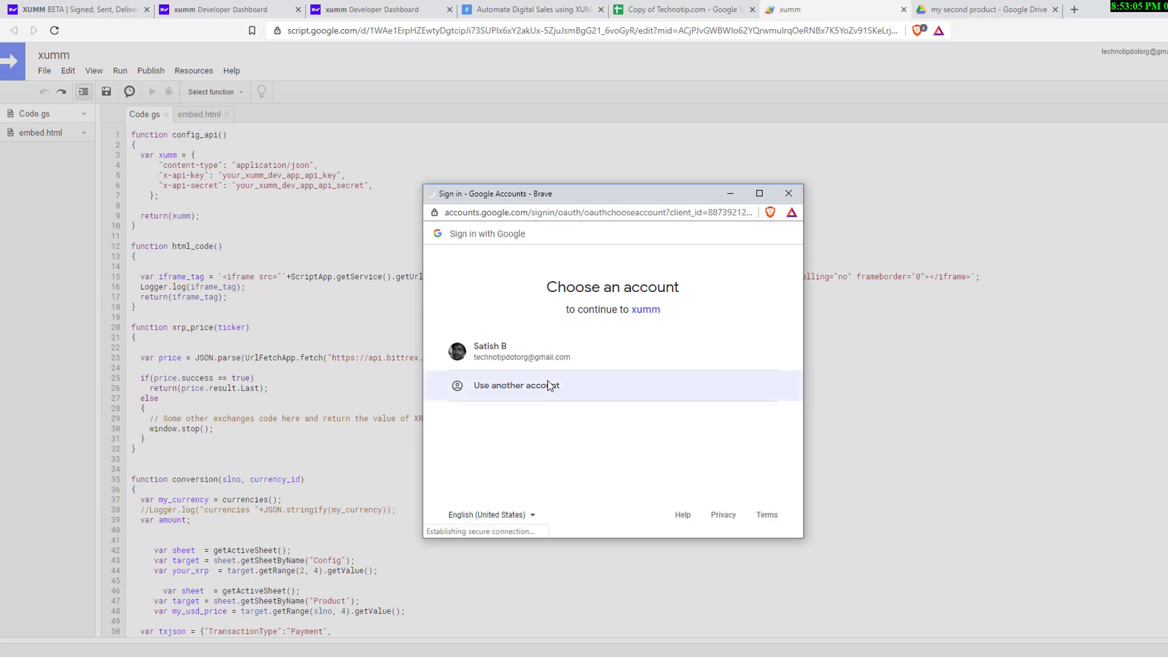
{"action": "left_click", "coordinate": [521, 351]}
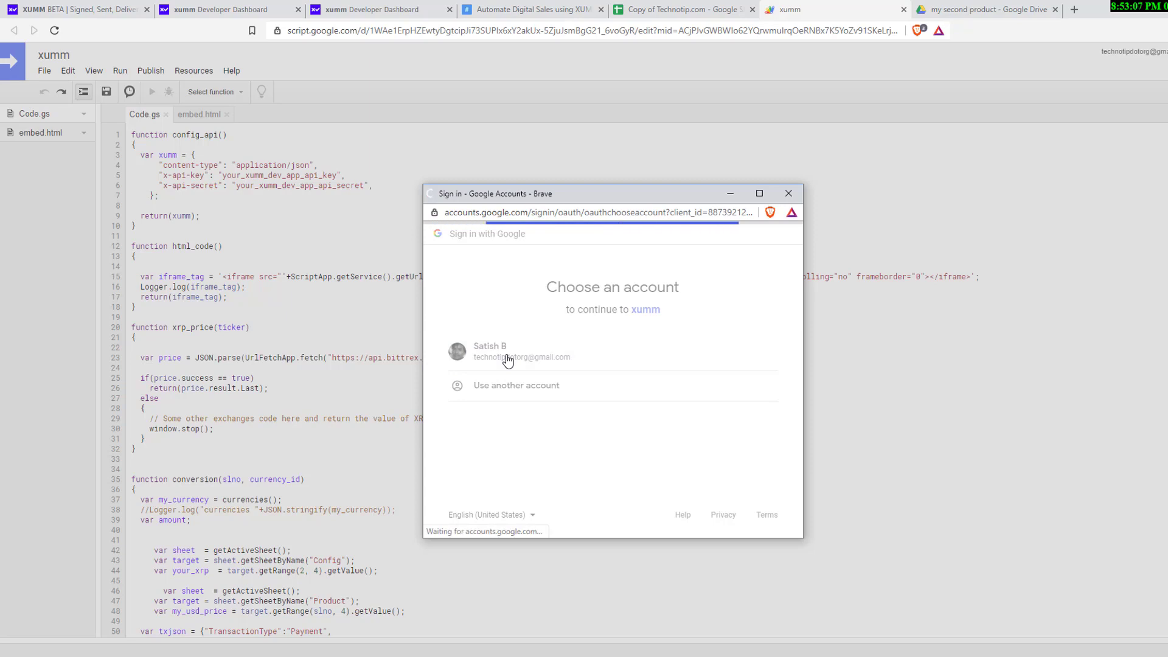
{"action": "left_click", "coordinate": [521, 351]}
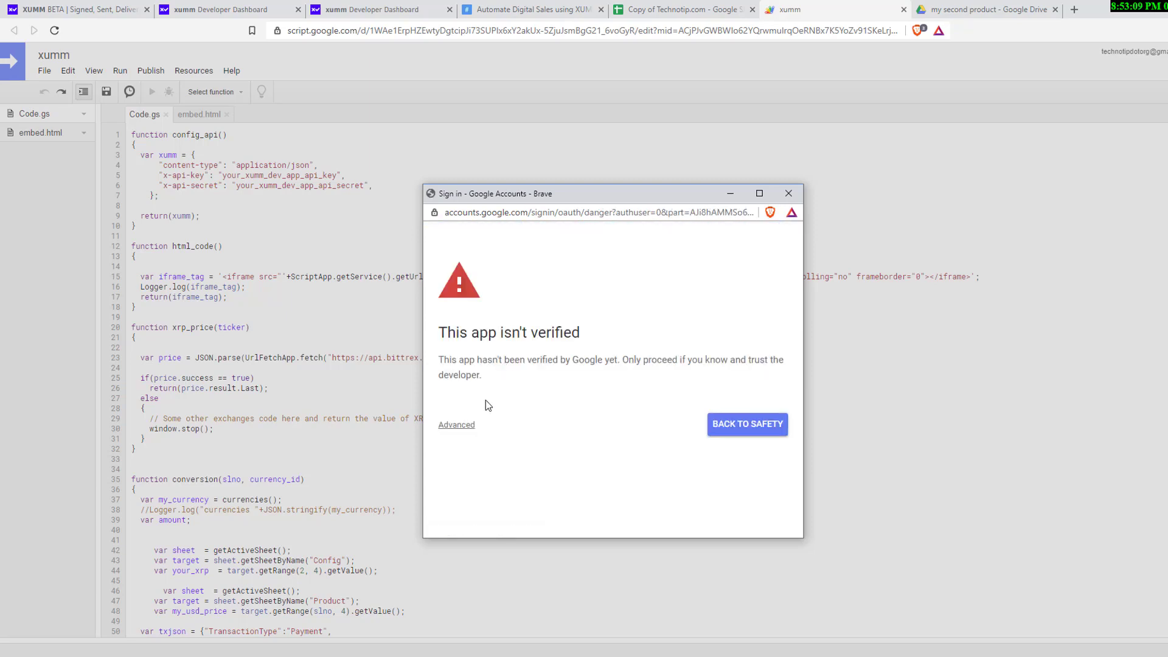
{"action": "mouse_move", "coordinate": [605, 333]}
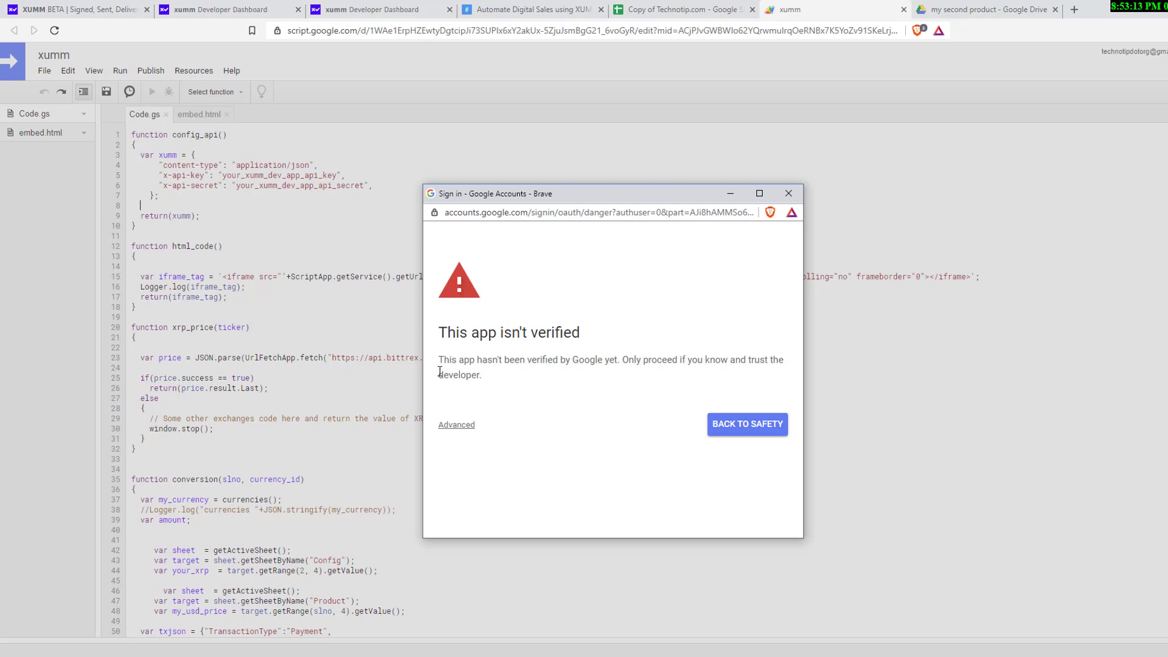
{"action": "mouse_move", "coordinate": [484, 407]}
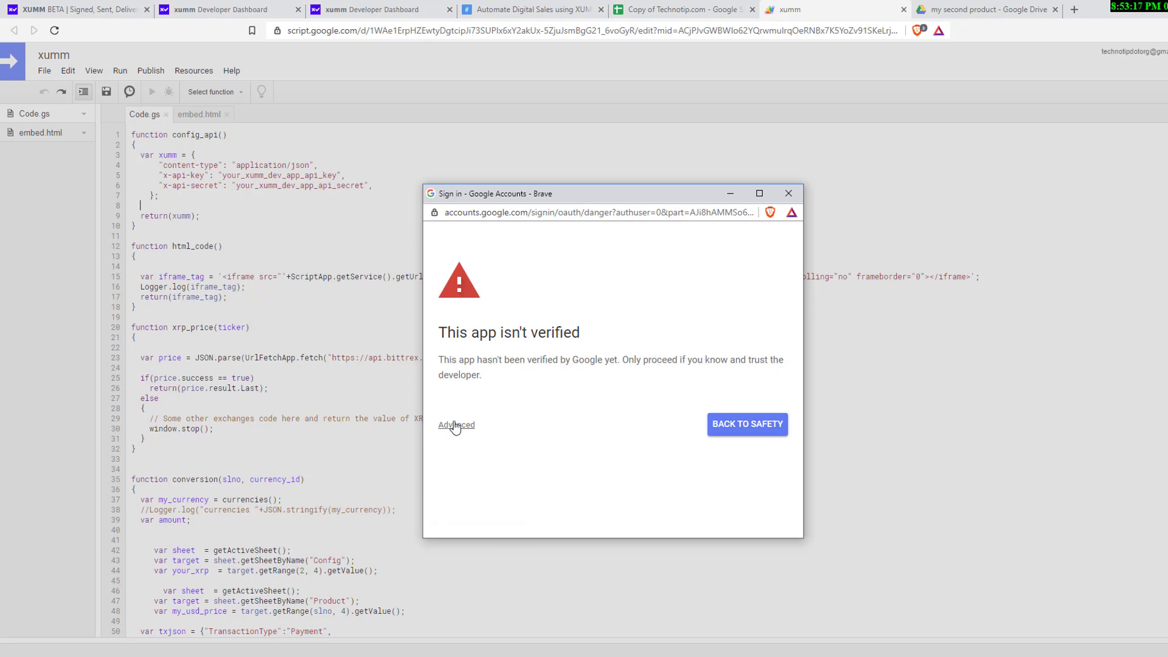
{"action": "left_click", "coordinate": [455, 425]}
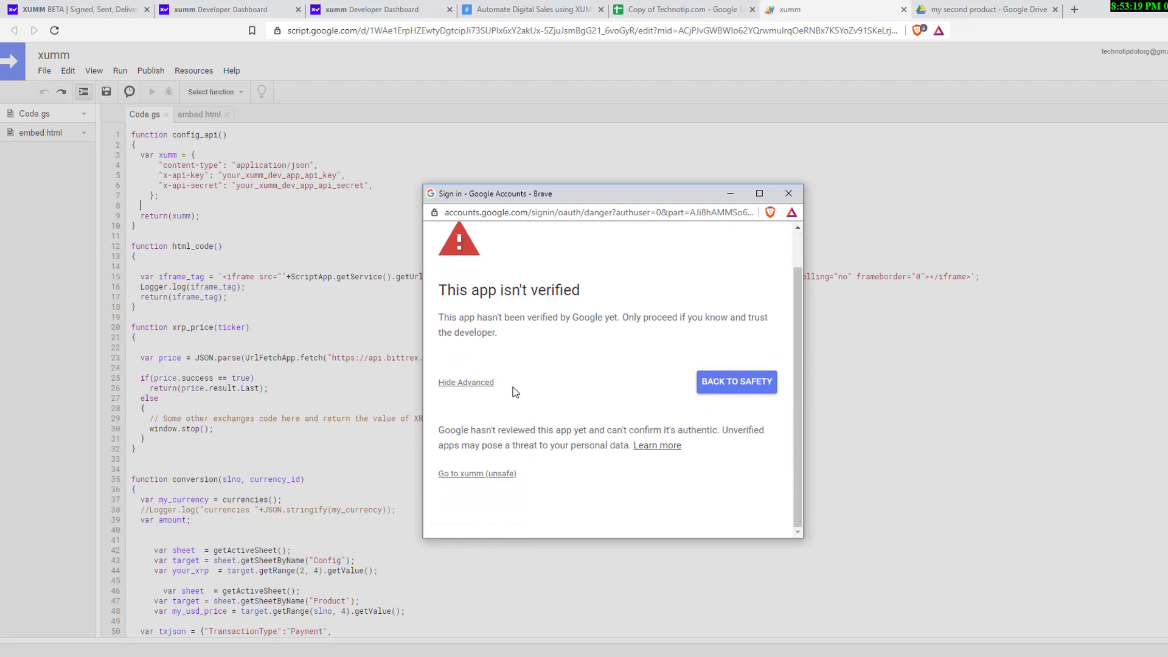
{"action": "left_click", "coordinate": [477, 474]}
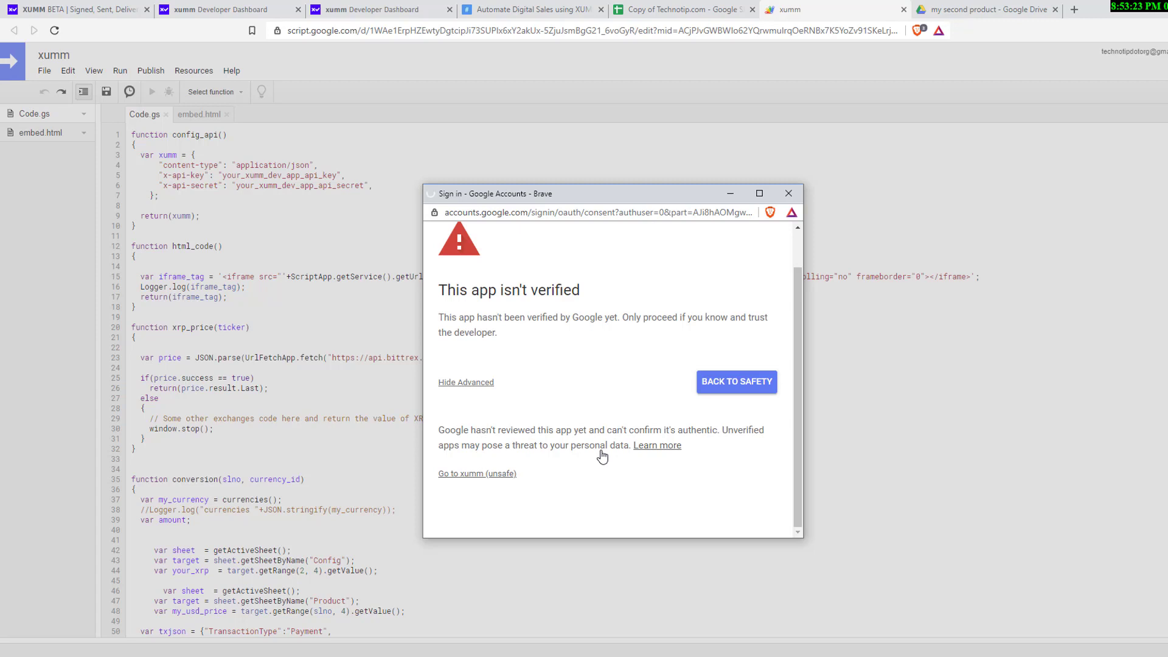
{"action": "left_click", "coordinate": [477, 473]}
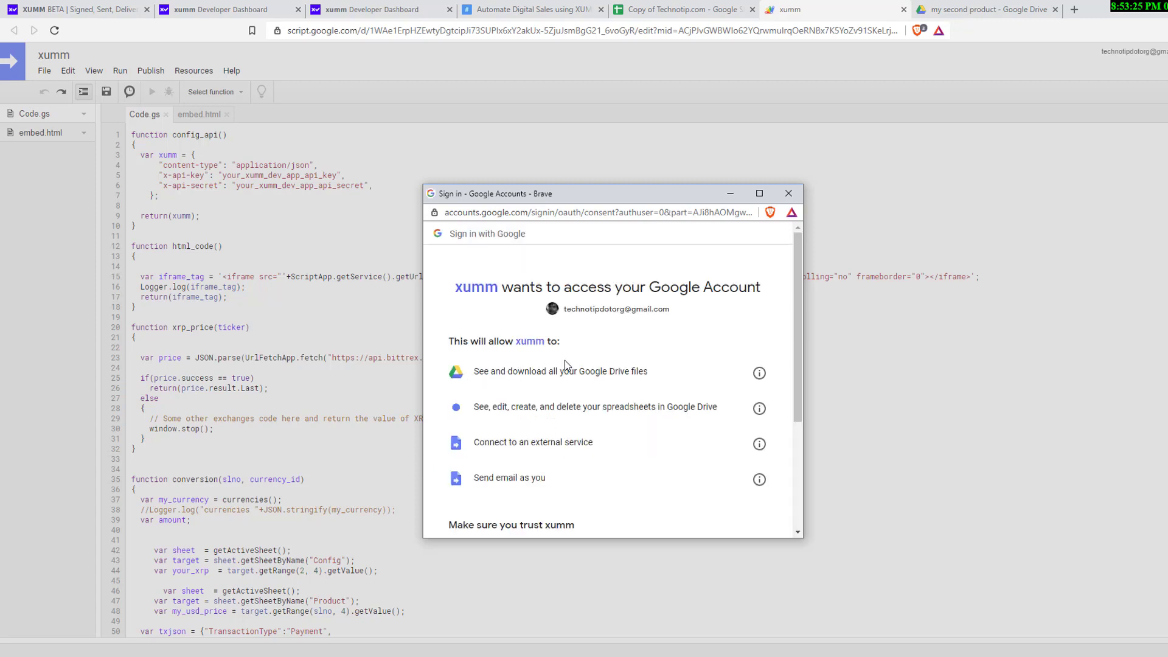
Allow xumm access to the account and select the Current web app URL
{"action": "left_click_drag", "start_coordinate": [556, 407], "coordinate": [601, 407]}
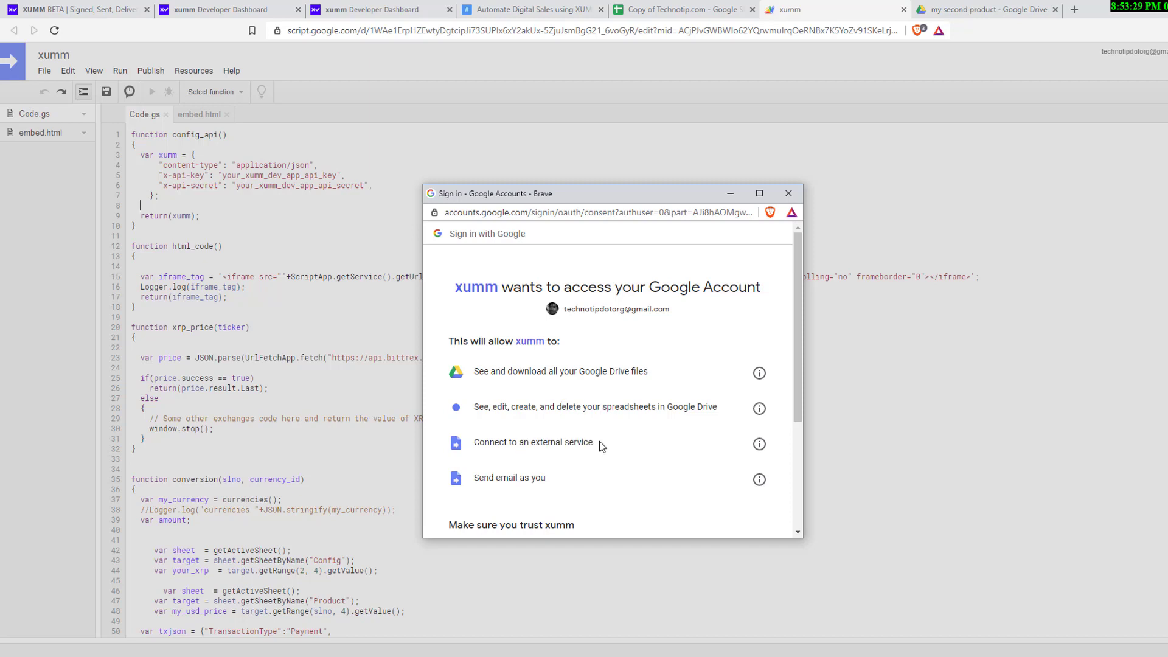
{"action": "double_click", "coordinate": [508, 478]}
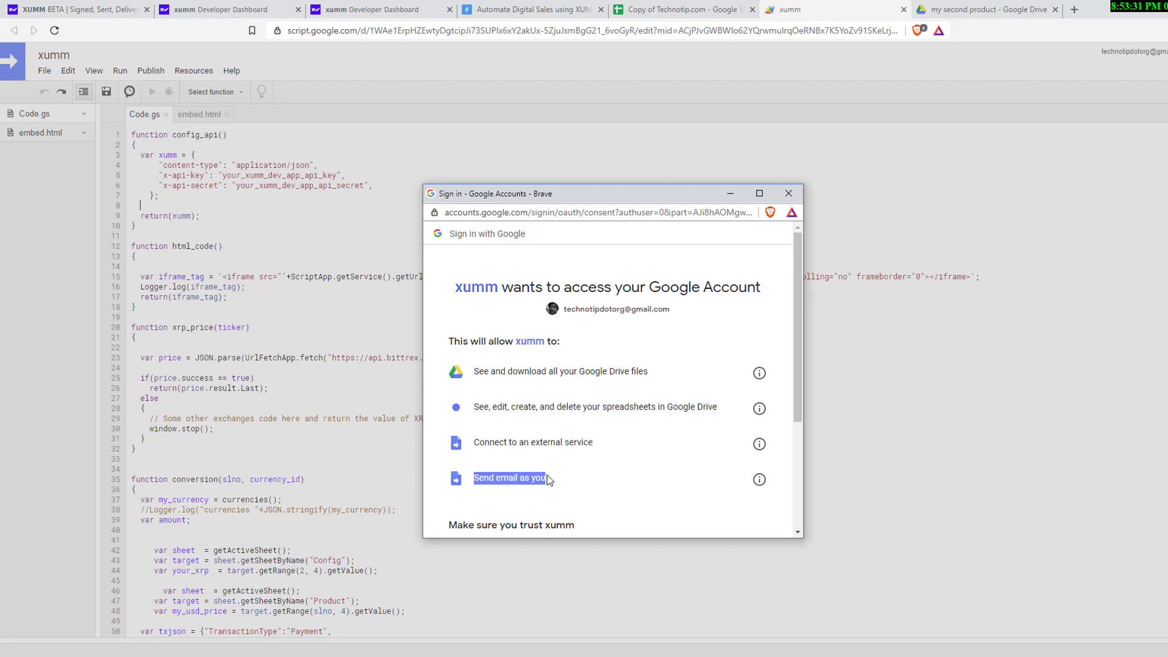
{"action": "scroll", "scroll_direction": "down", "scroll_amount": 3}
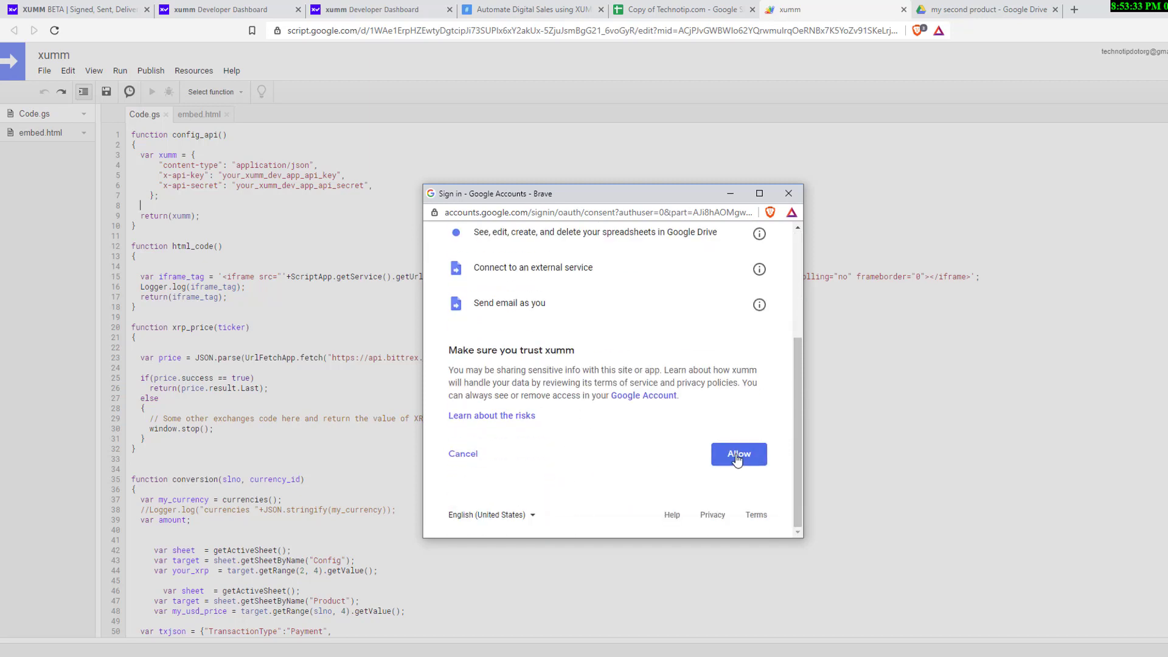
{"action": "left_click", "coordinate": [737, 454]}
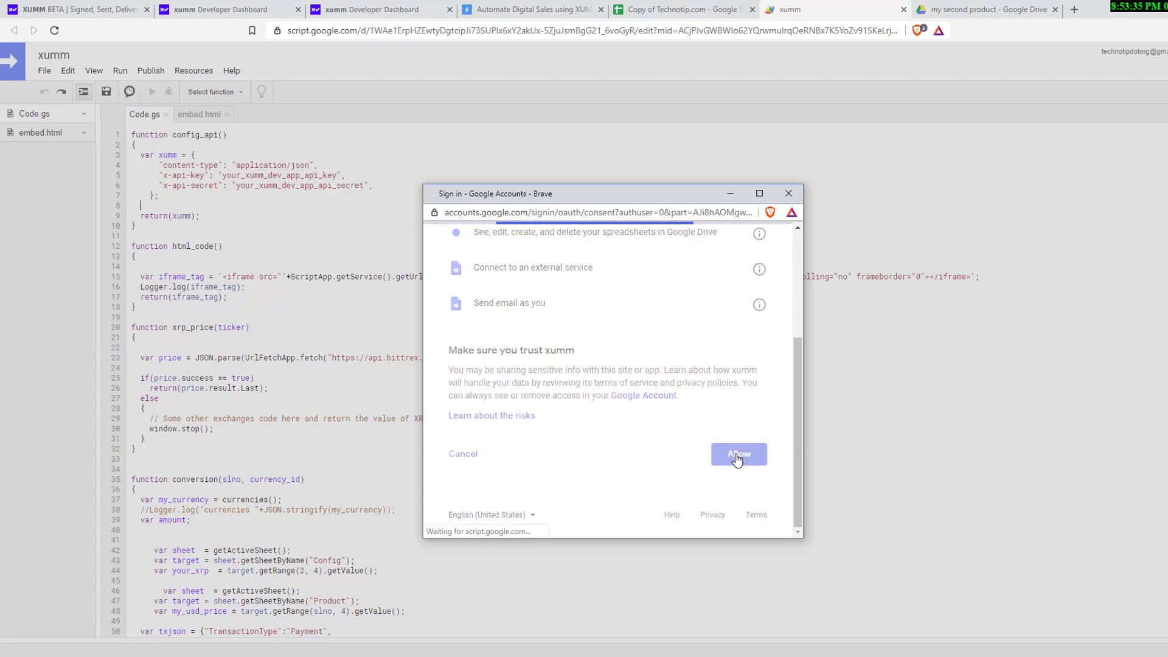
{"action": "left_click", "coordinate": [738, 455]}
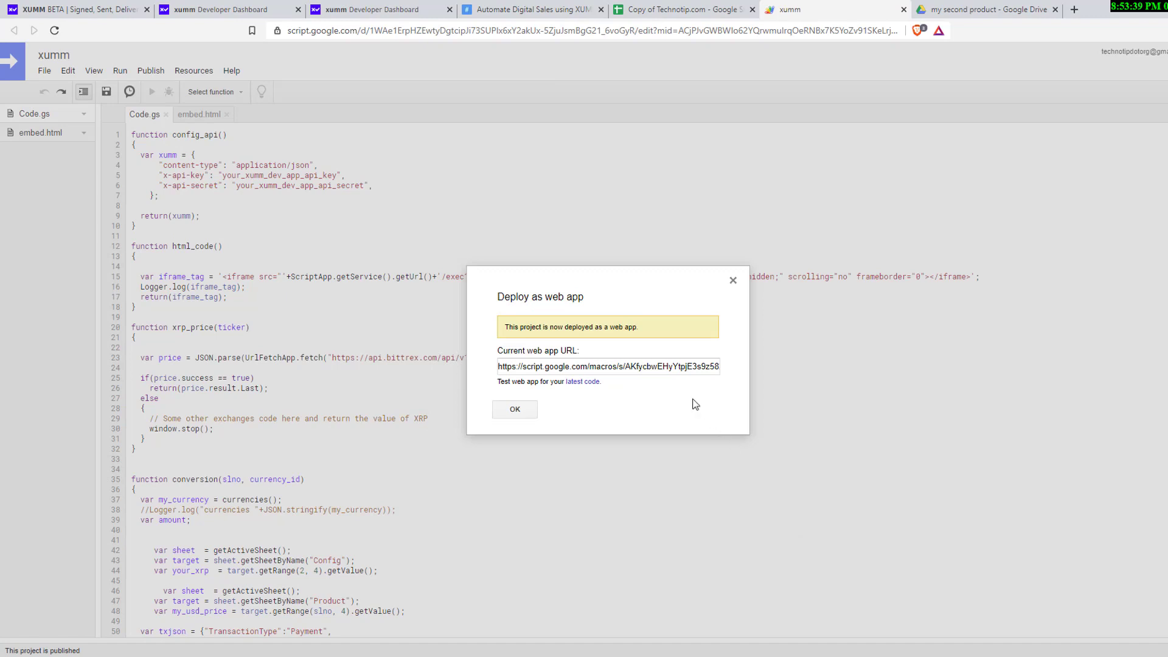
{"action": "triple_click", "coordinate": [608, 366]}
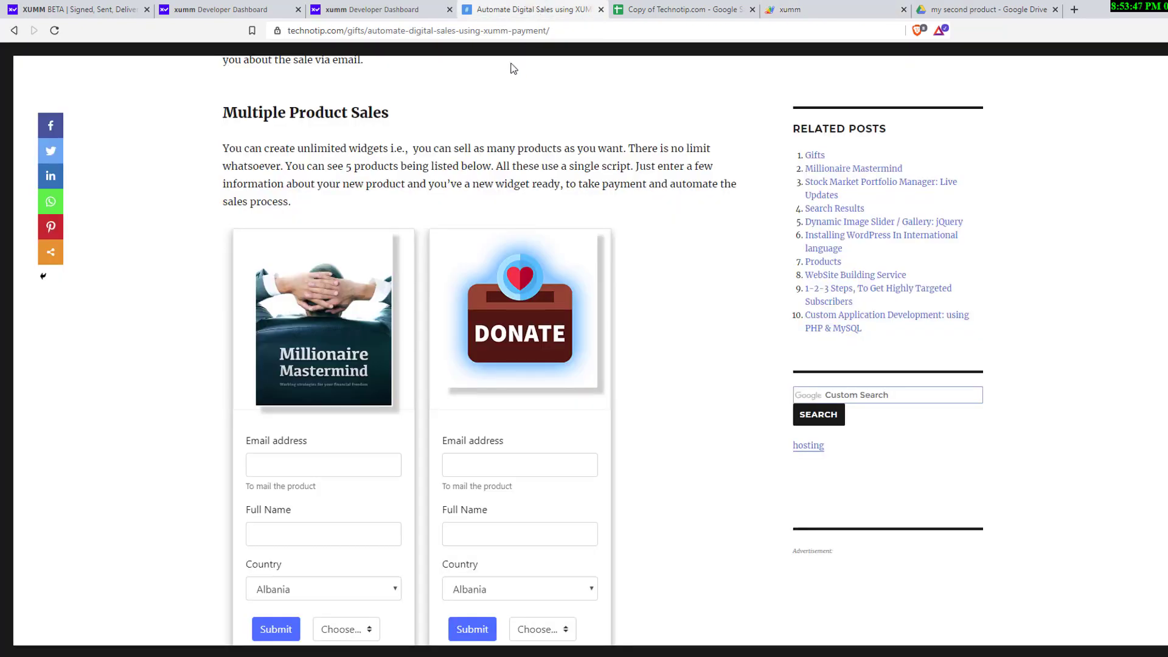
Paste the script.google.com/macros web app URL into Technotip's Script URL field
{"action": "scroll", "scroll_direction": "down", "scroll_amount": 3}
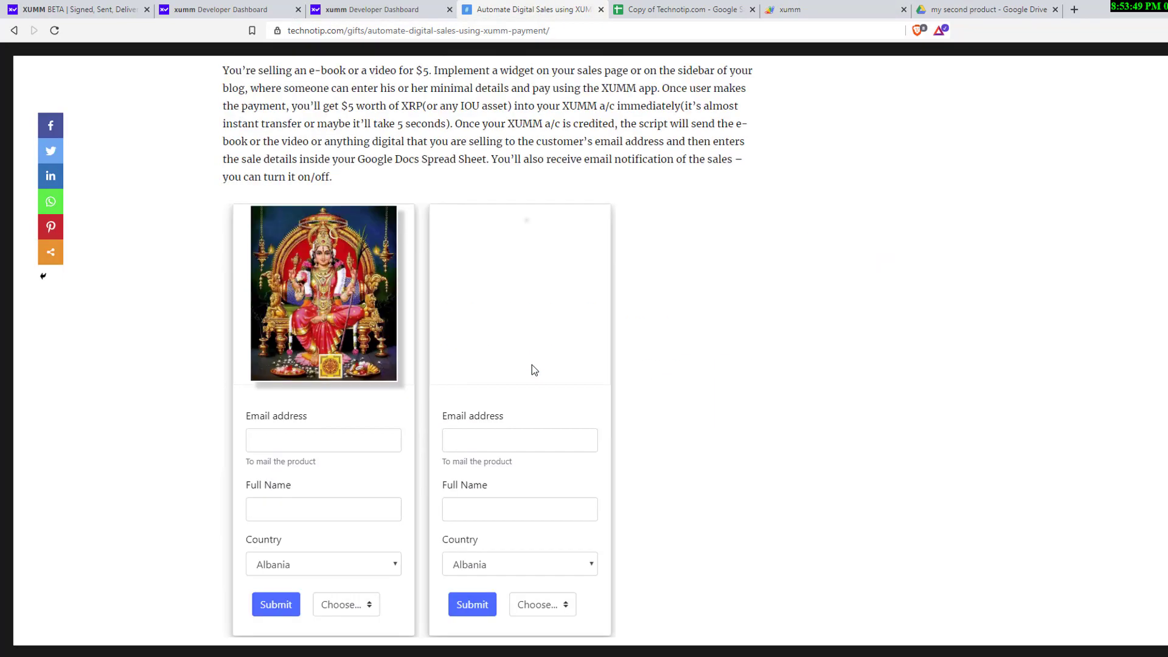
{"action": "scroll", "scroll_direction": "down", "scroll_amount": 3}
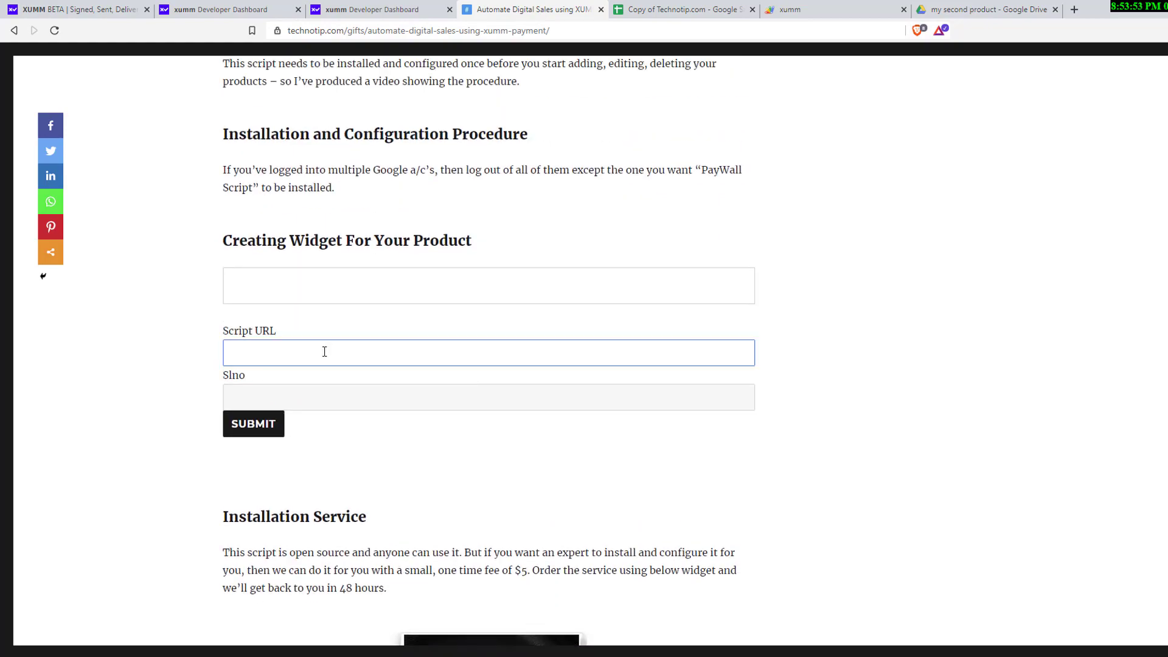
{"action": "type", "text": "https://script.google.com/macros/s/AKfycbwEHyYtpjE3s9z5829Vz7EcaFPLQI9XZ01Slt33T8FViy6Sz8zD/exec"}
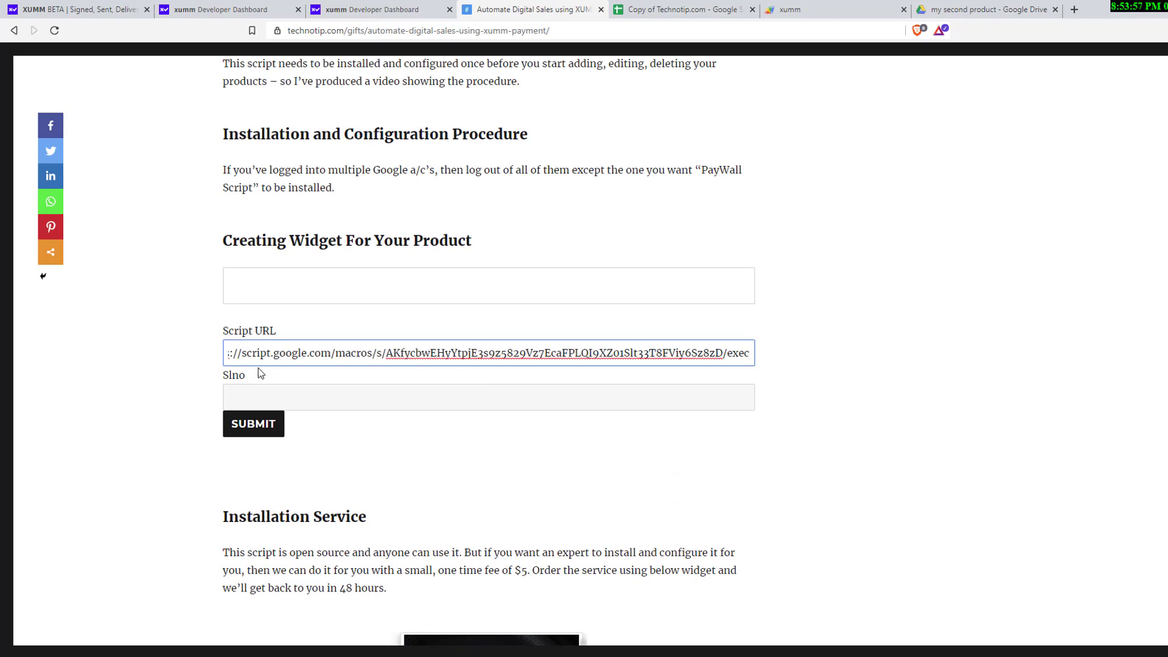
Check the Product sheet's row numbers to find Millionaire Mastermind's row
{"action": "left_click", "coordinate": [681, 9]}
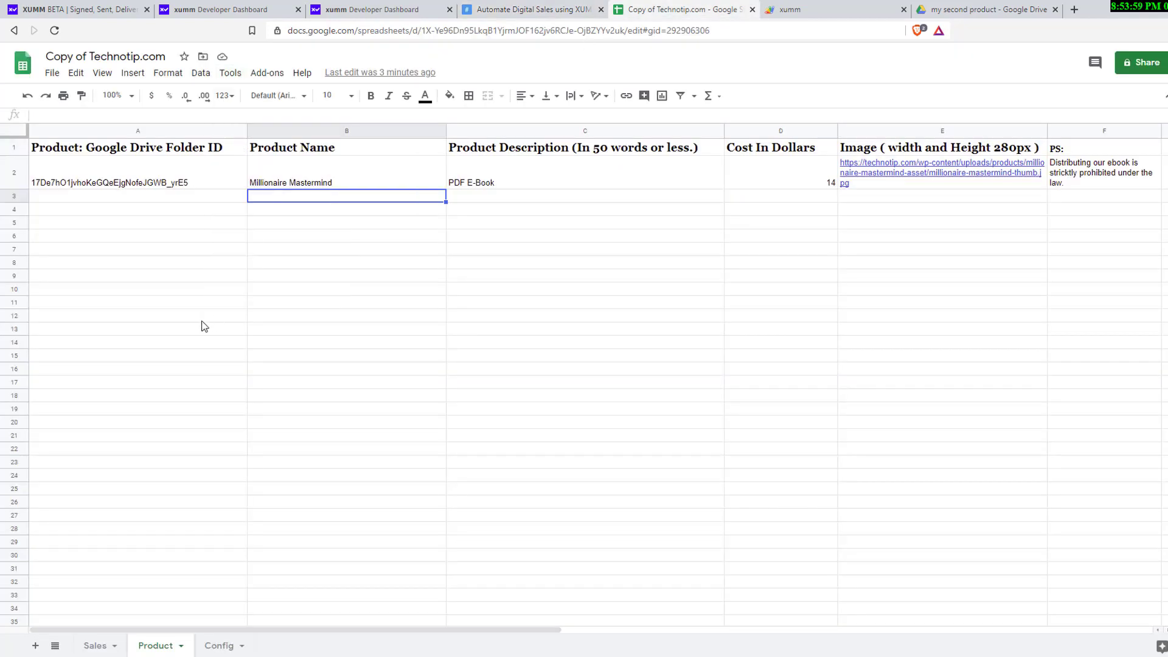
{"action": "left_click", "coordinate": [138, 172]}
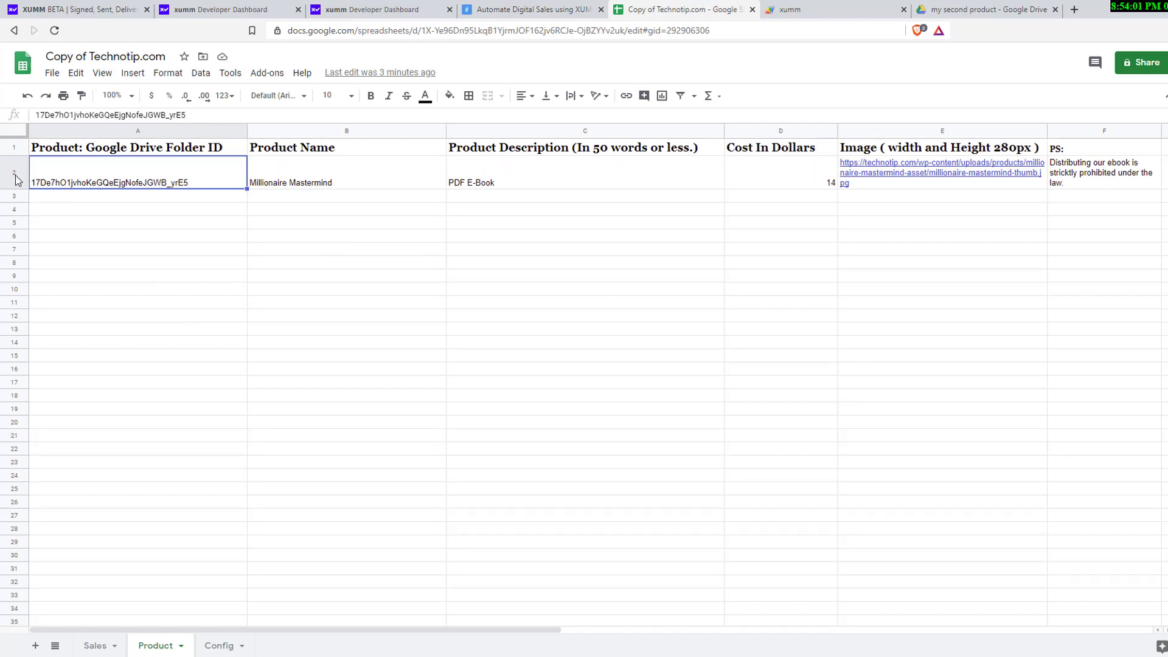
{"action": "left_click", "coordinate": [533, 9]}
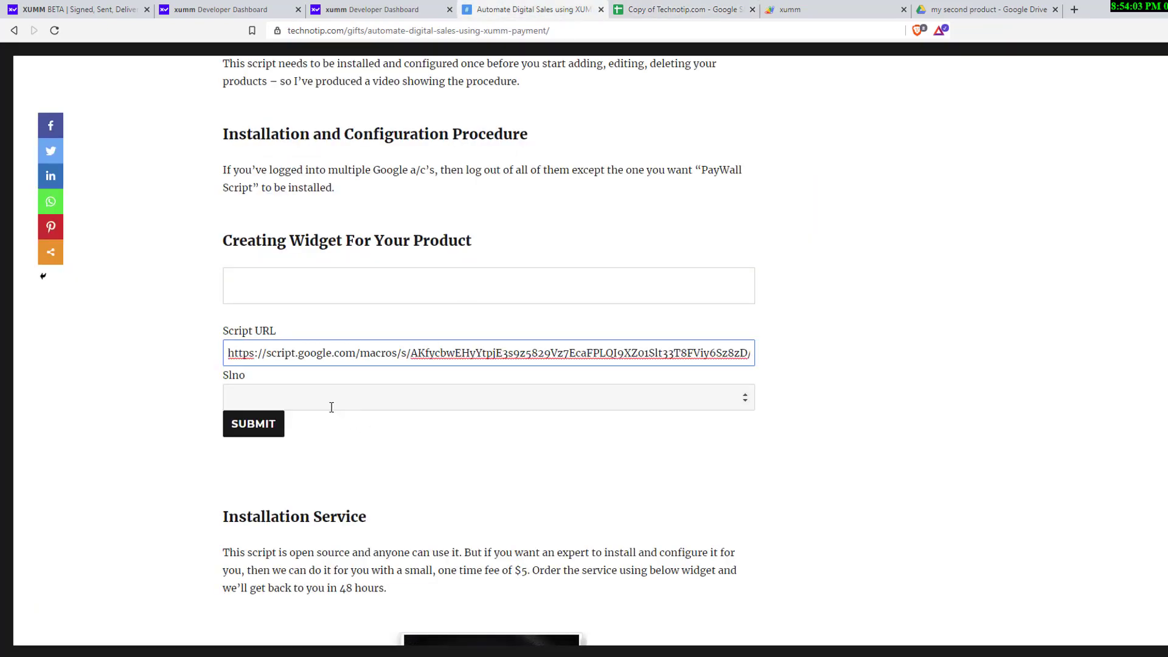
{"action": "left_click", "coordinate": [681, 9]}
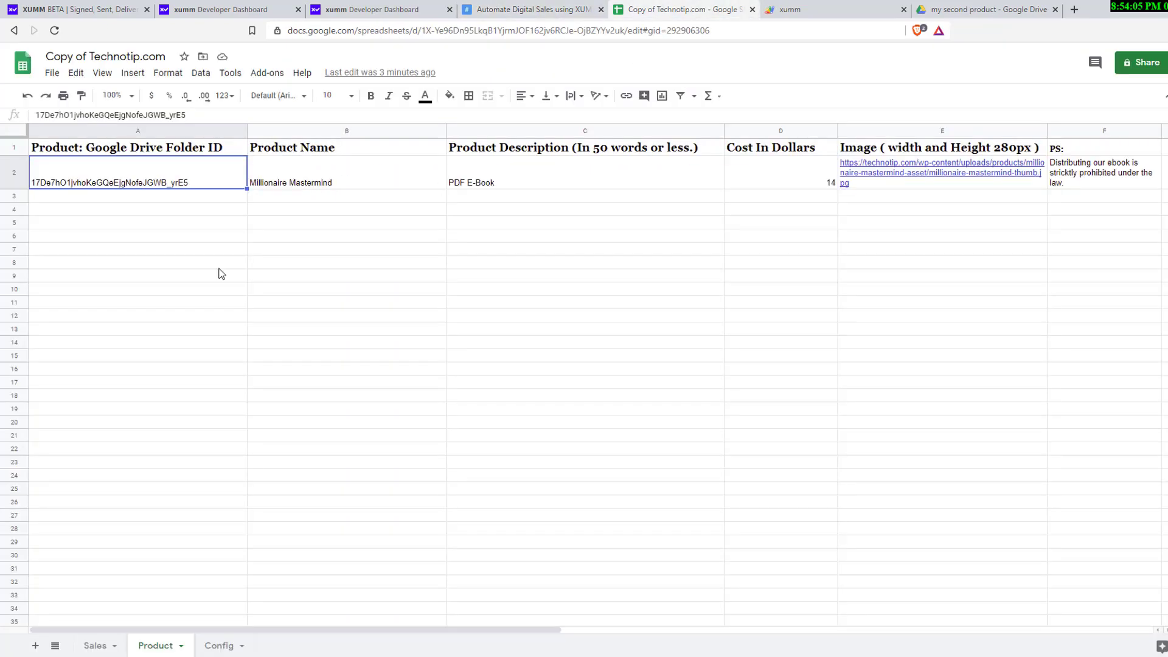
{"action": "left_click", "coordinate": [137, 196]}
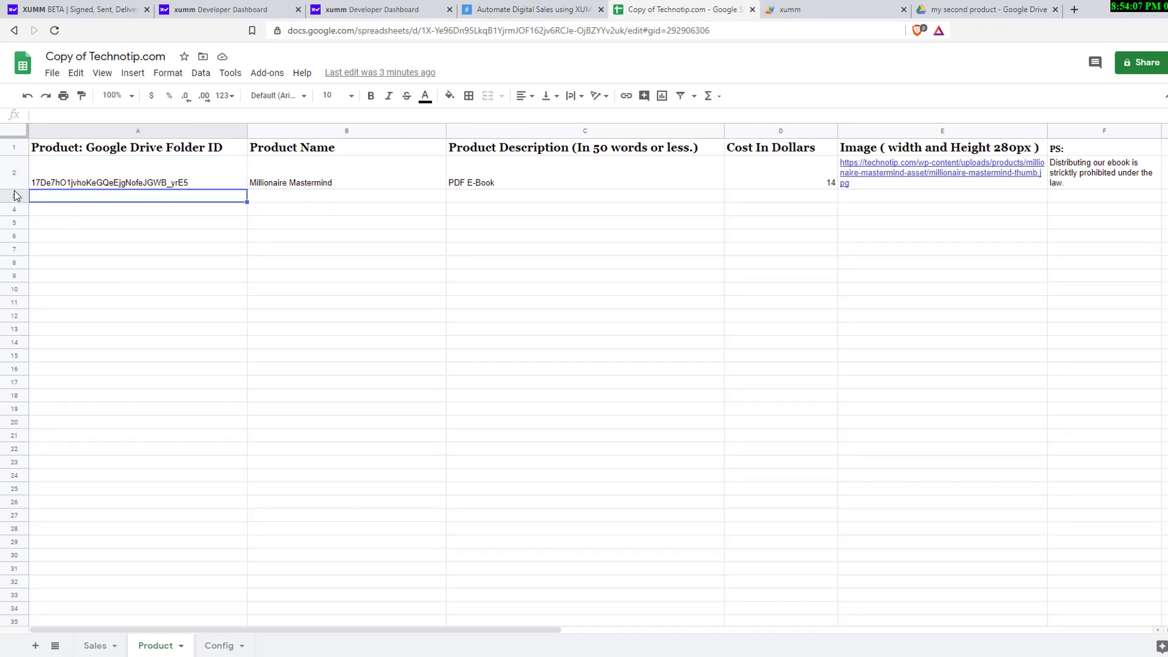
Submit serial number 2 on Technotip's widget form and highlight the generated iframe code
{"action": "left_click", "coordinate": [531, 10]}
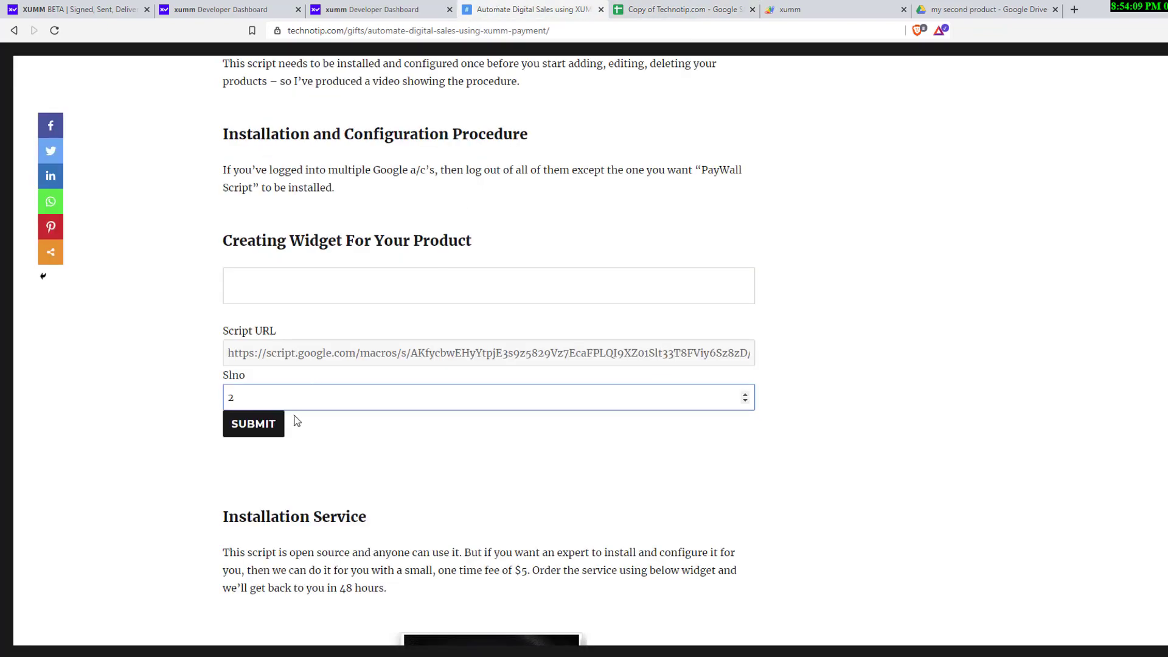
{"action": "left_click", "coordinate": [487, 397]}
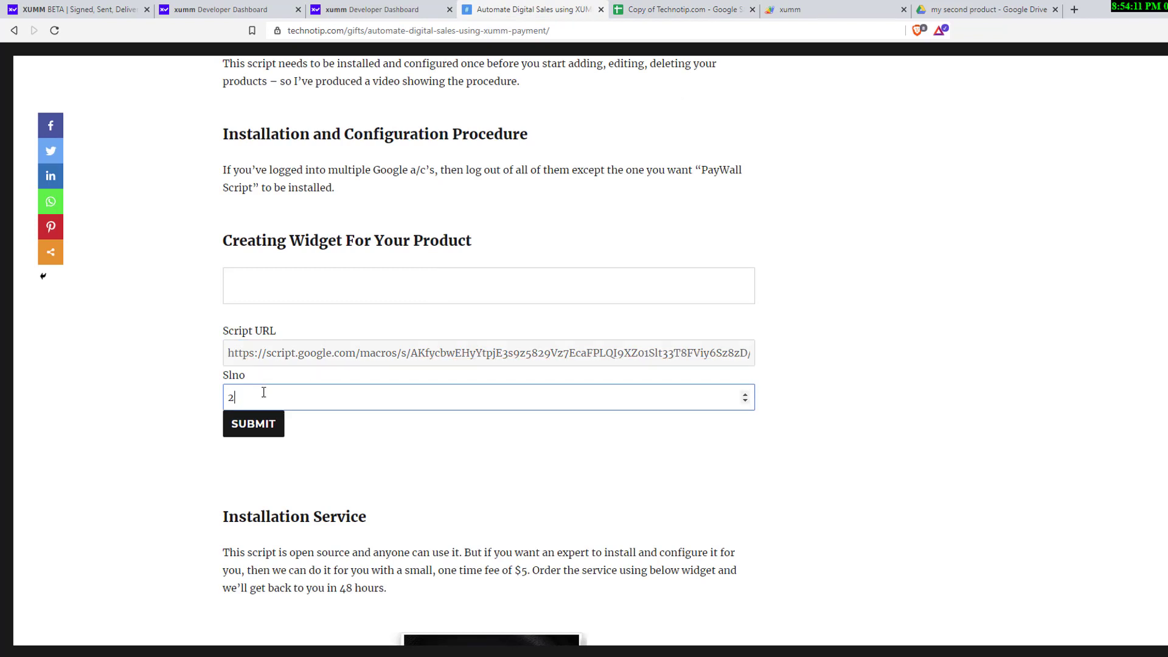
{"action": "left_click", "coordinate": [253, 424]}
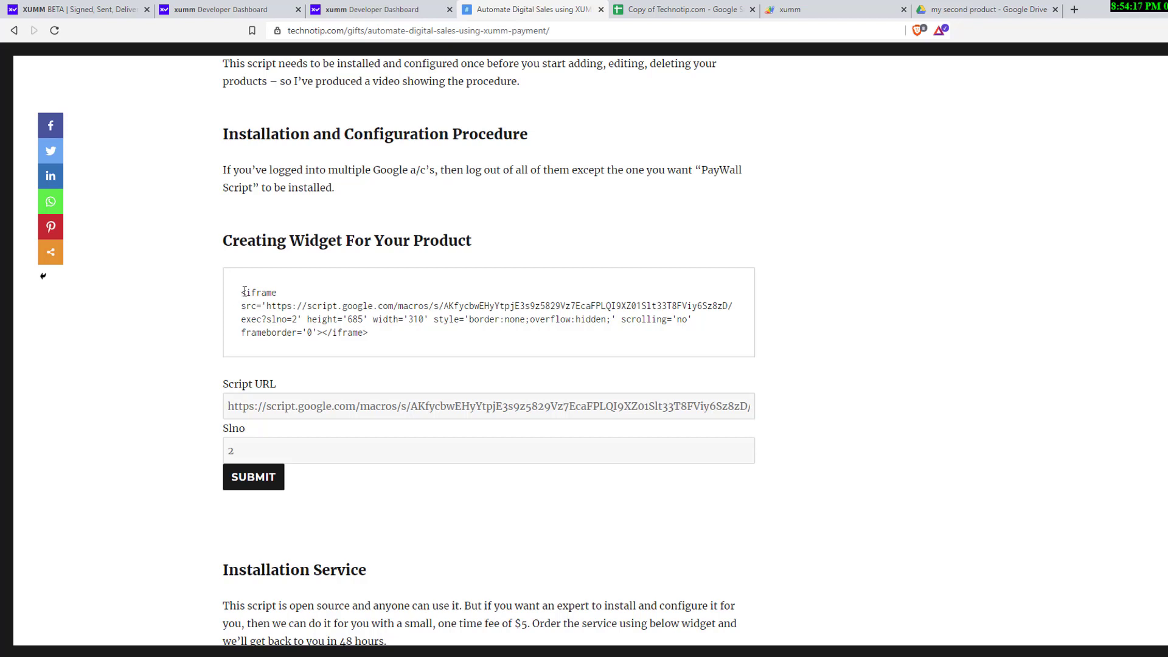
{"action": "left_click_drag", "start_coordinate": [241, 291], "coordinate": [366, 333]}
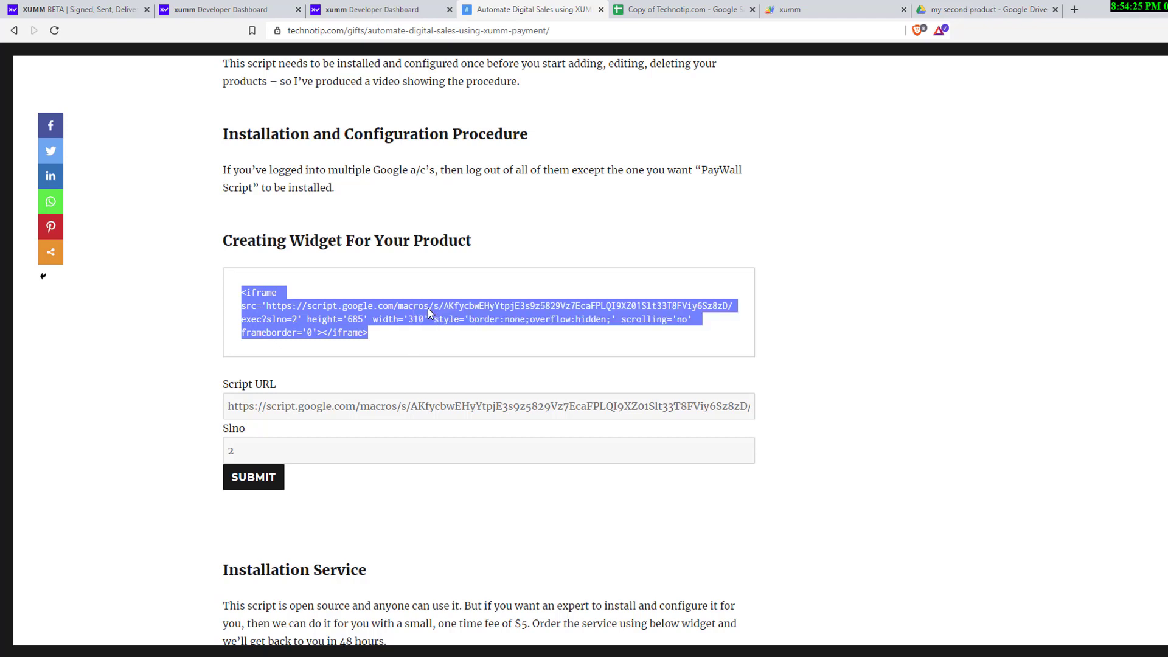
{"action": "scroll", "scroll_direction": "down", "scroll_amount": 3}
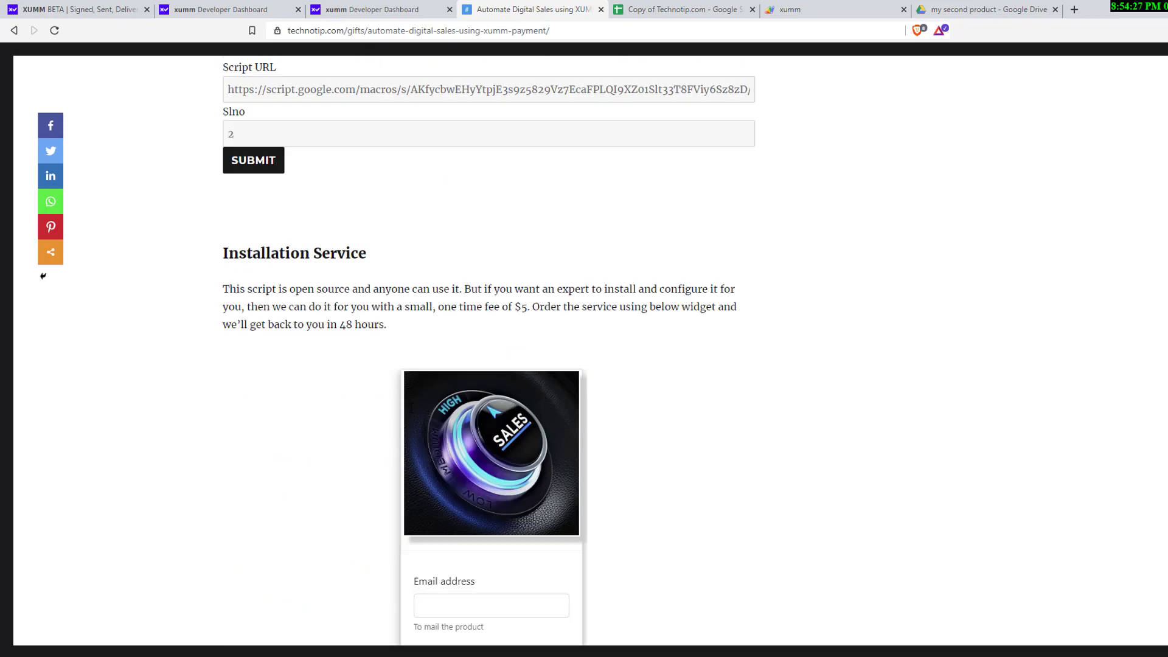